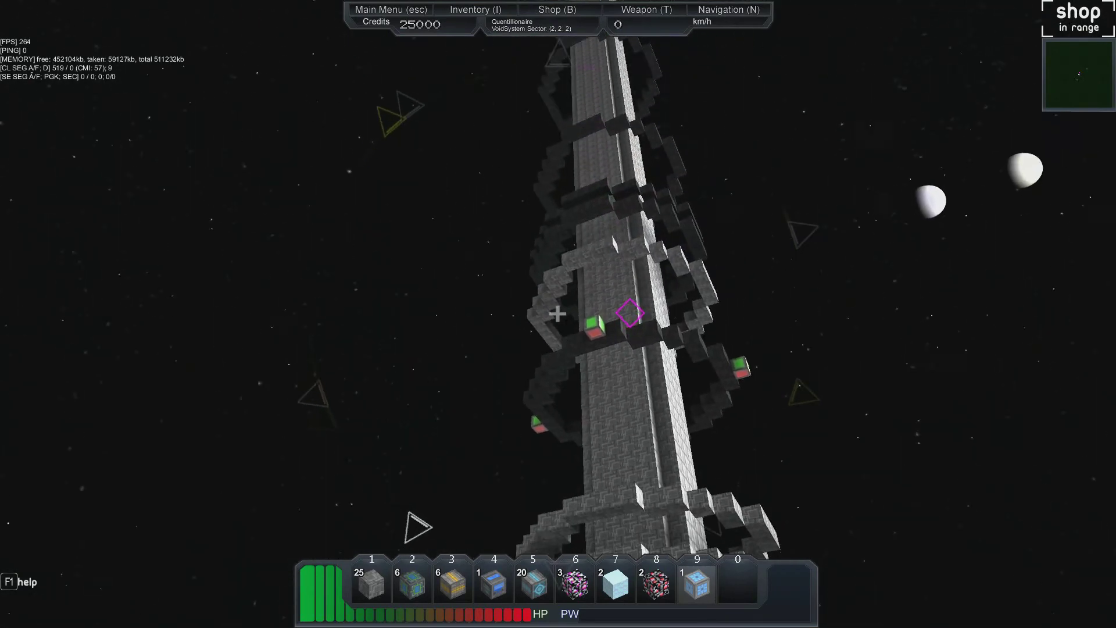
pyautogui.moveTo(558, 314)
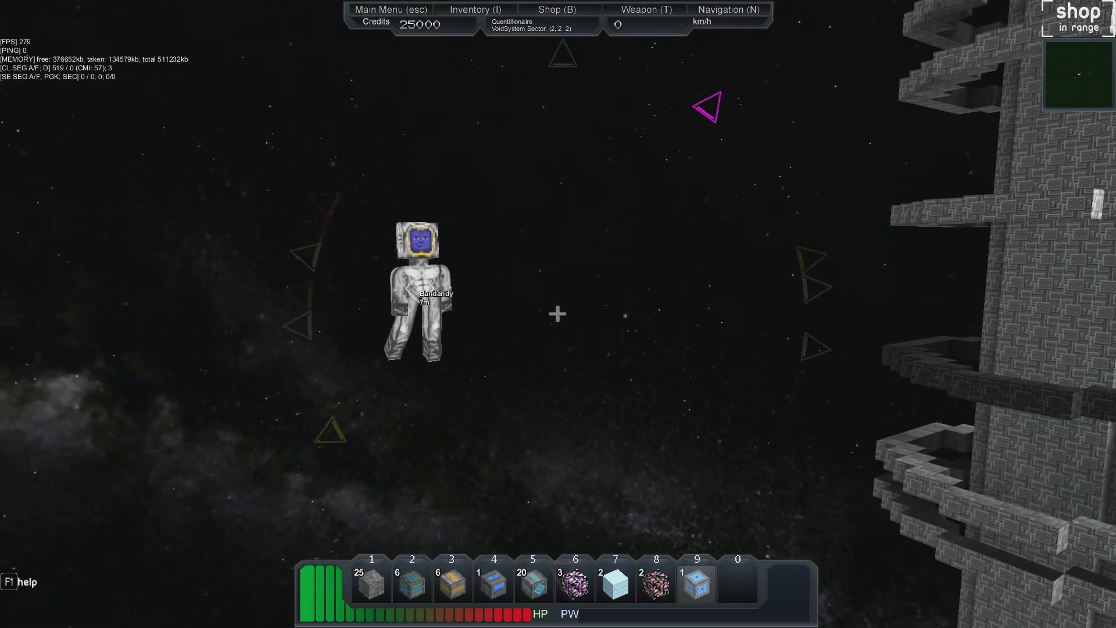
# Place a ship core and confirm the name 'QuentShip' in the New Ship dialog
pyautogui.press('i')
pyautogui.write('Quentillioanire')
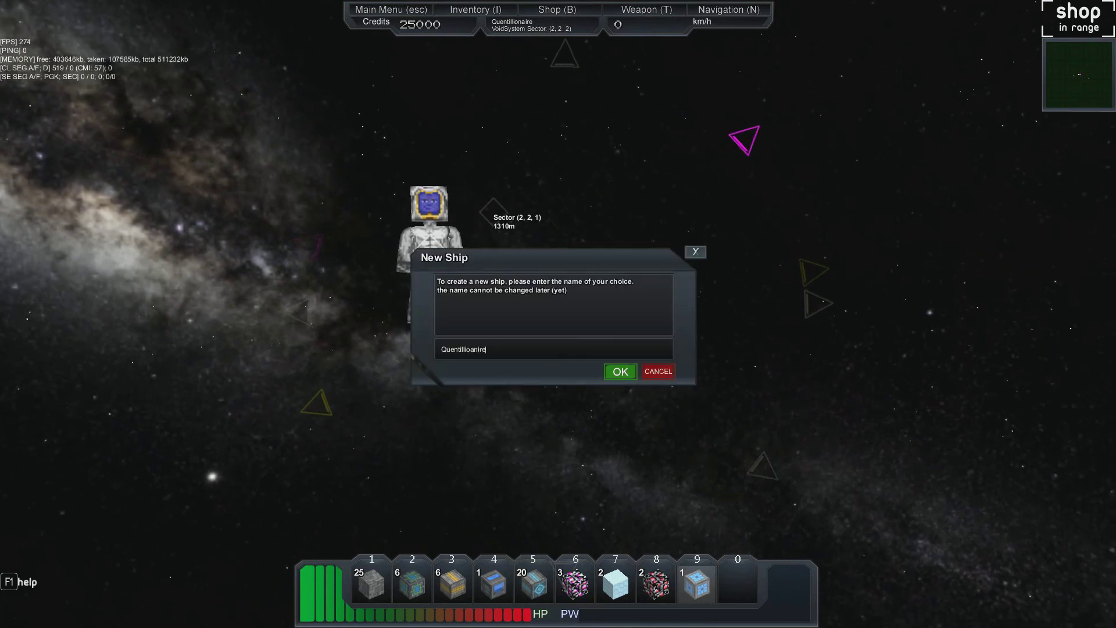
pyautogui.press('Backspace')
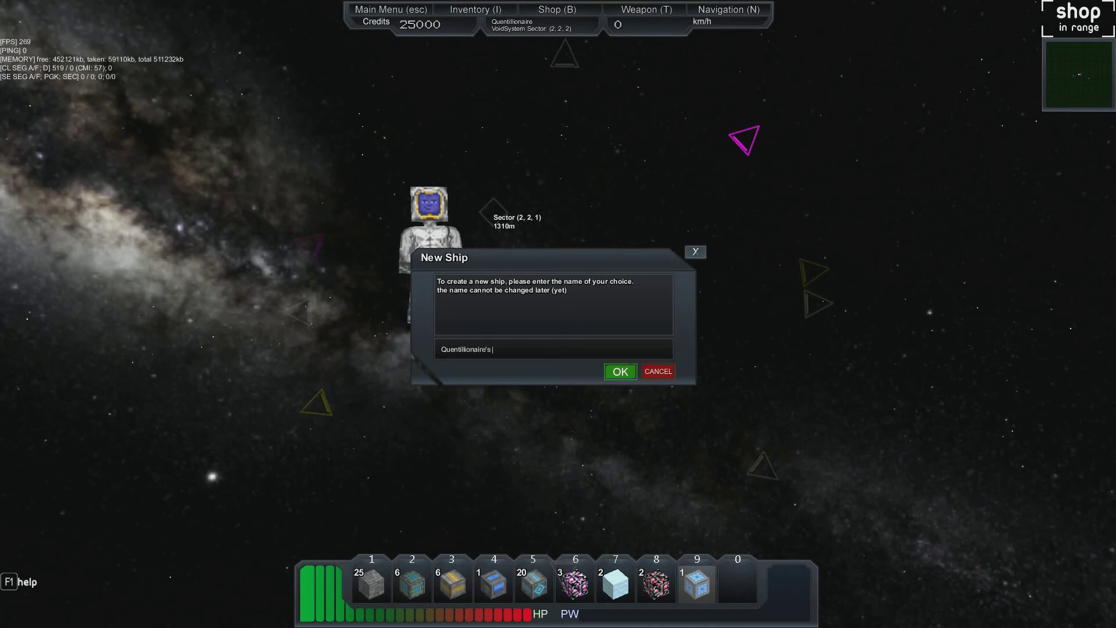
pyautogui.write('Vir')
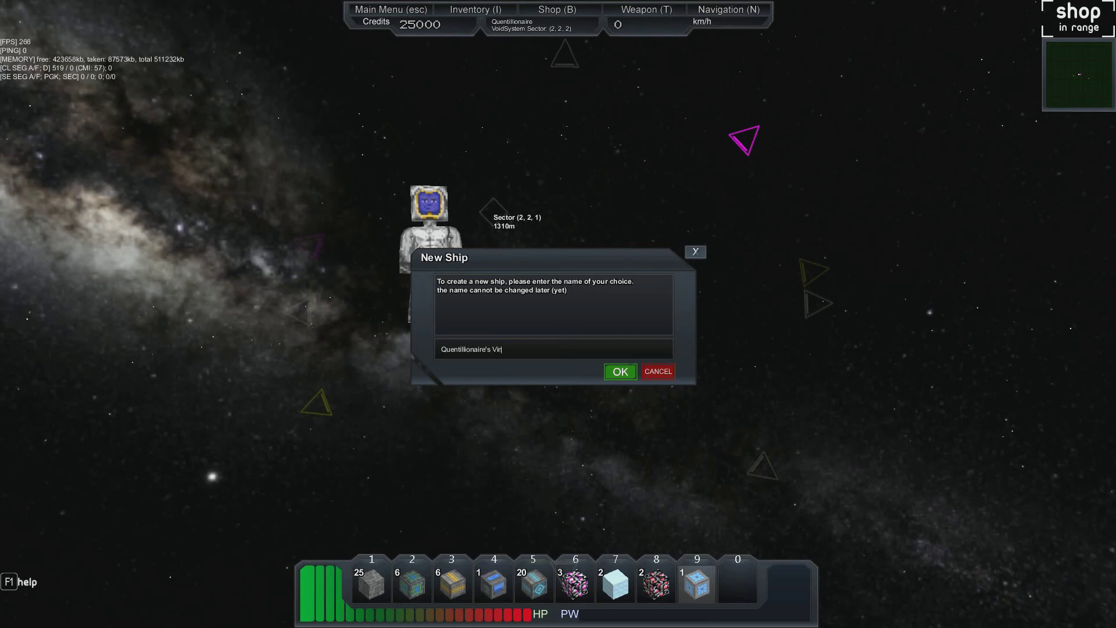
pyautogui.write('king')
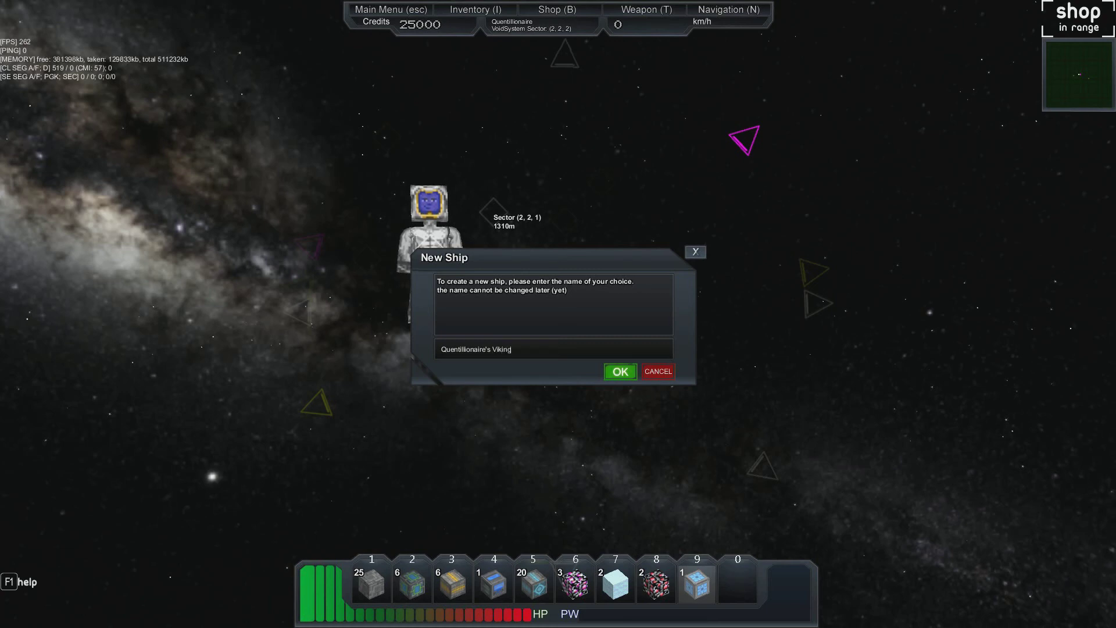
pyautogui.click(618, 371)
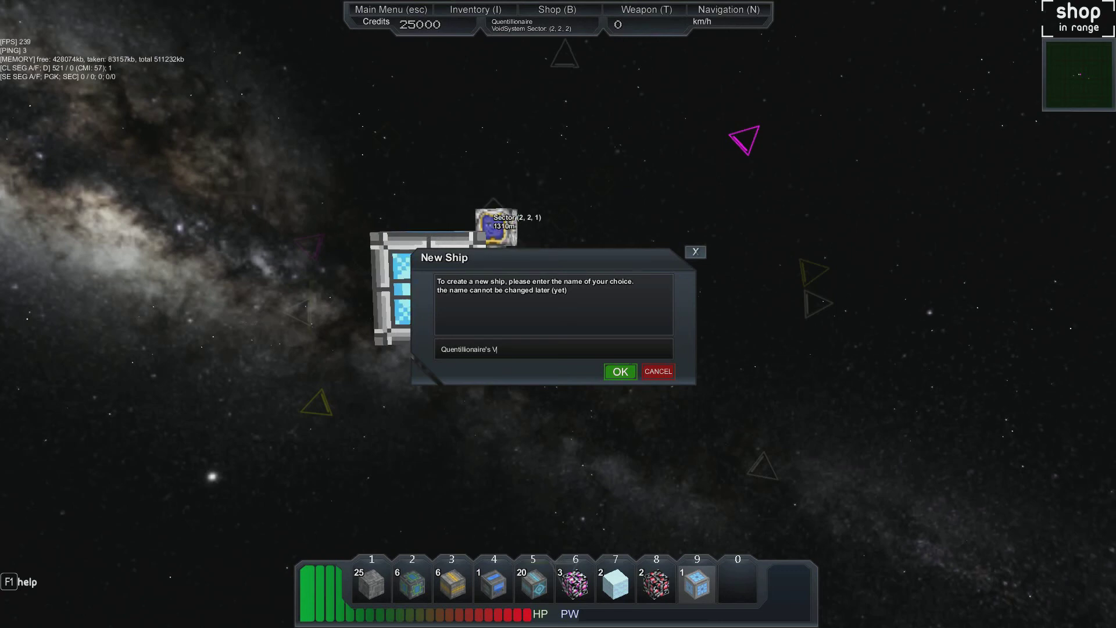
pyautogui.press('backspace')
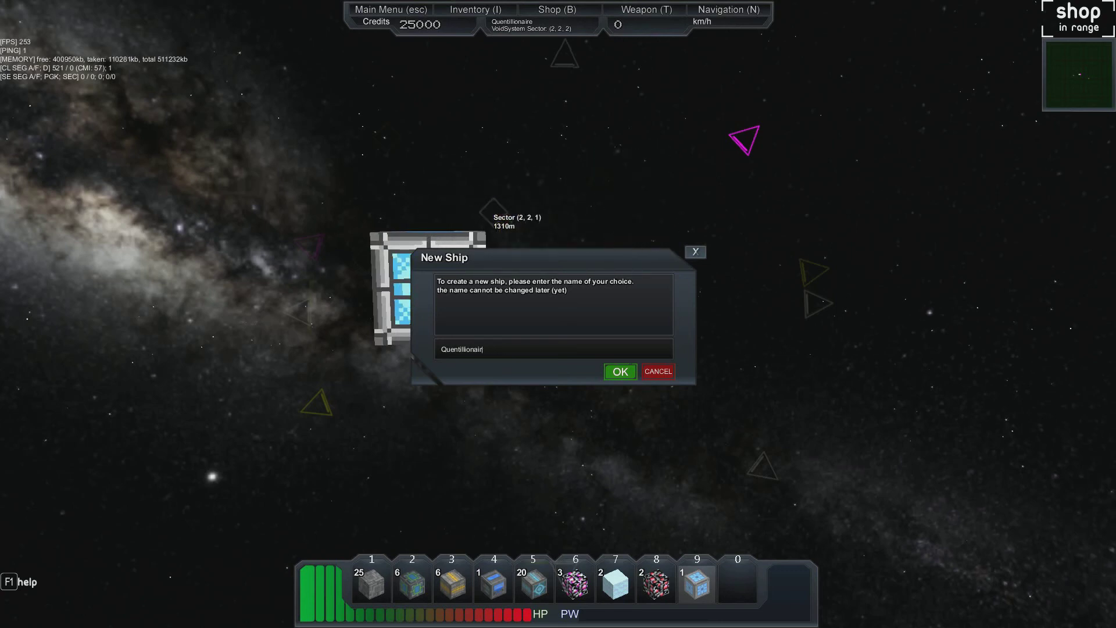
pyautogui.press('Backspace')
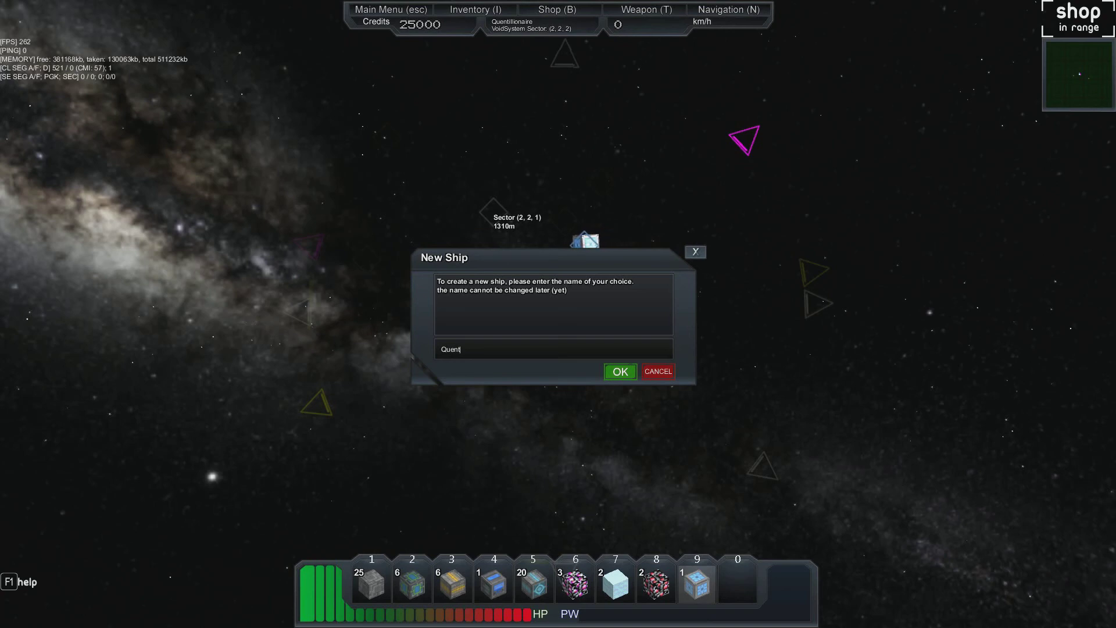
pyautogui.write('M')
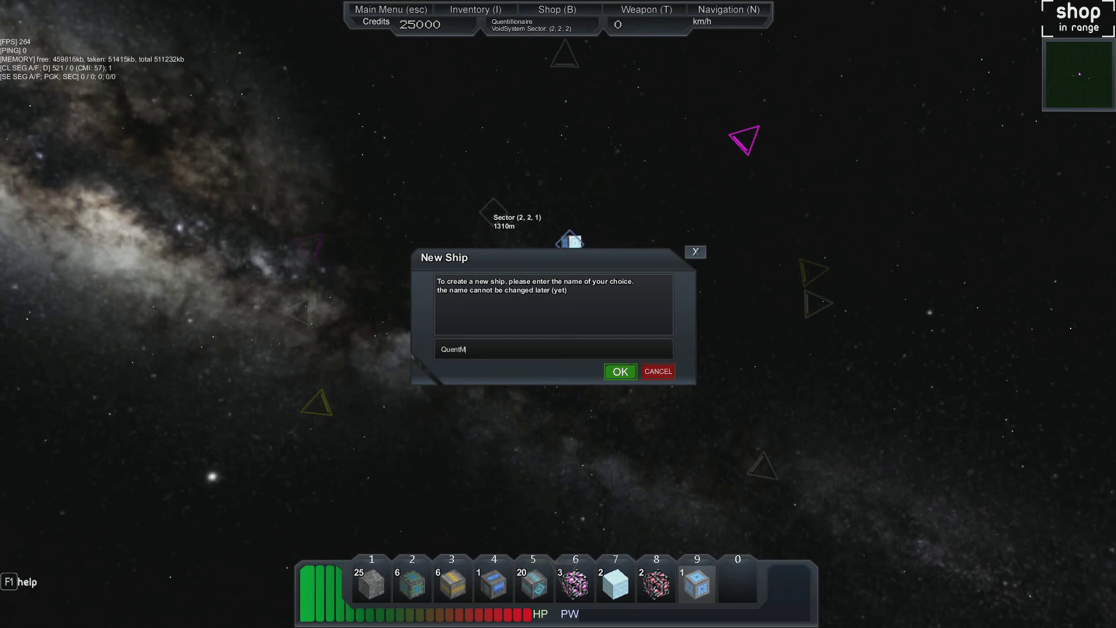
pyautogui.press('Backspace')
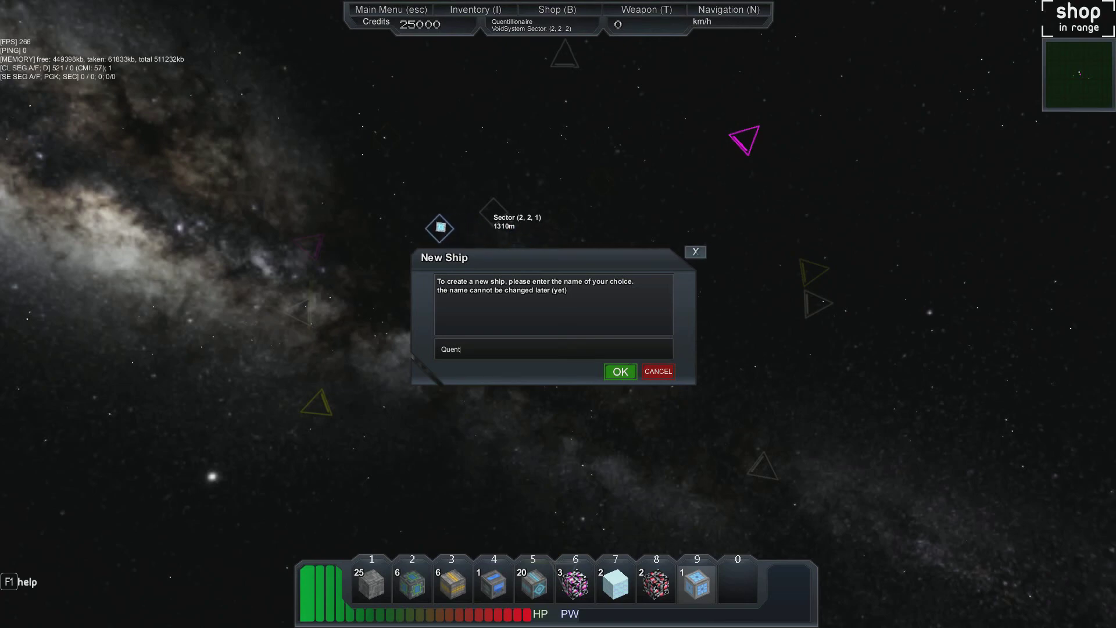
pyautogui.write('Ship')
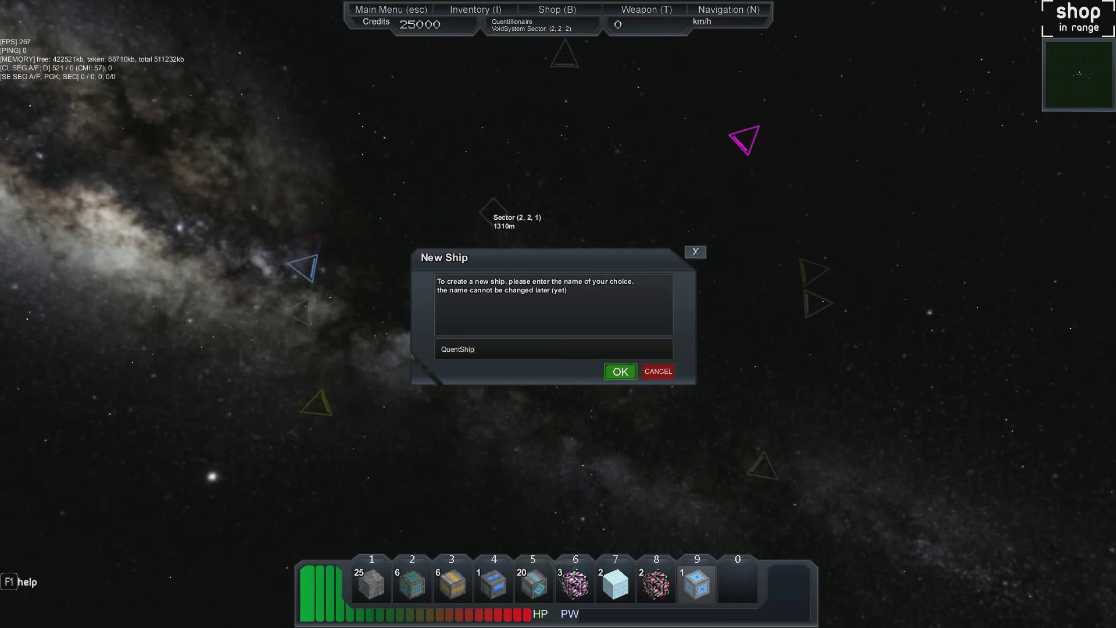
pyautogui.click(618, 371)
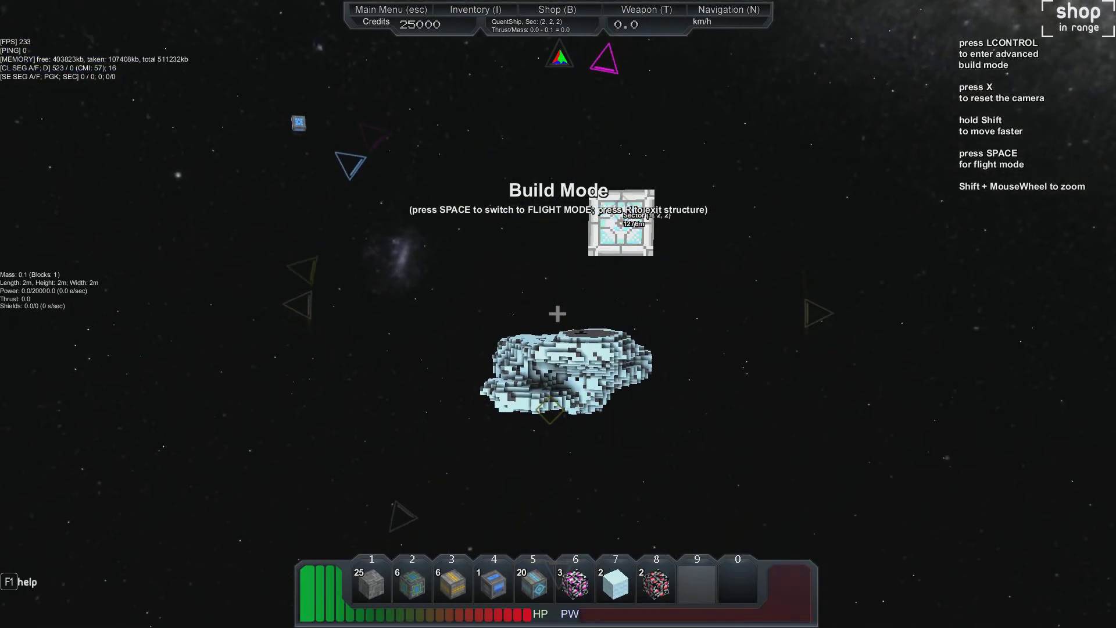
pyautogui.press('space')
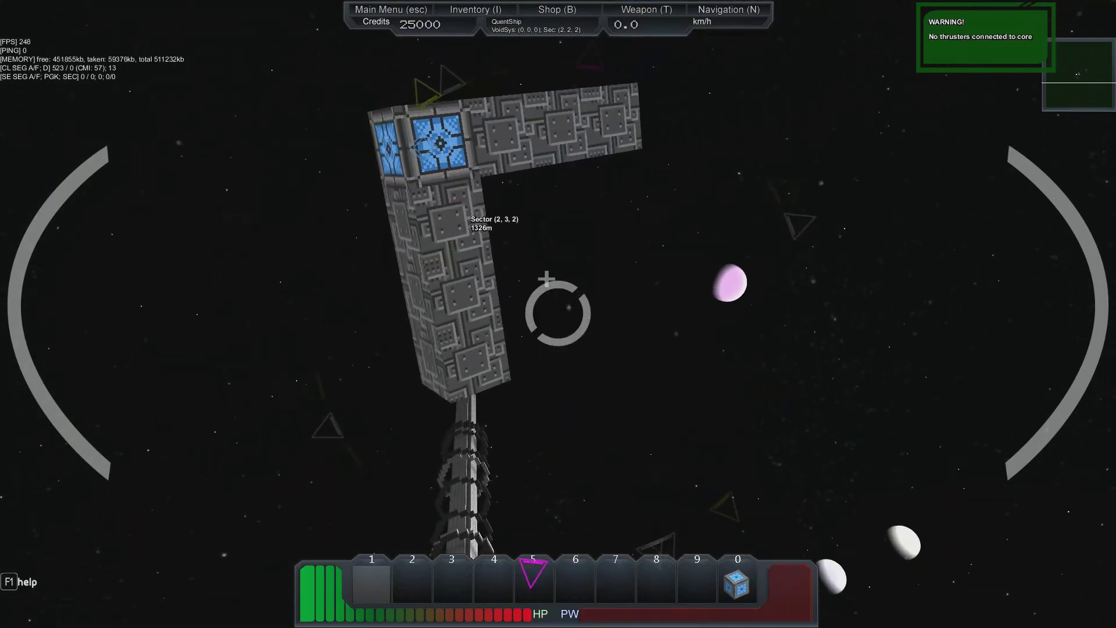
pyautogui.press('B')
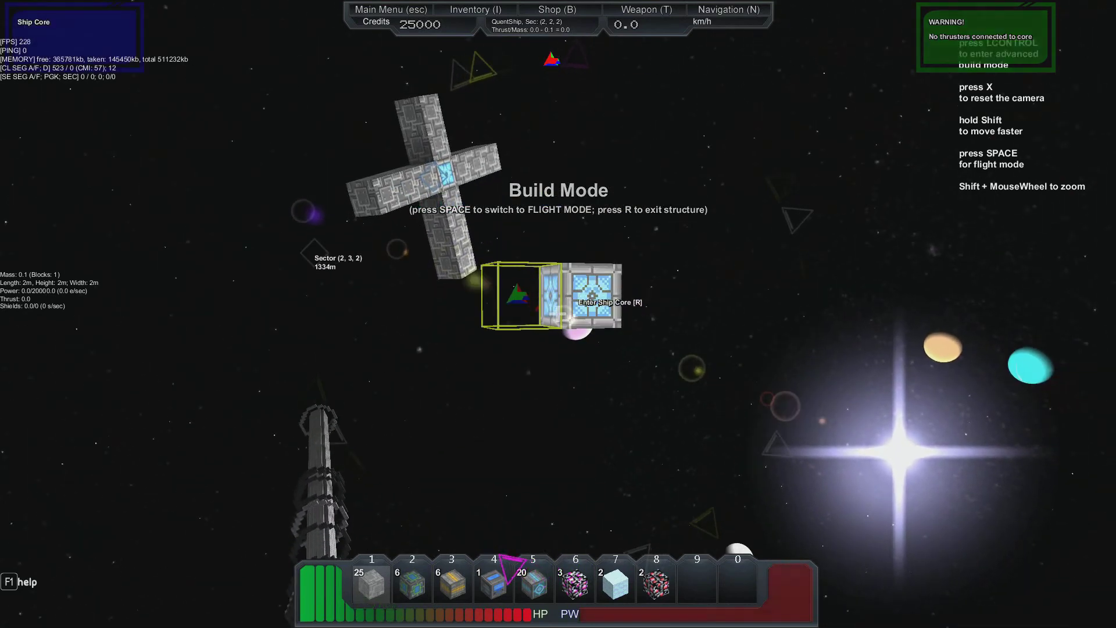
pyautogui.press('space')
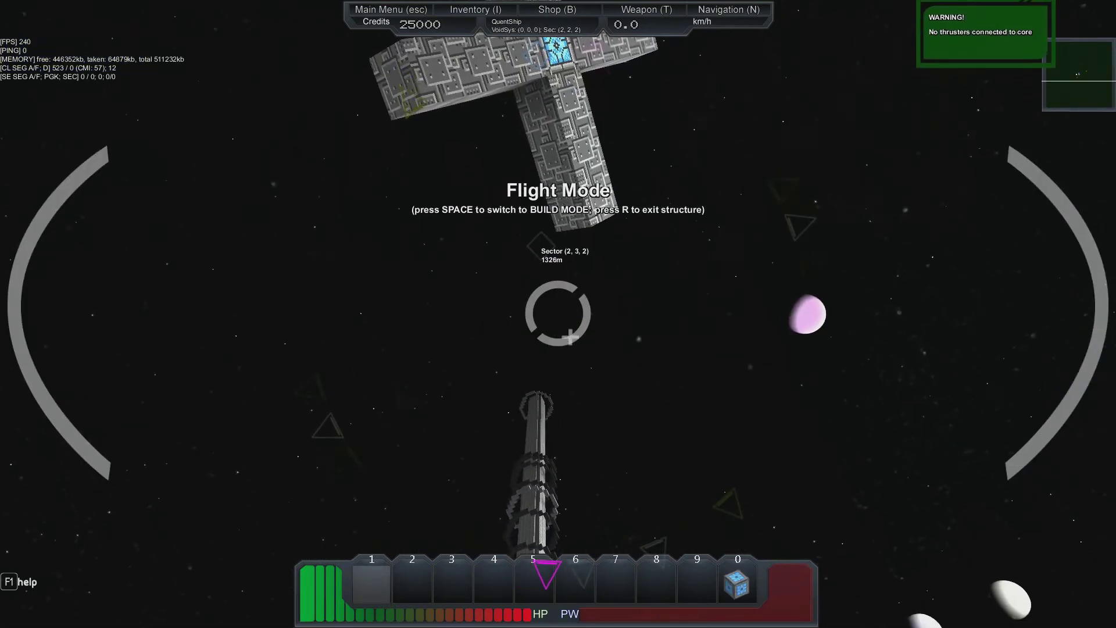
pyautogui.press('space')
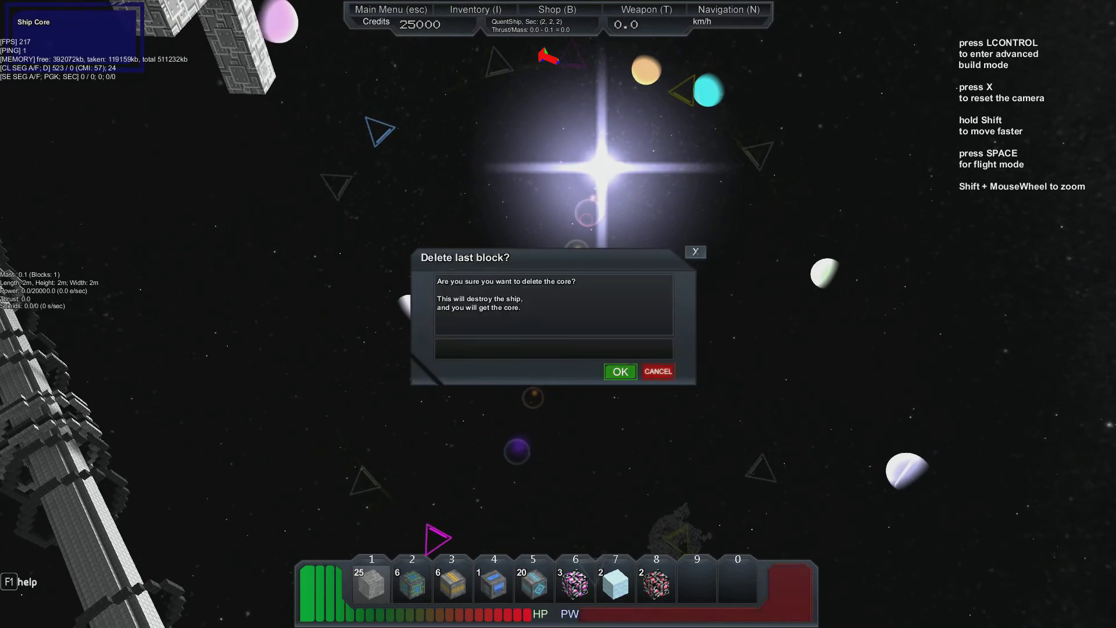
# Cancel the 'Delete last block' prompt so the ship core is kept
pyautogui.click(619, 371)
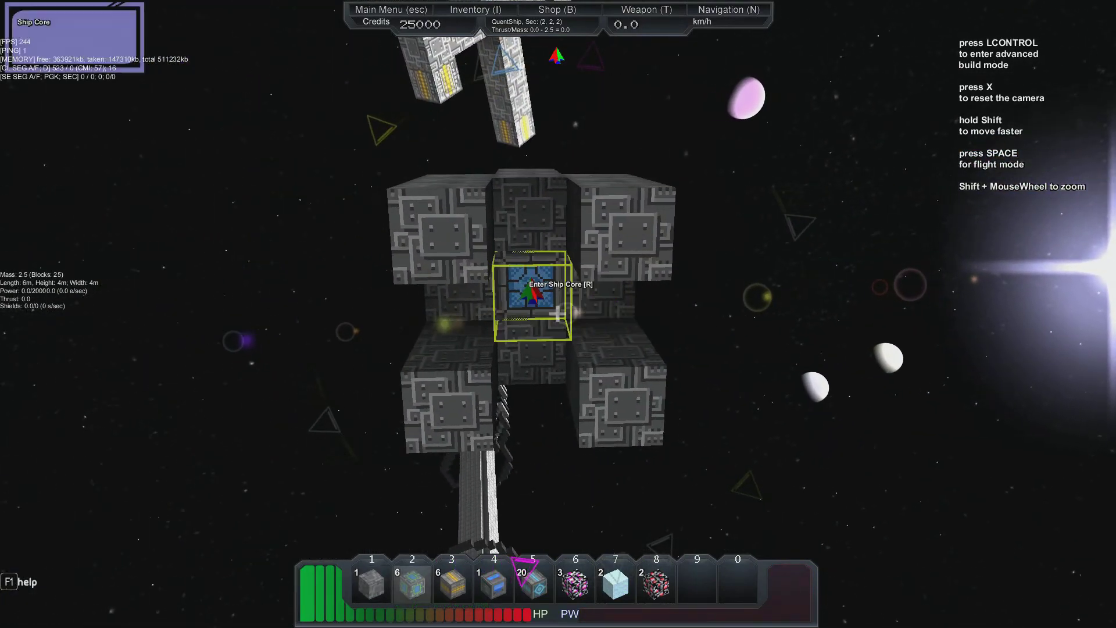
# Switch QuentShip into flight mode, then back into build mode
pyautogui.press('r')
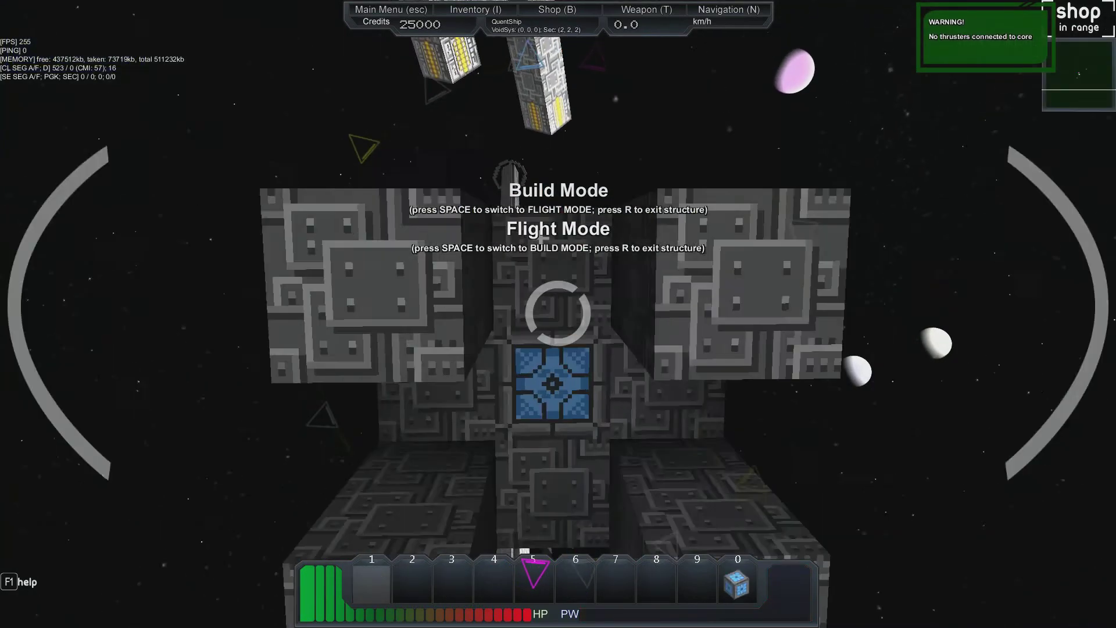
pyautogui.press('space')
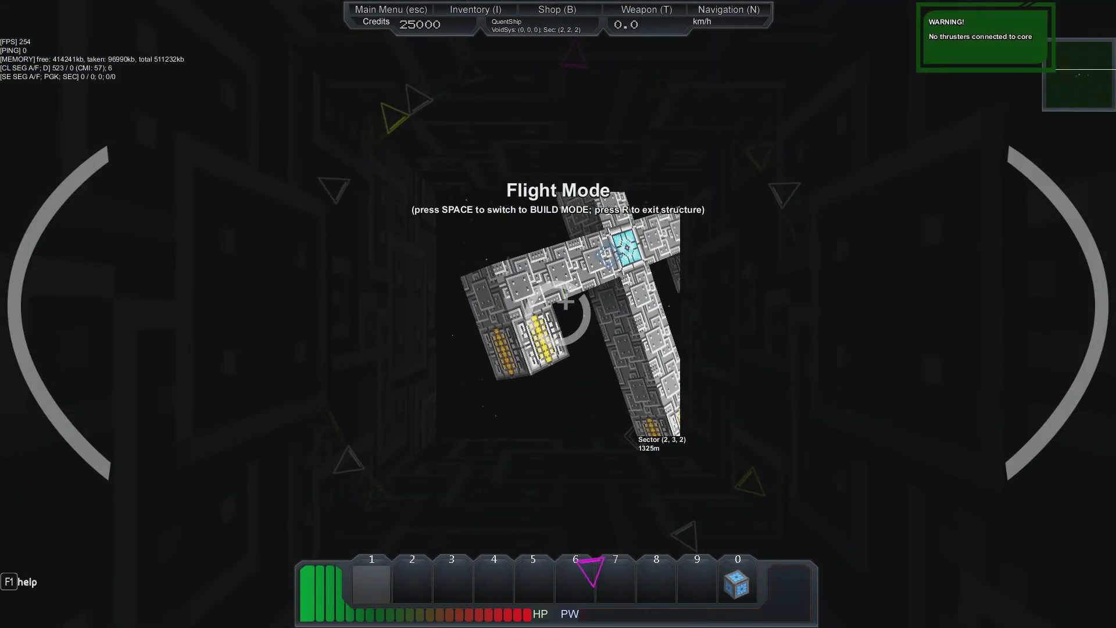
pyautogui.press('space')
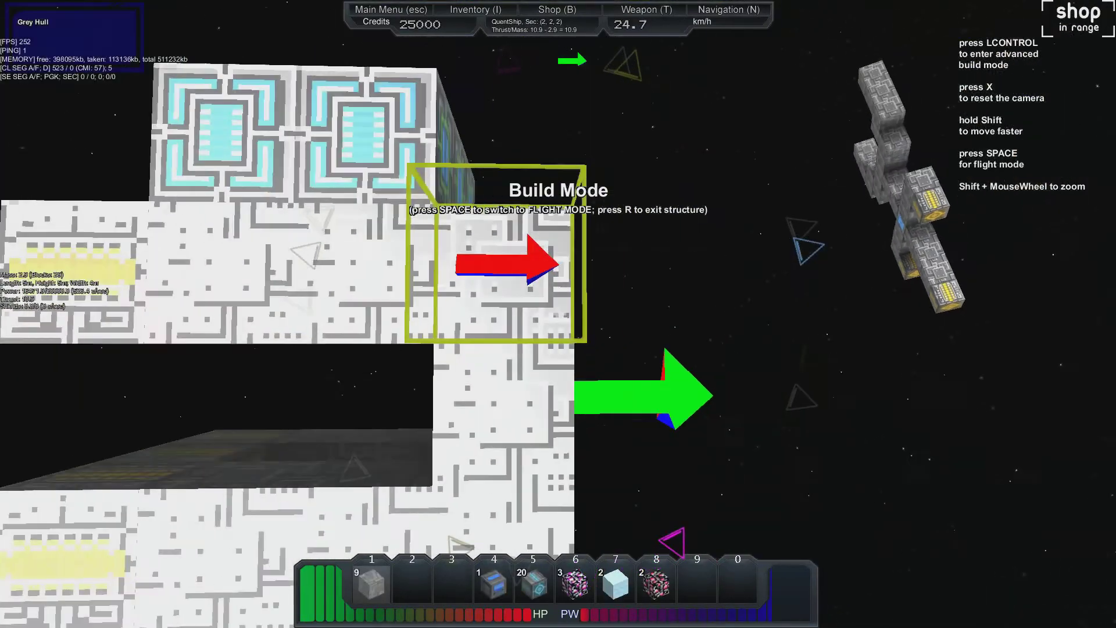
# Fly QuentShip briefly, then return to build mode
pyautogui.press('space')
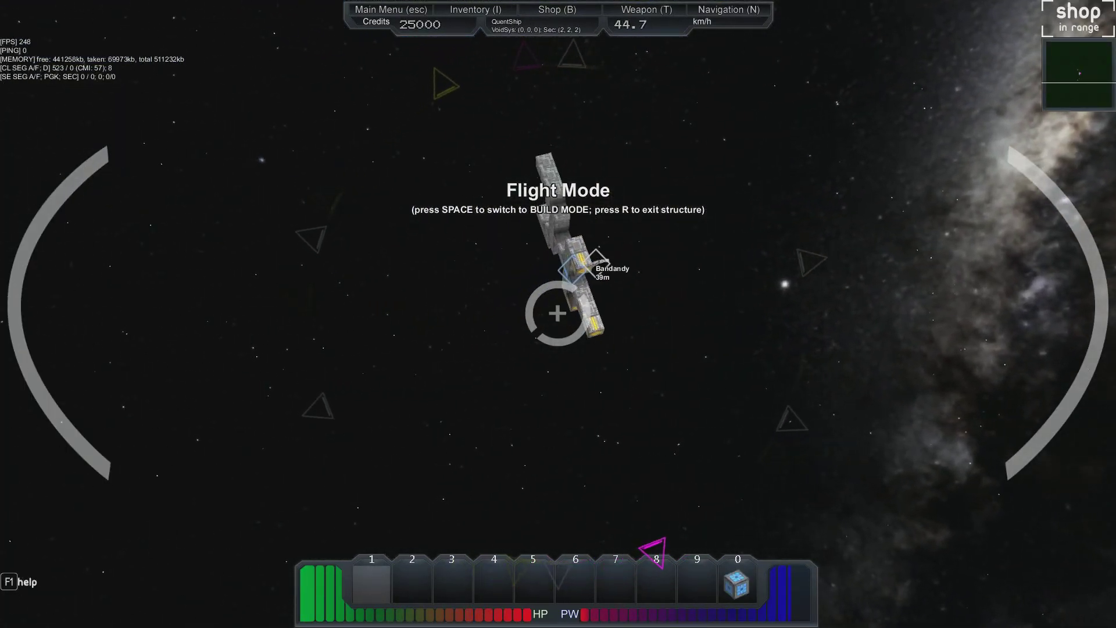
pyautogui.press('space')
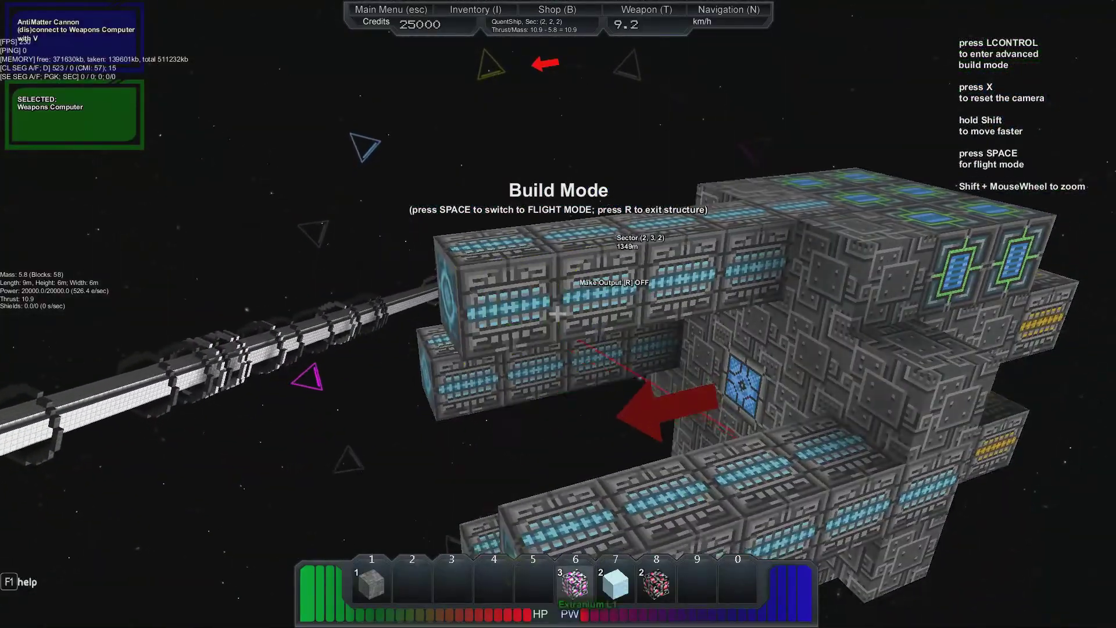
# Enter flight mode and open the Weapons tab listing the docking beam
pyautogui.press('space')
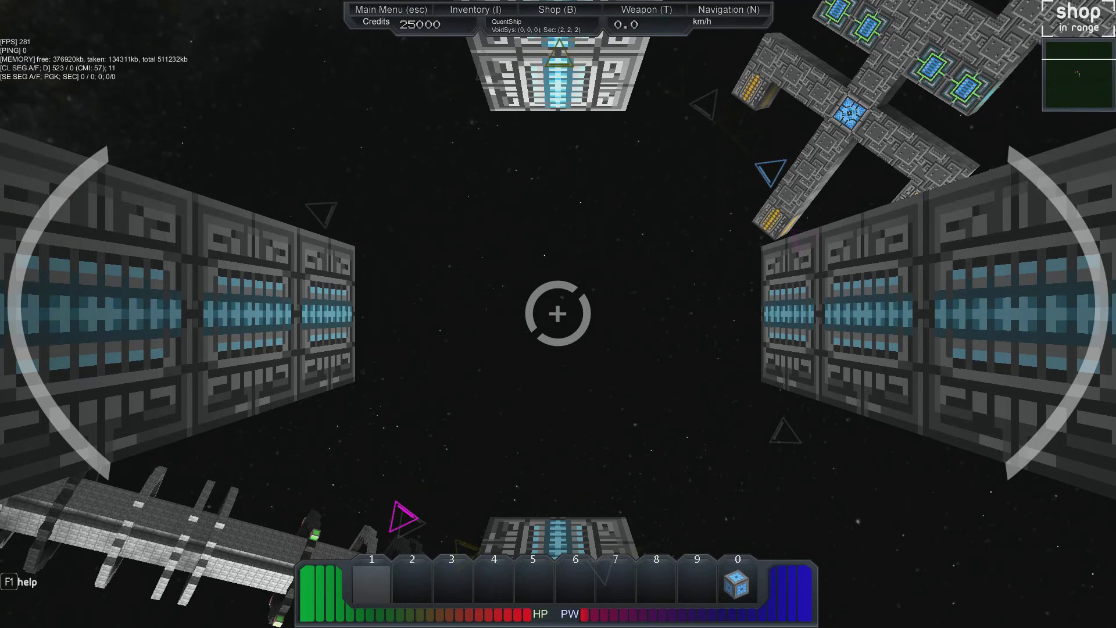
pyautogui.press('t')
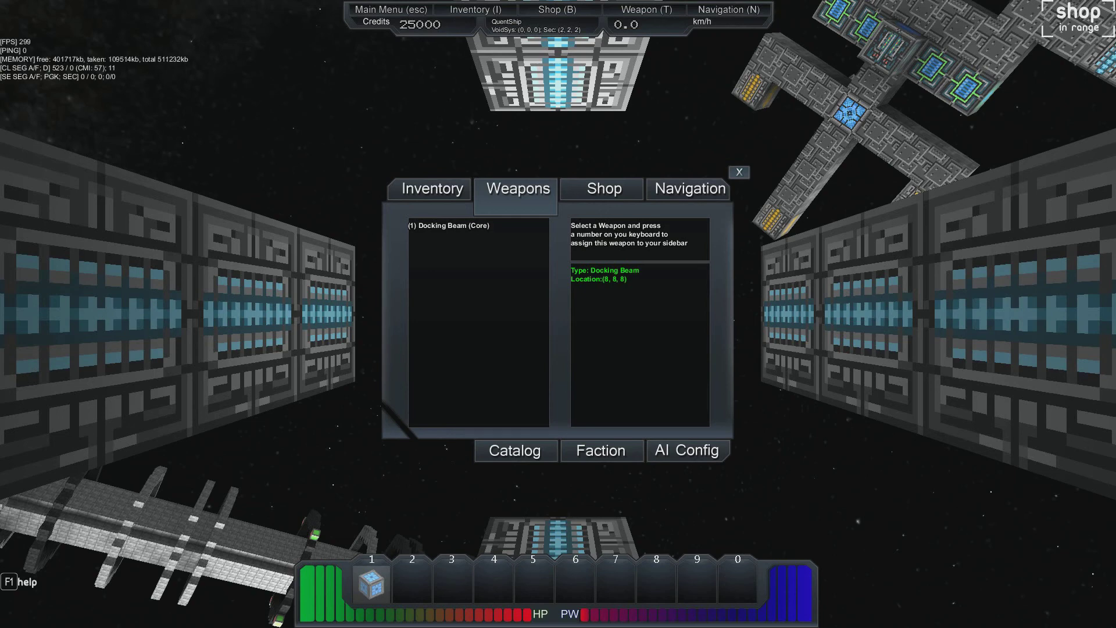
# Close the shop panel to return to the cockpit view
pyautogui.click(600, 188)
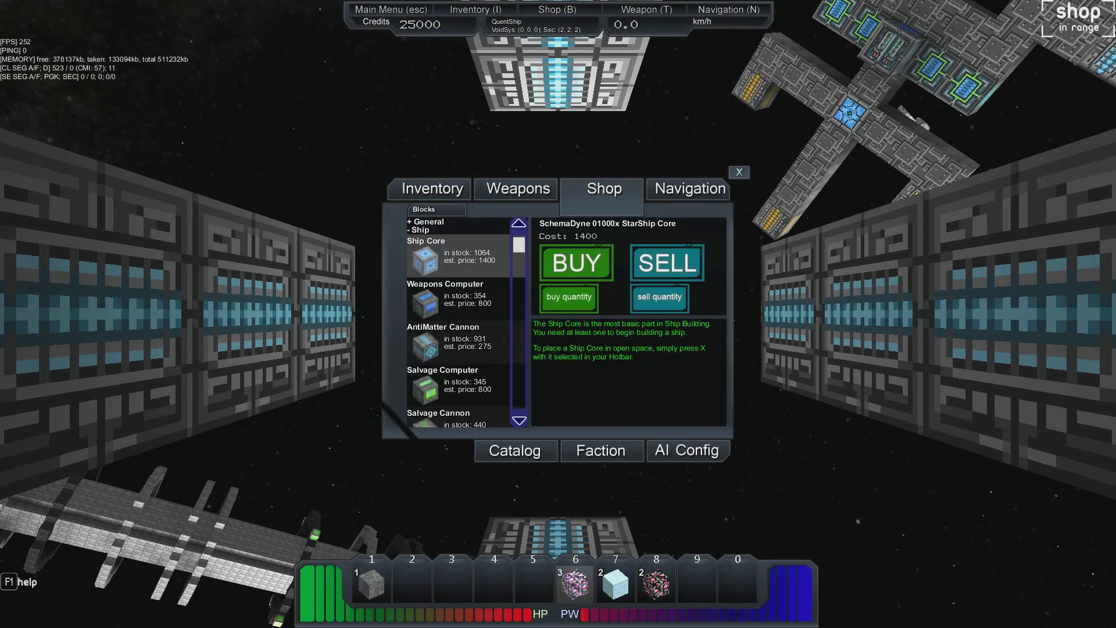
pyautogui.click(739, 172)
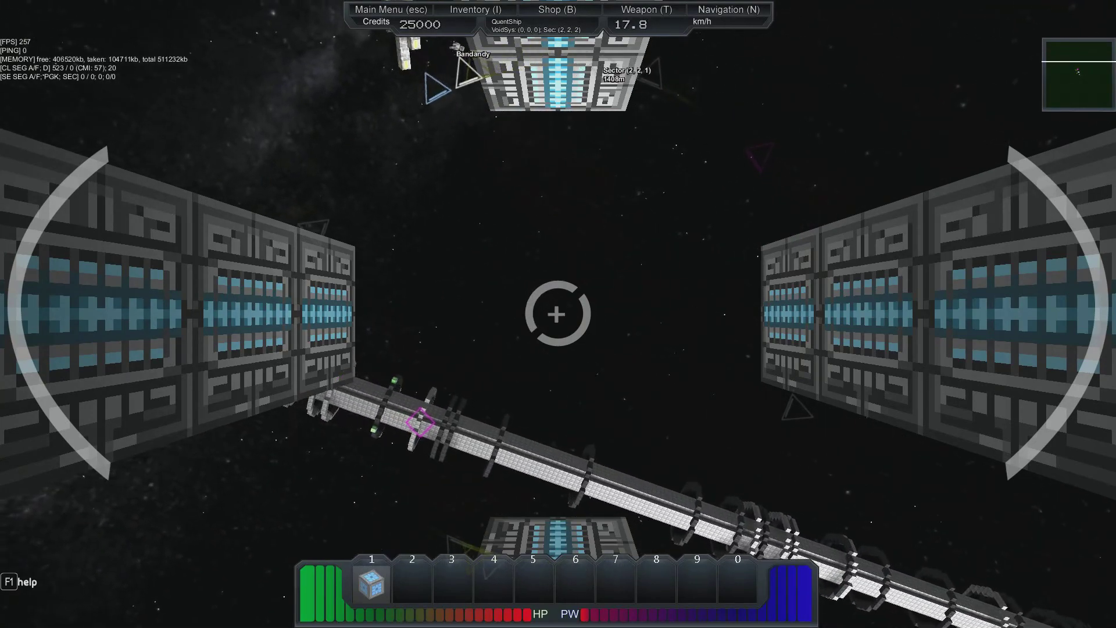
# Switch to build mode and exit QuentShip on foot beside its core
pyautogui.press('r')
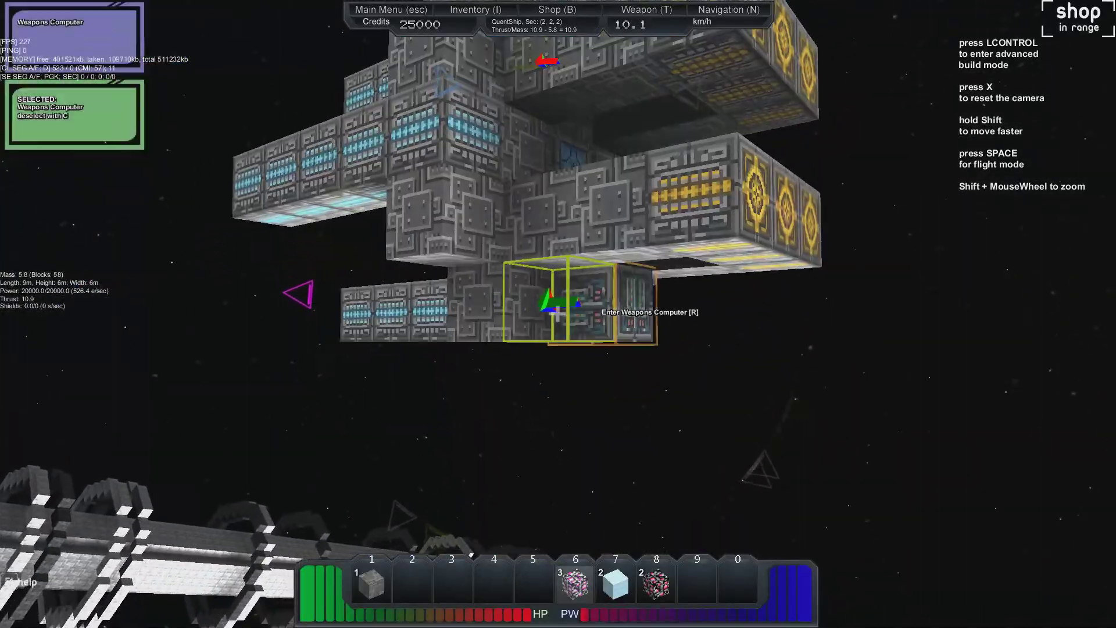
pyautogui.press('r')
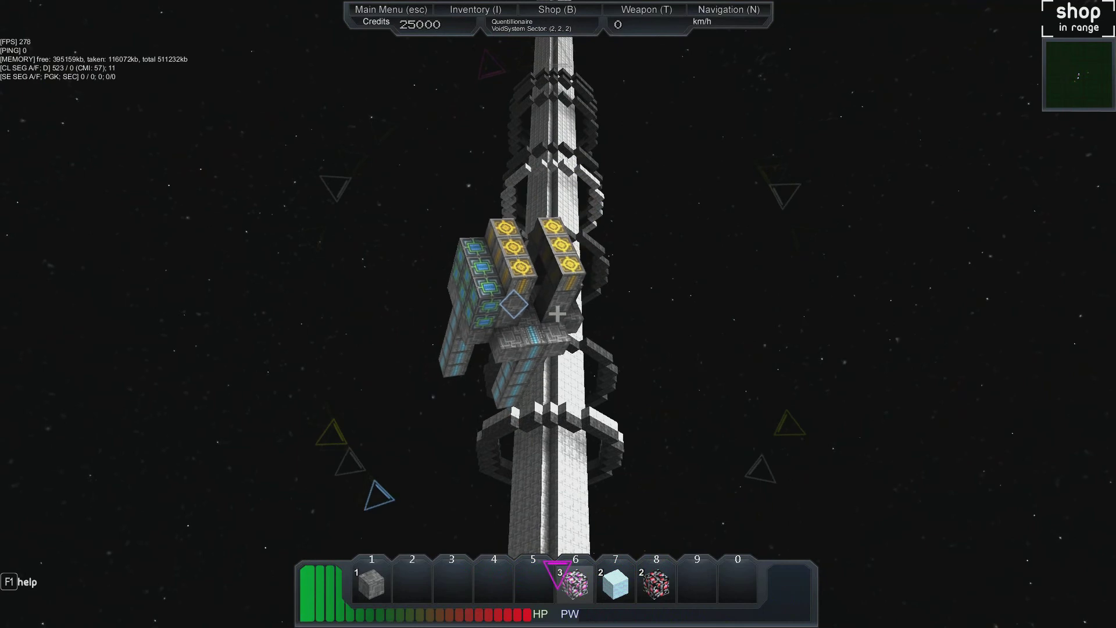
pyautogui.moveTo(558, 314)
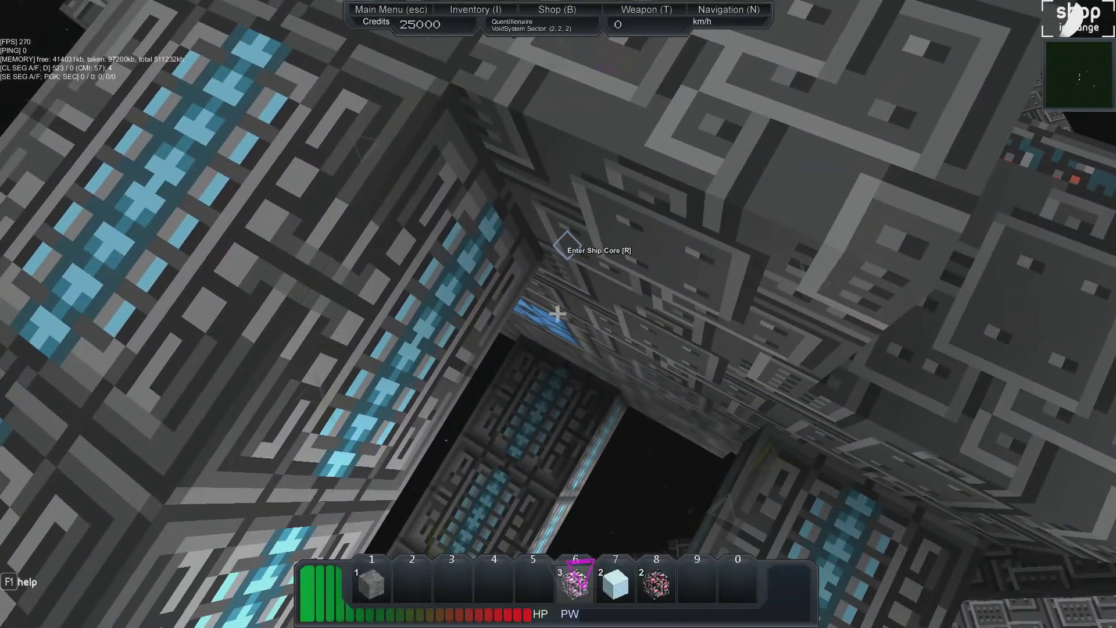
# Re-enter QuentShip at its core and switch to flight mode
pyautogui.press('r')
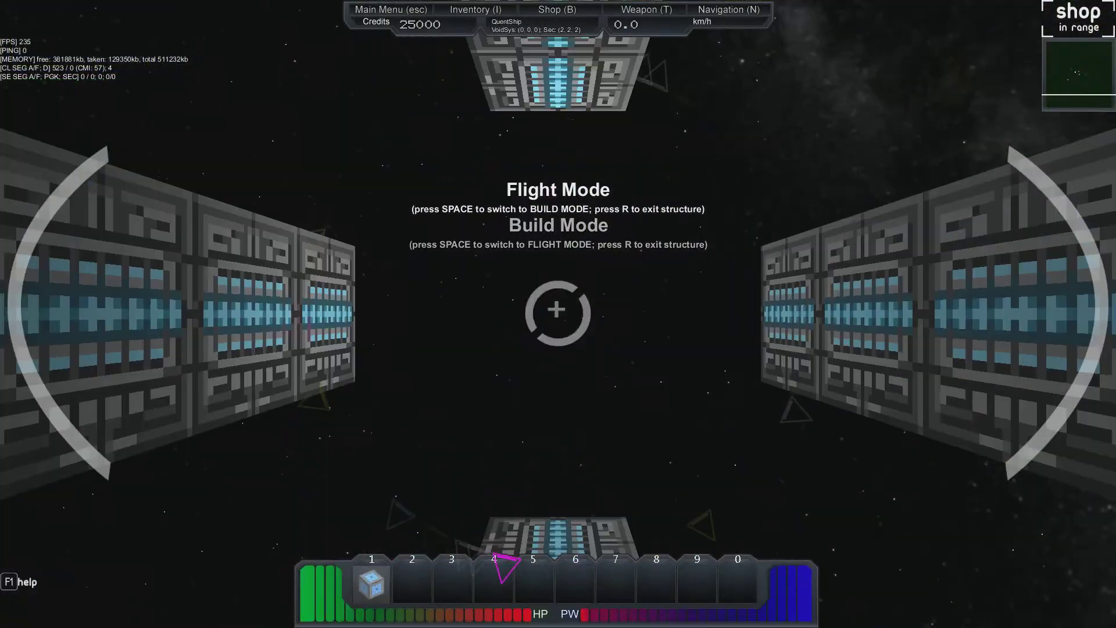
pyautogui.press('space')
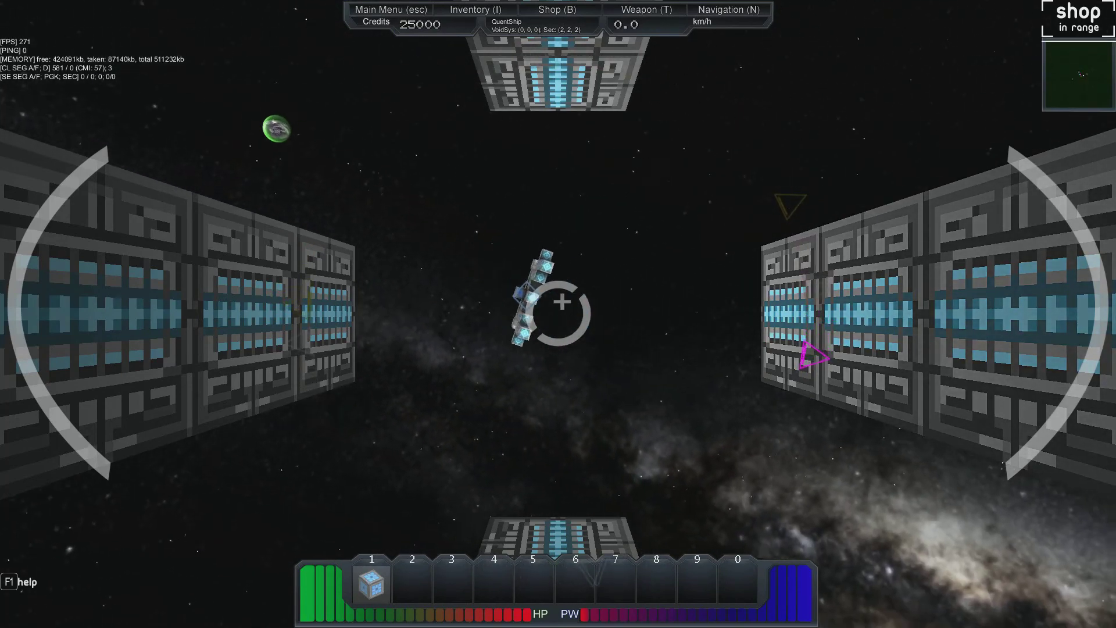
pyautogui.moveTo(558, 314)
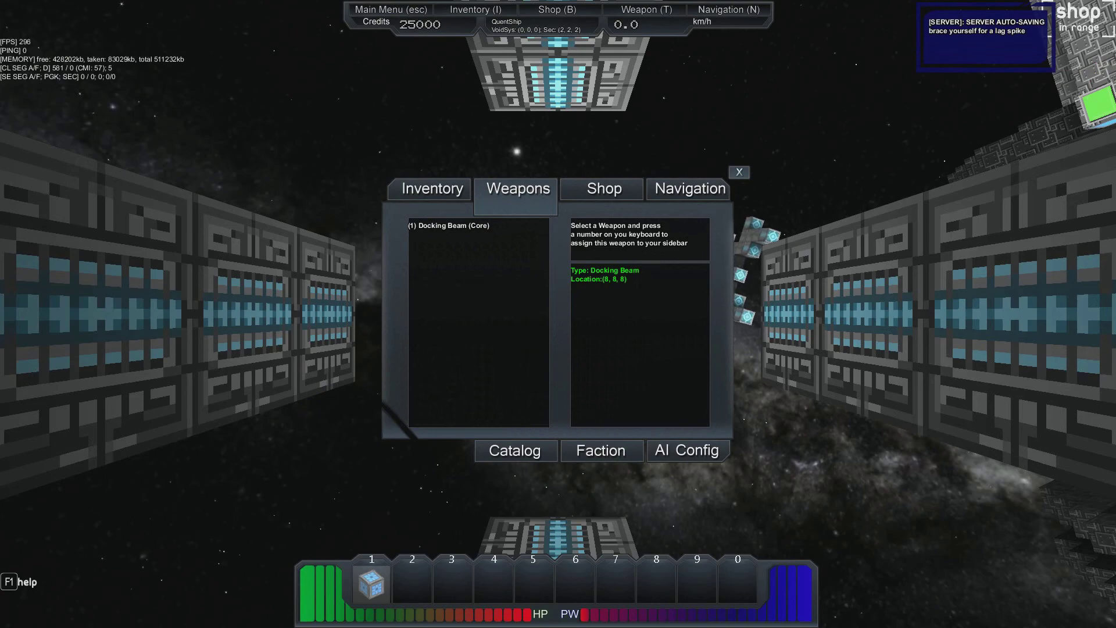
# Close the Weapons panel to resume flight mode at 0.5 km/h
pyautogui.click(599, 188)
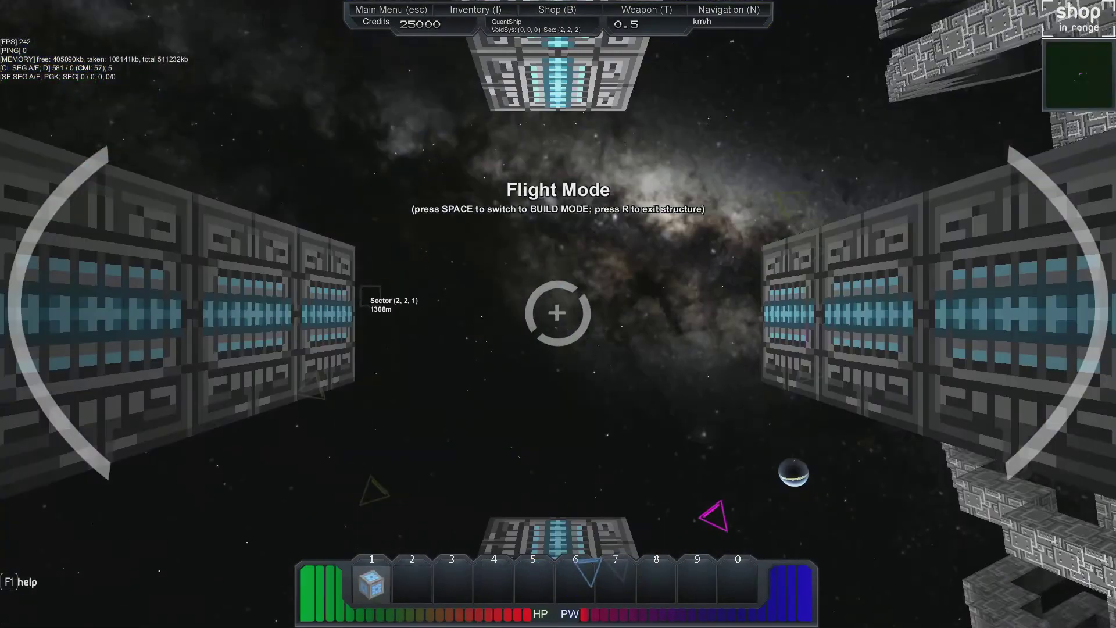
# Open the Weapons panel and switch to the Shop's ship-parts catalogue
pyautogui.click(645, 9)
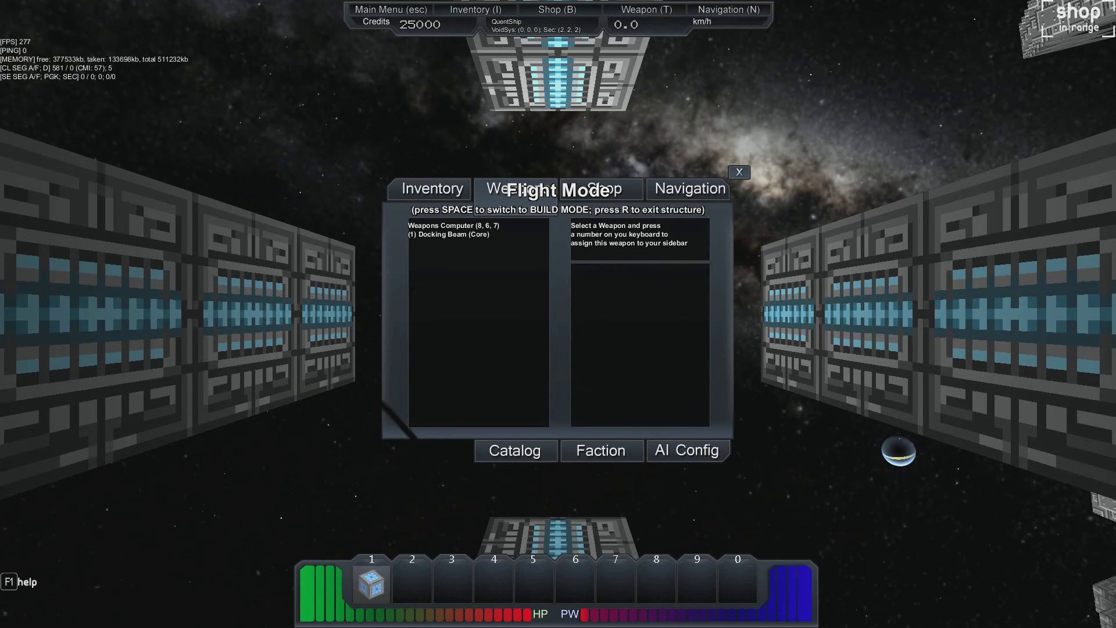
pyautogui.click(460, 226)
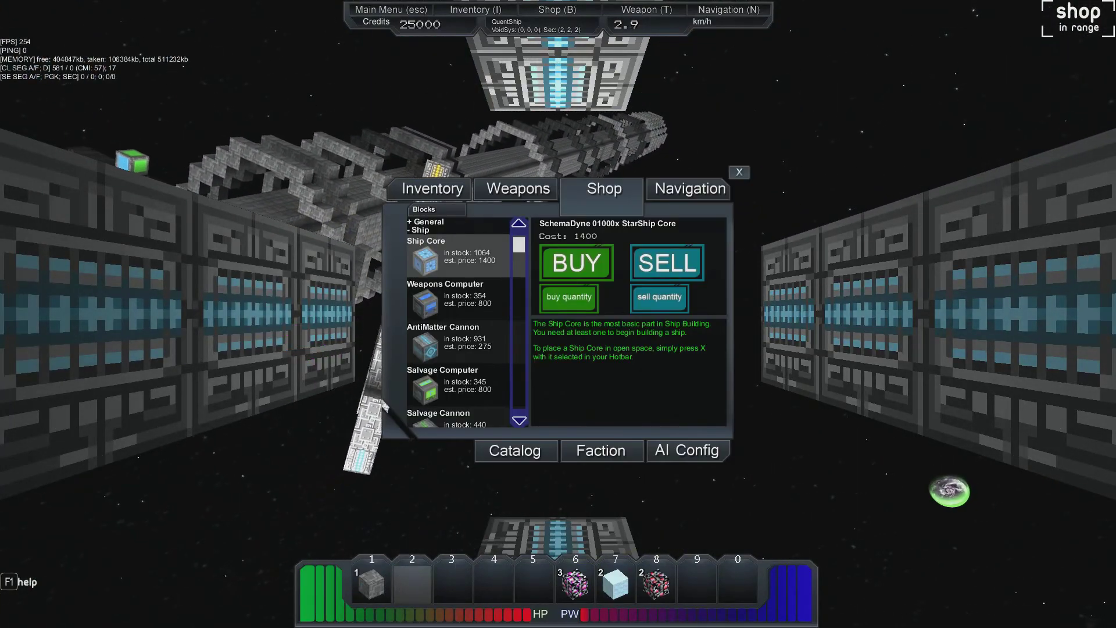
# Scroll down through the shop's block list past capacitors and paints
pyautogui.scroll(-3)
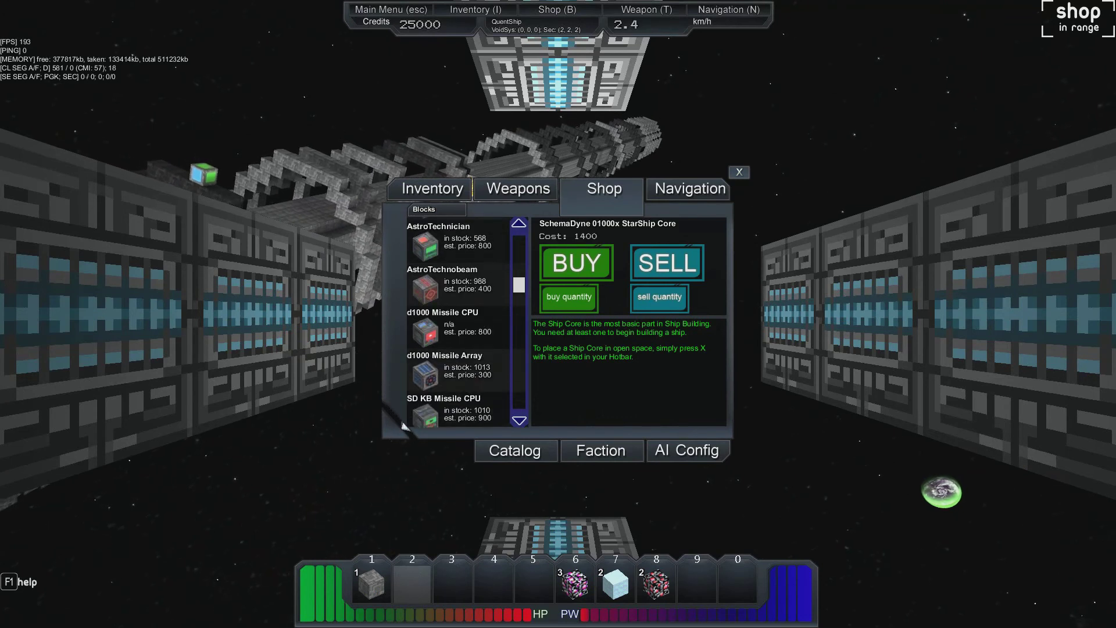
pyautogui.scroll(-3)
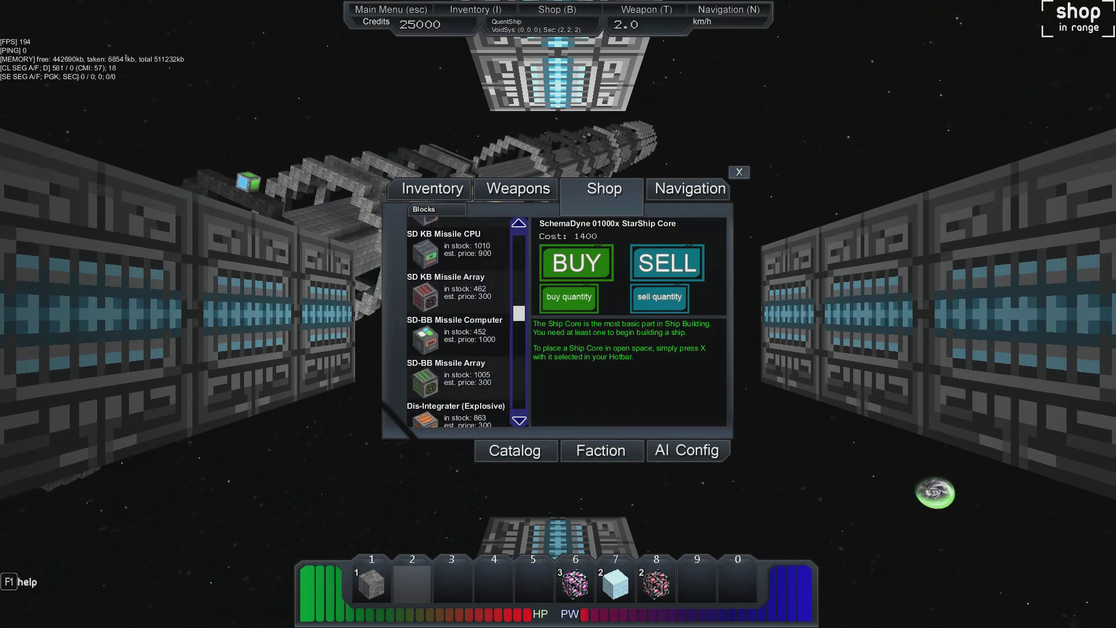
pyautogui.scroll(-3)
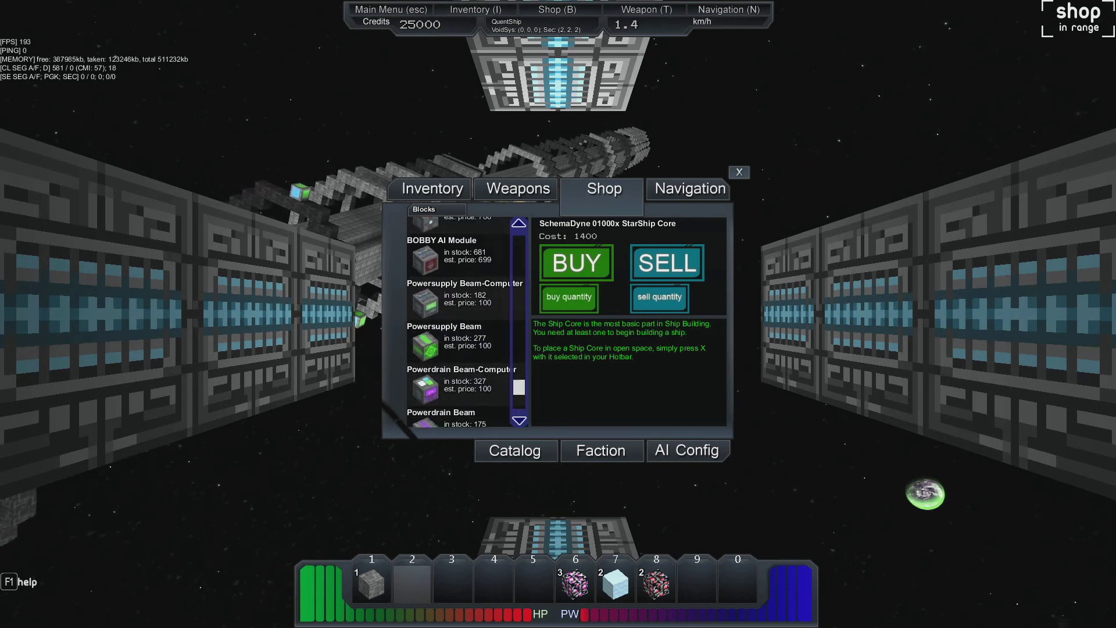
pyautogui.scroll(-3)
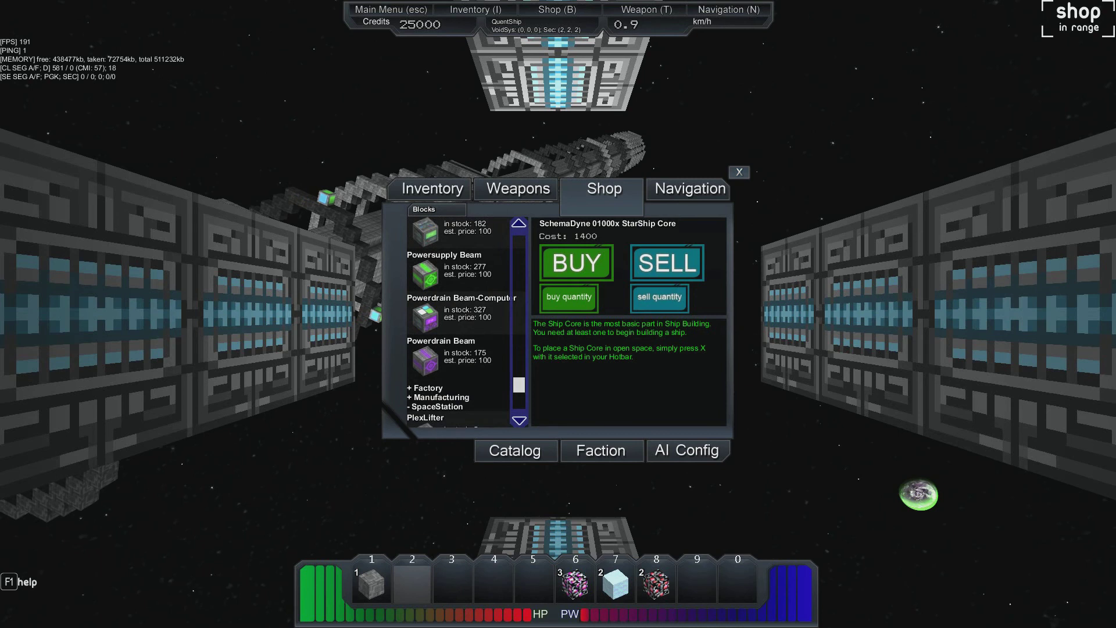
pyautogui.scroll(-3)
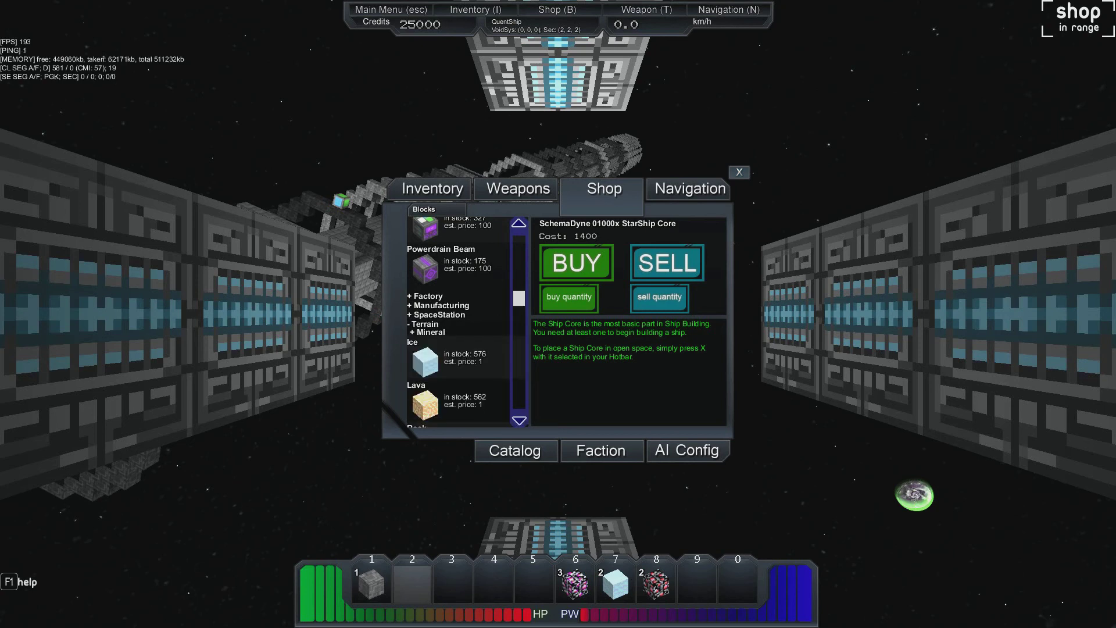
# Expand the Manufacturing category and scroll through its blocks
pyautogui.click(437, 305)
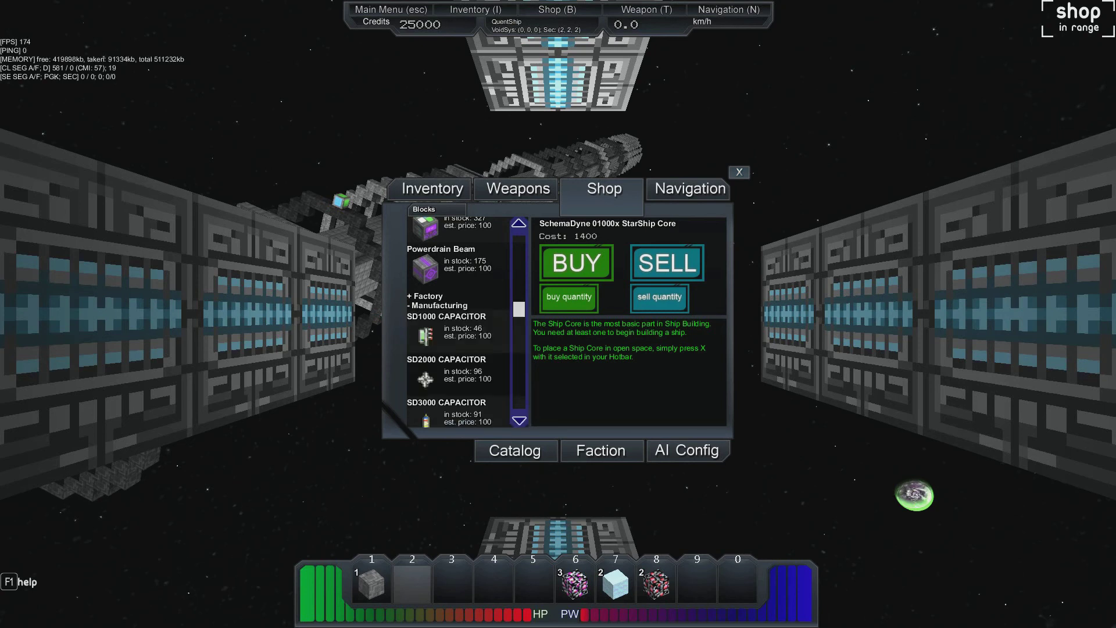
pyautogui.scroll(-3)
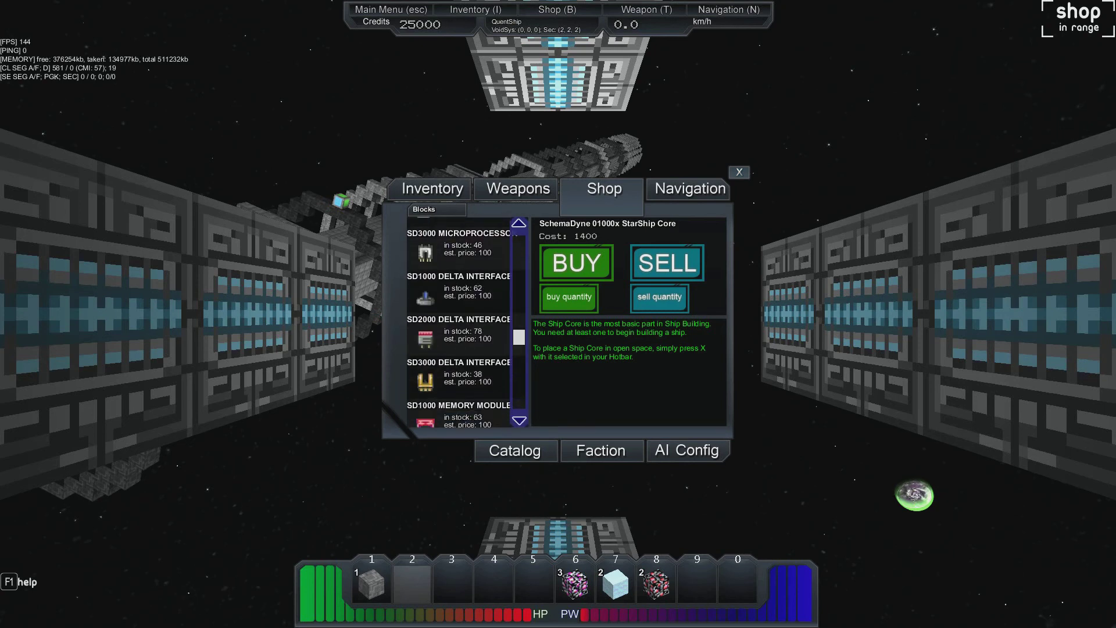
pyautogui.scroll(-3)
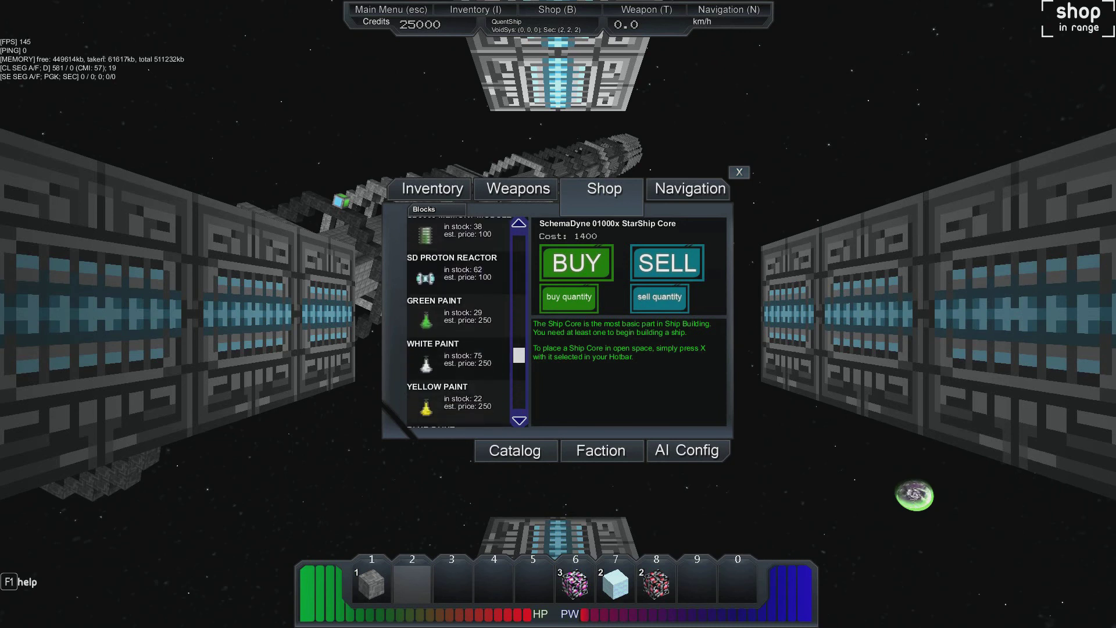
pyautogui.scroll(-3)
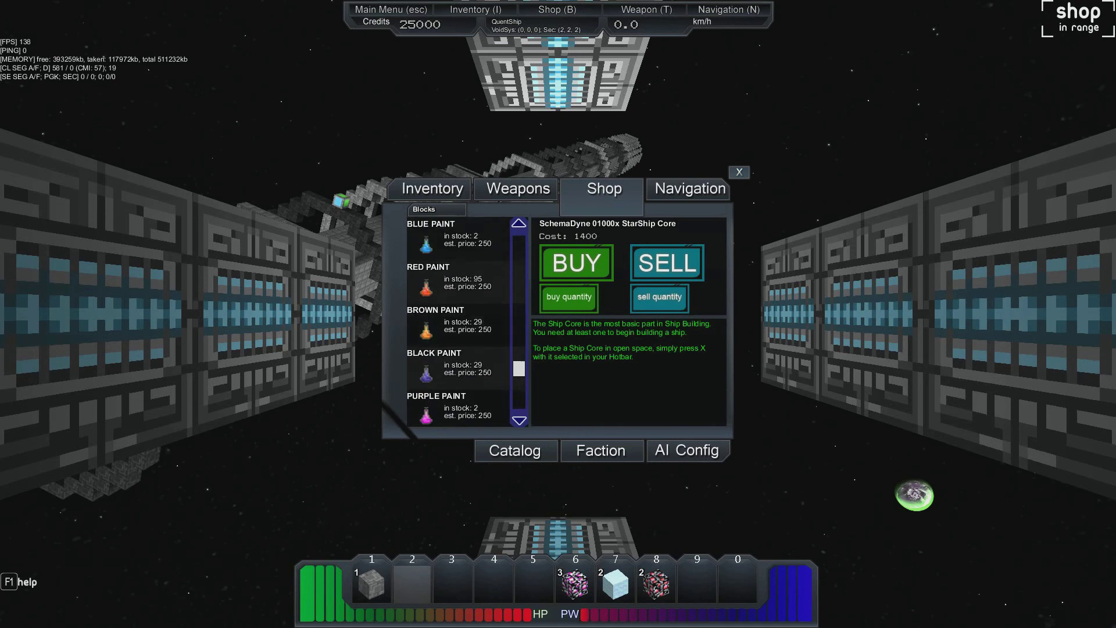
pyautogui.scroll(-3)
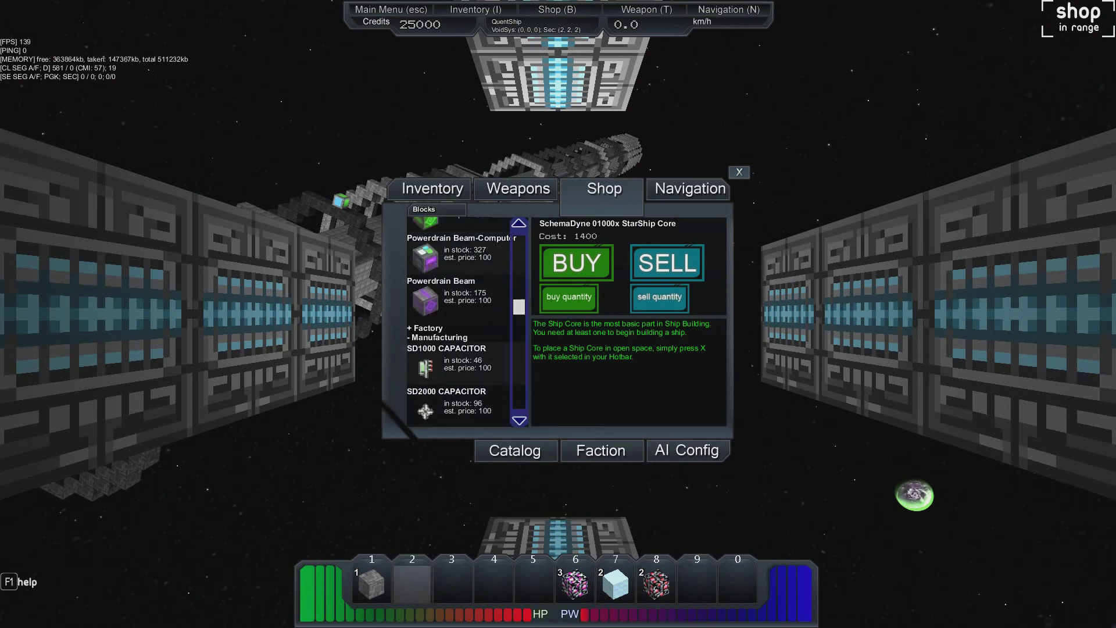
pyautogui.scroll(-3)
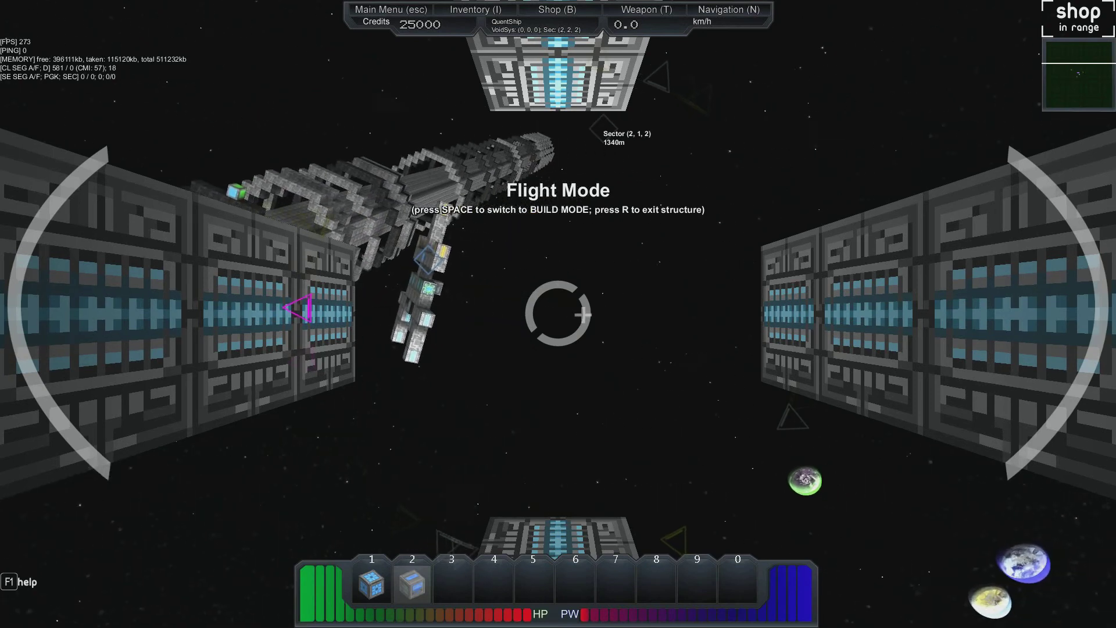
# Bring up the main menu and dismiss it to return to the game
pyautogui.click(643, 10)
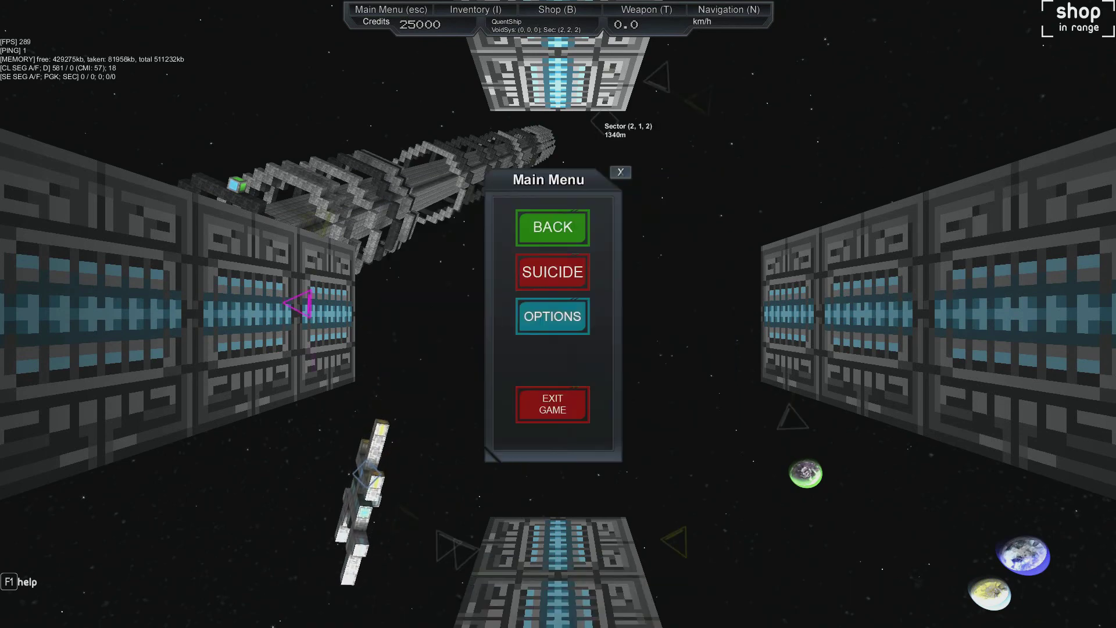
pyautogui.click(552, 228)
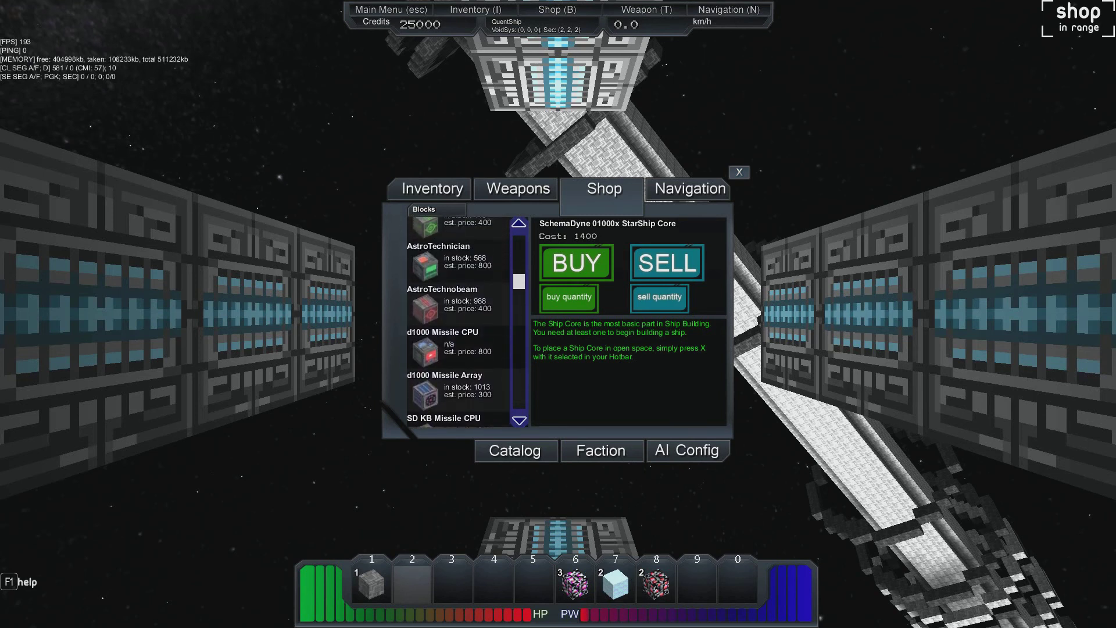
# Select the Gravity Unit in the shop list and buy one for 400 credits
pyautogui.scroll(3)
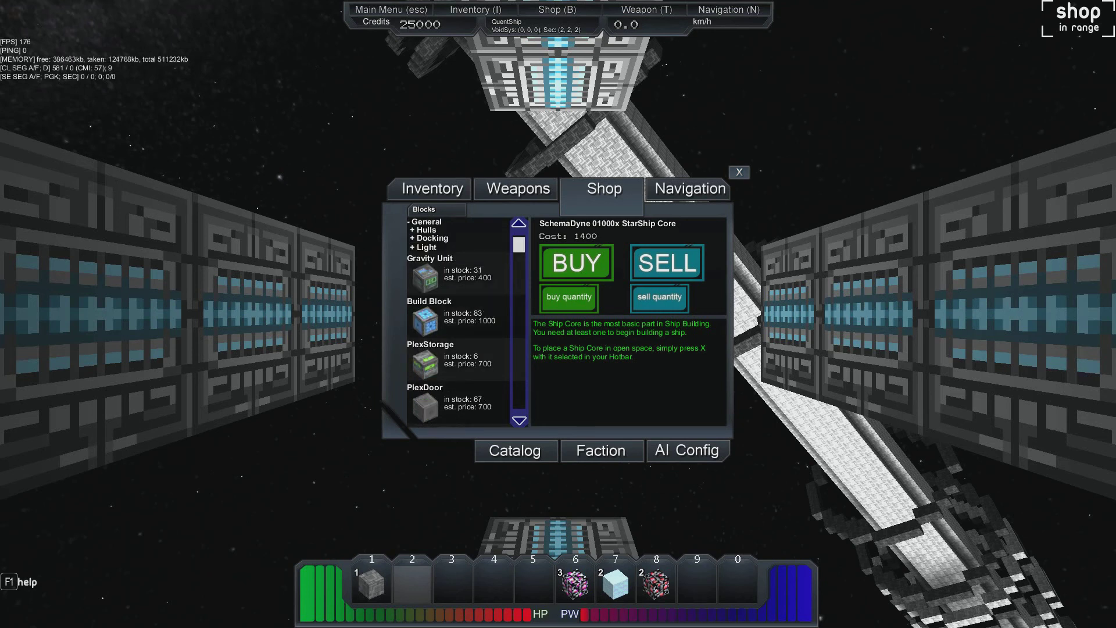
pyautogui.click(456, 272)
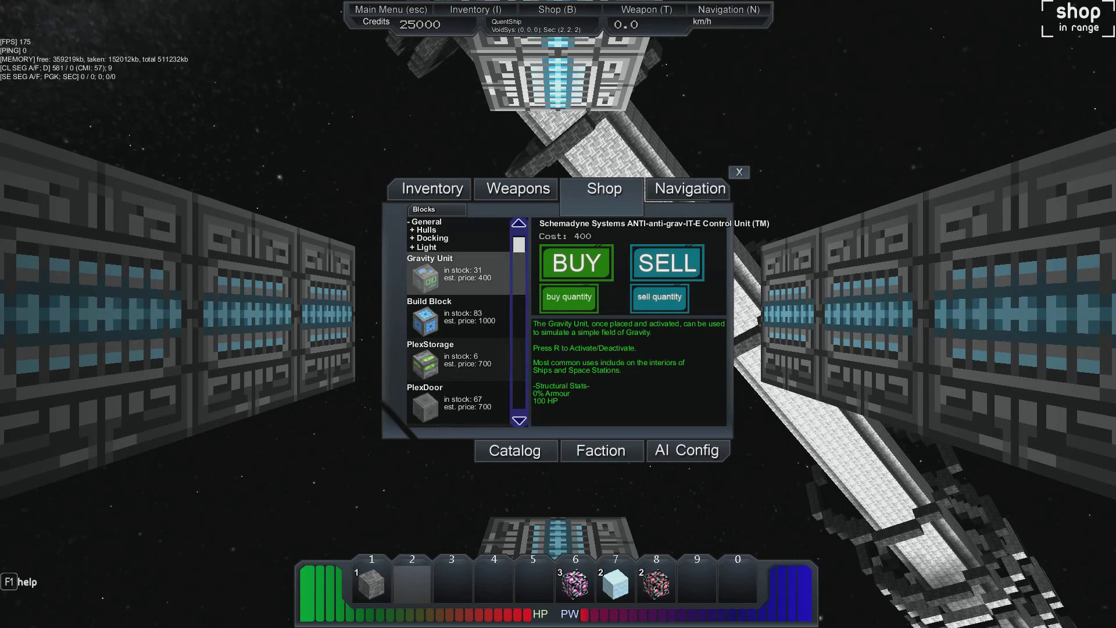
pyautogui.click(574, 262)
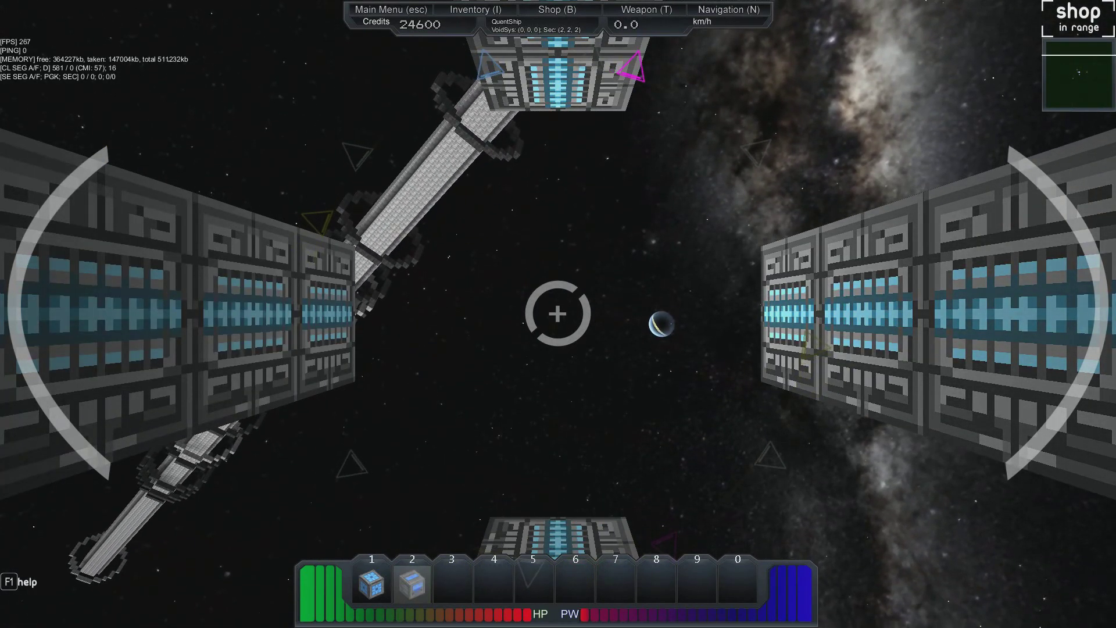
# Return to building, pick Grey Hull under Hulls and order 50 blocks
pyautogui.press('r')
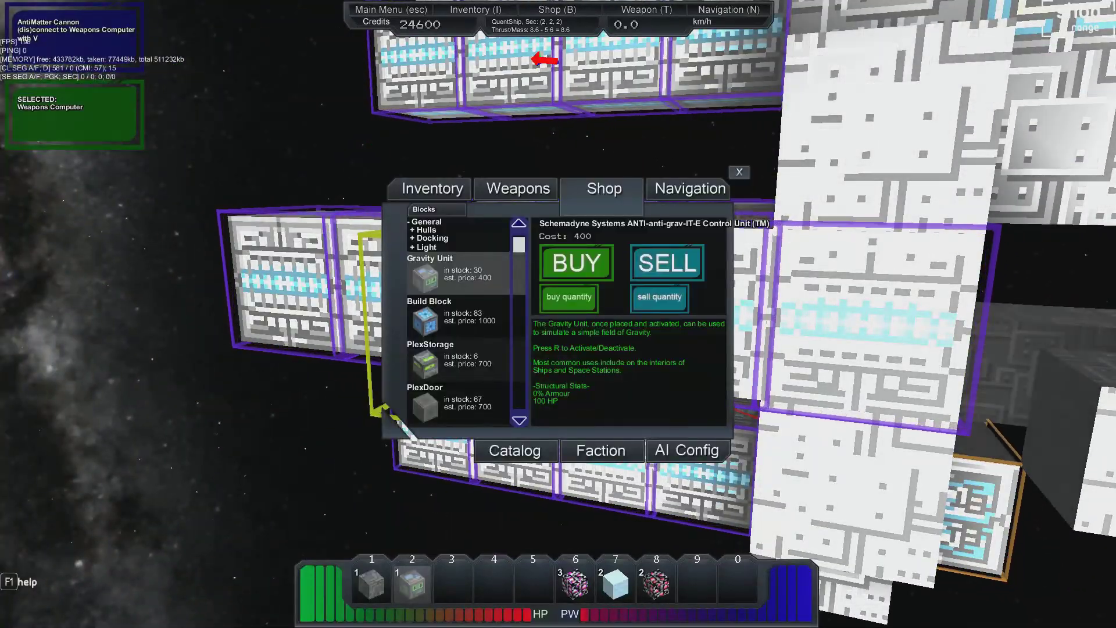
pyautogui.click(421, 229)
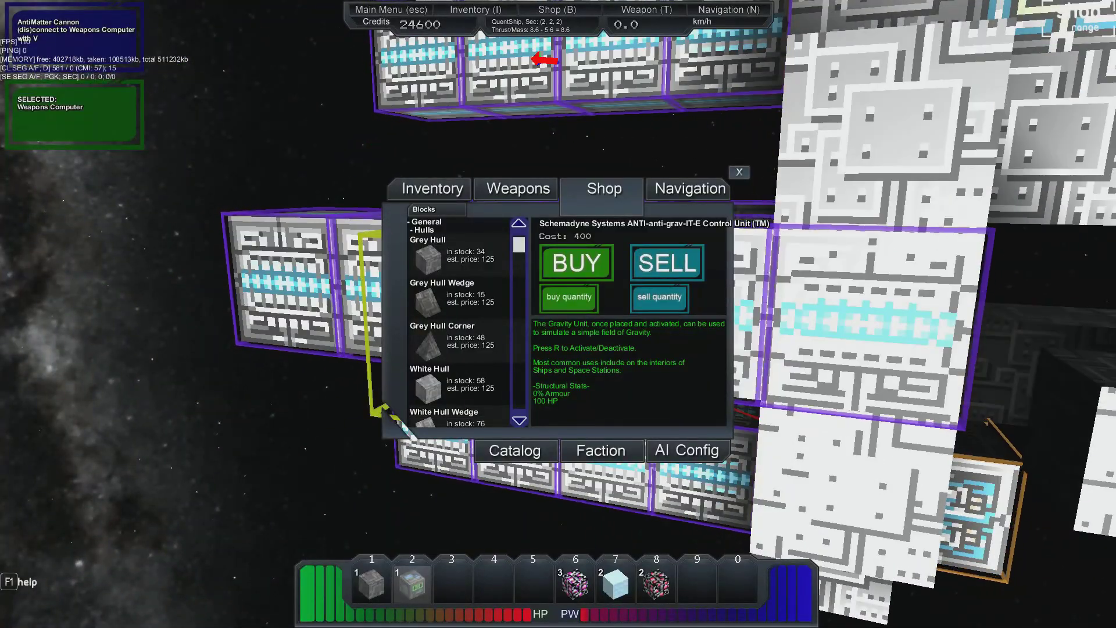
pyautogui.click(568, 297)
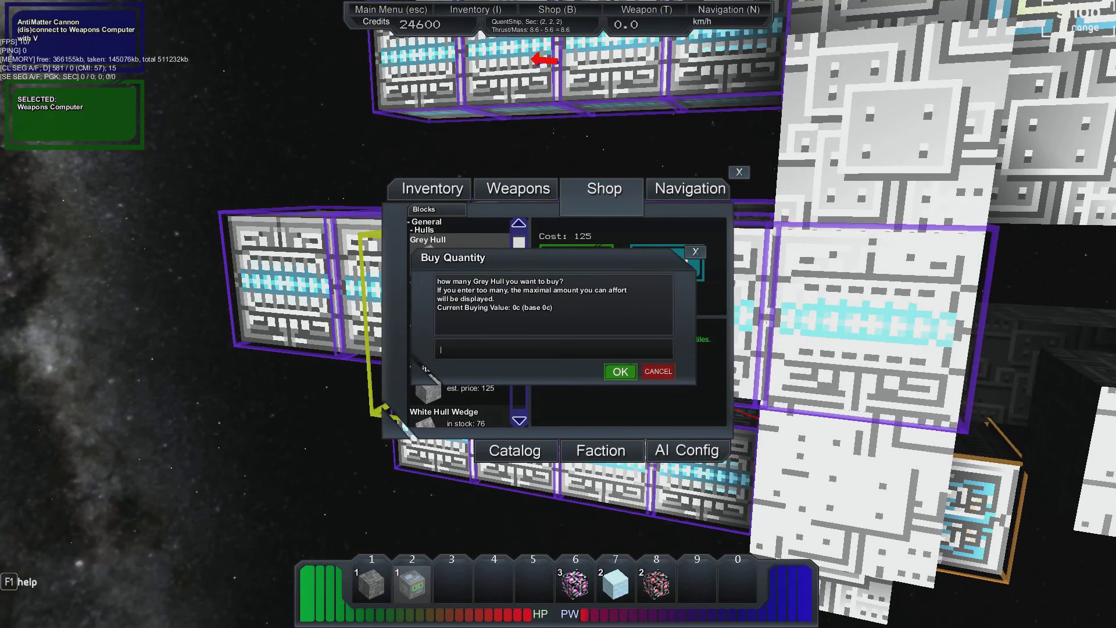
pyautogui.write('50')
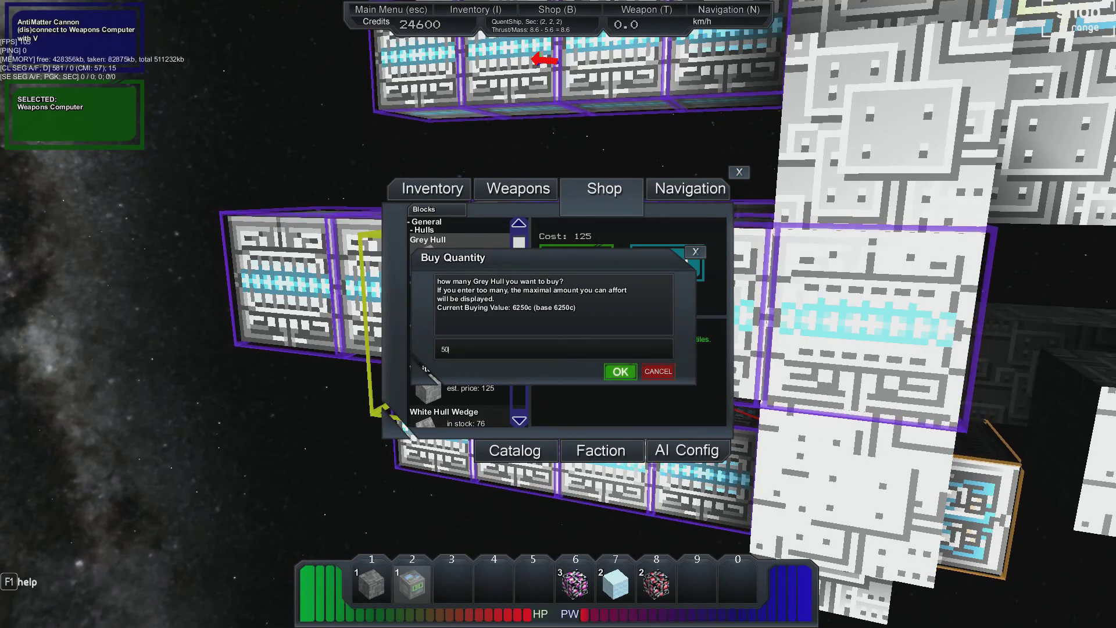
pyautogui.click(619, 371)
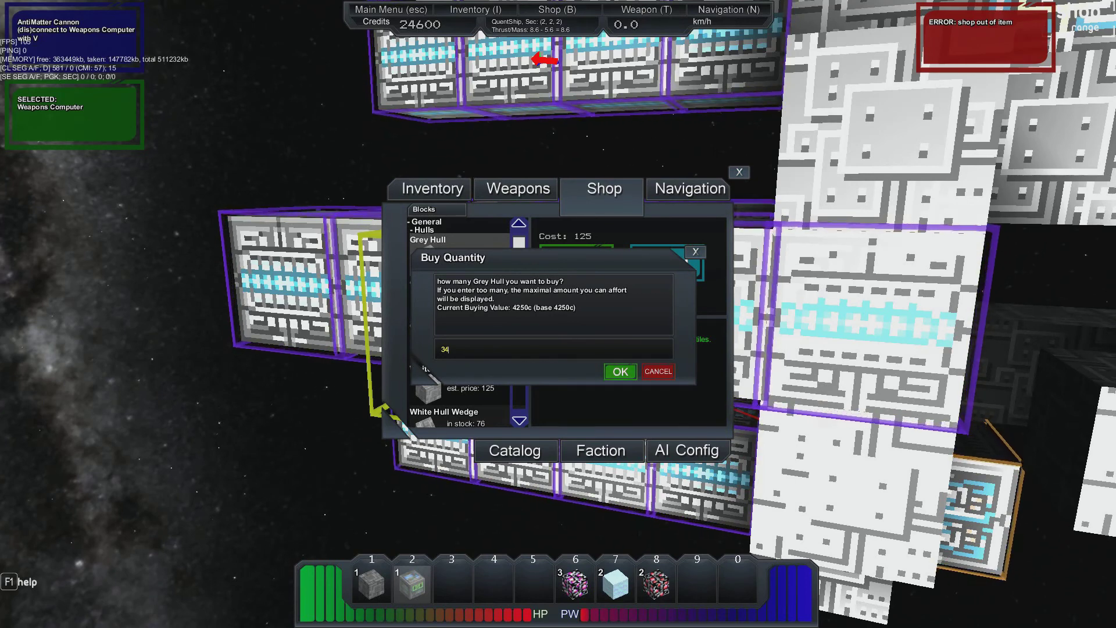
# Accept the reduced amount, buy the remaining Grey Hull stock, and close the shop
pyautogui.click(618, 370)
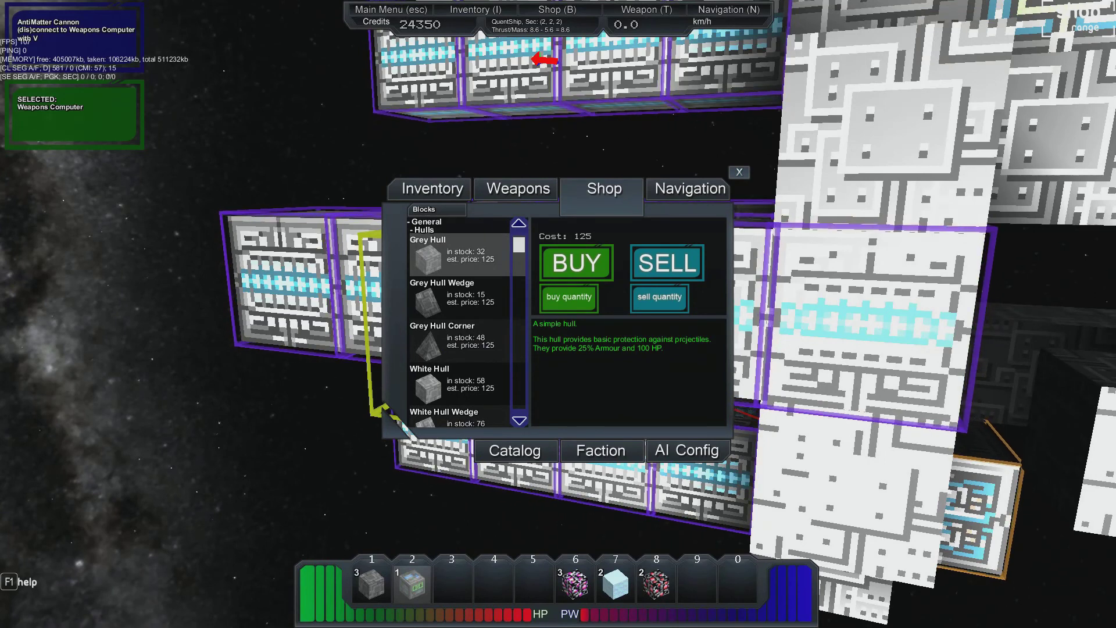
pyautogui.click(567, 297)
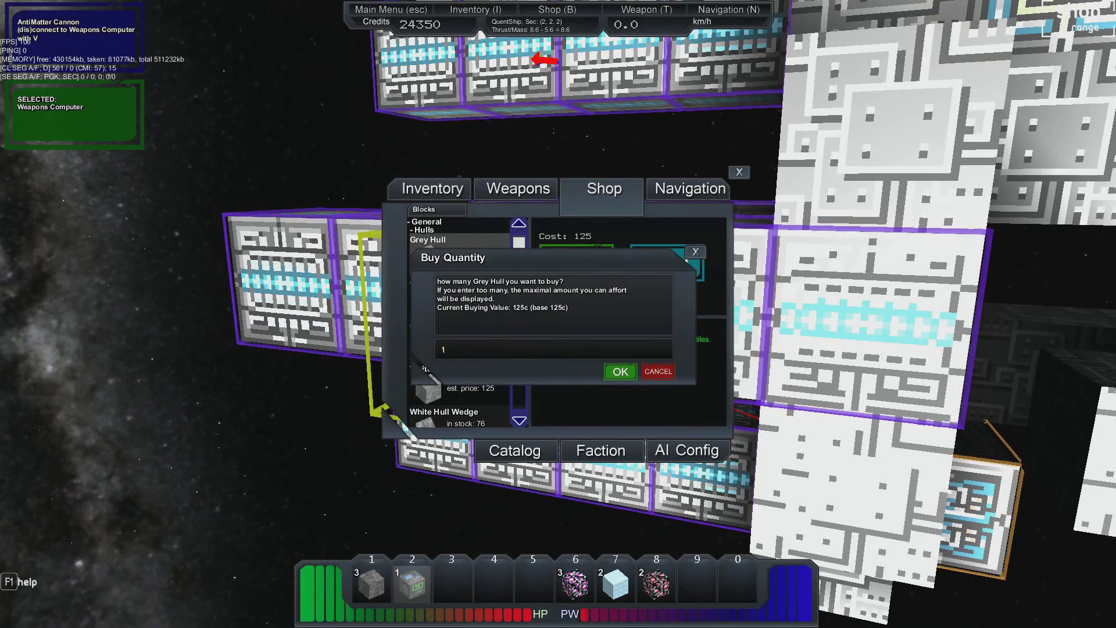
pyautogui.click(618, 370)
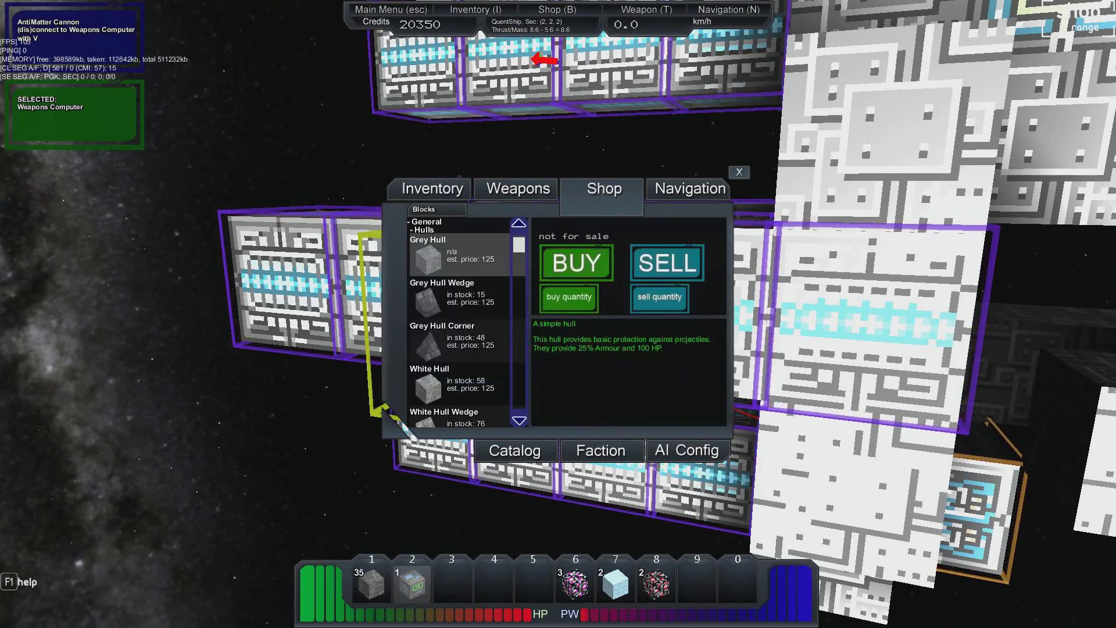
pyautogui.click(739, 172)
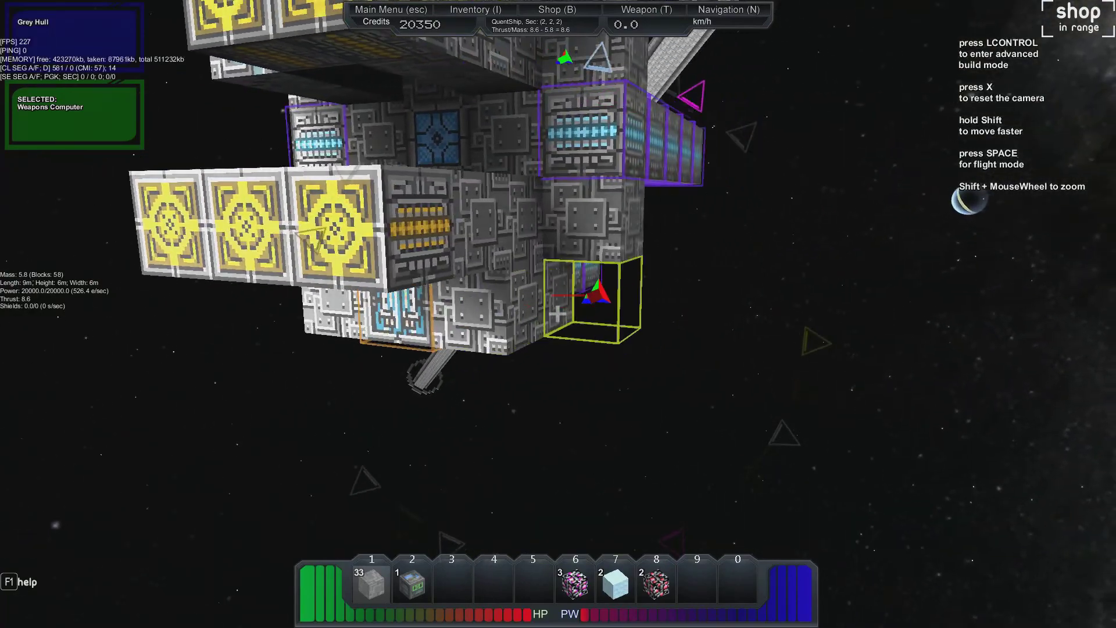
# Toggle between flight and build mode twice, ending in build mode
pyautogui.press('space')
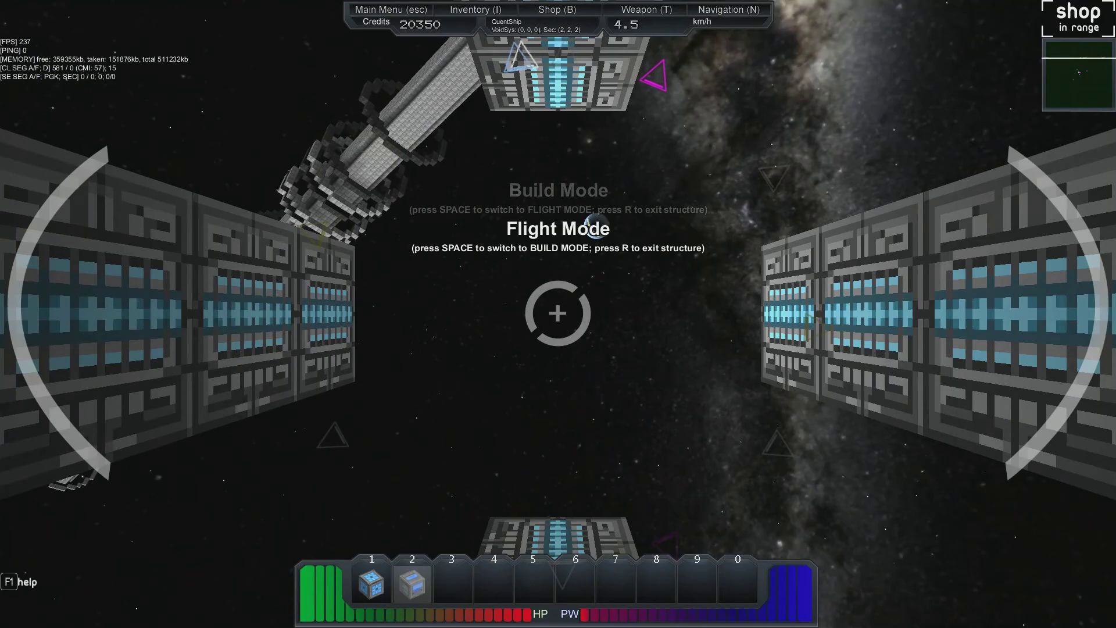
pyautogui.press('space')
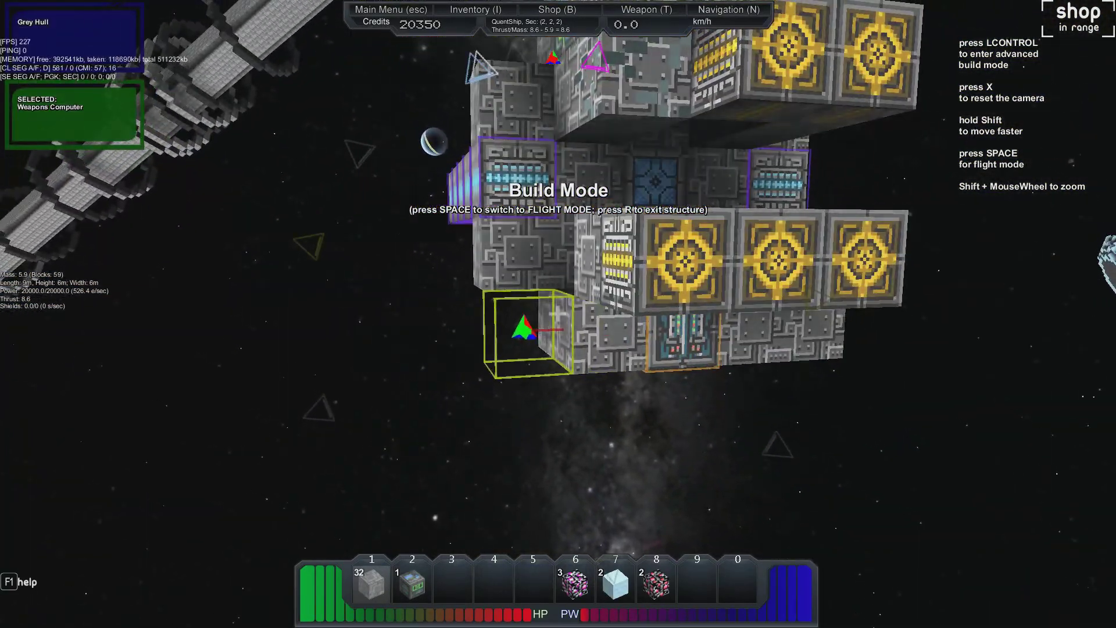
pyautogui.press('space')
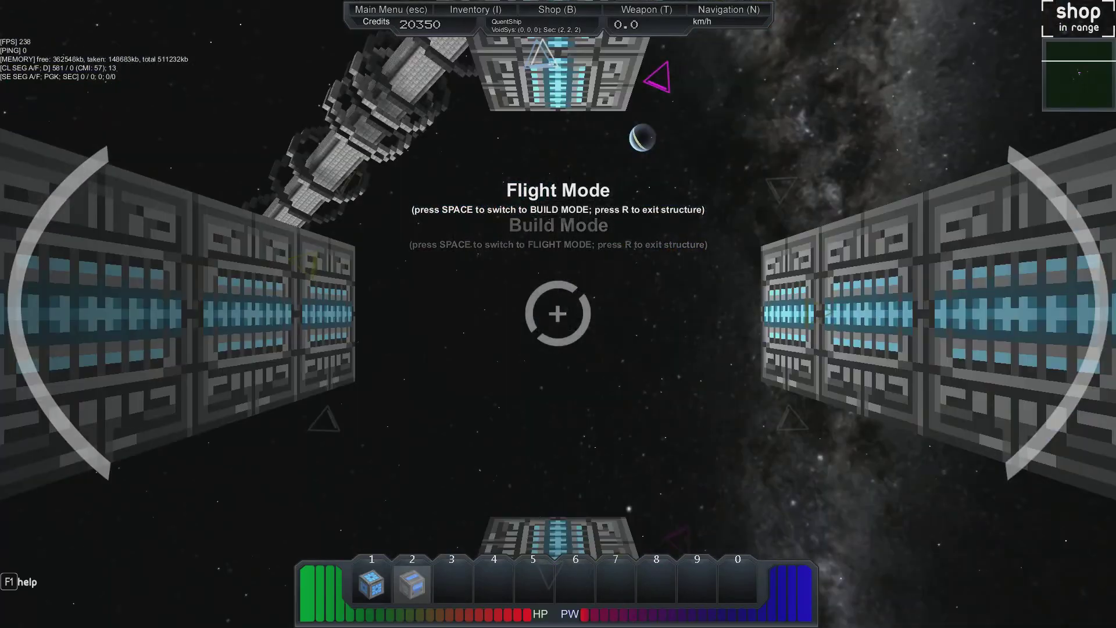
pyautogui.press('space')
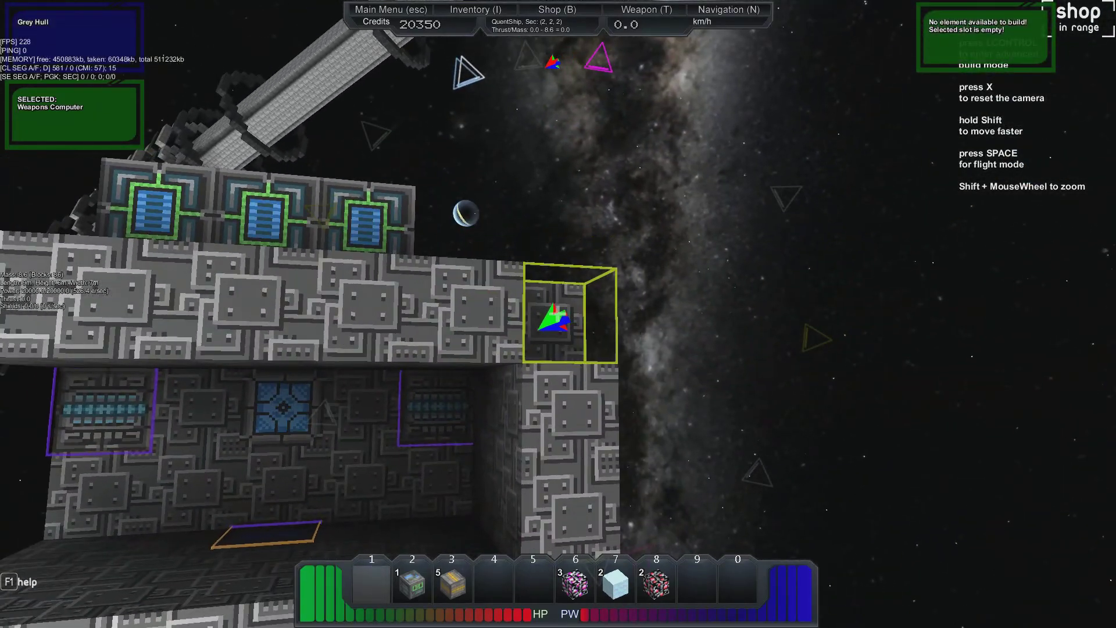
# Switch to flight mode and back into build mode
pyautogui.press('space')
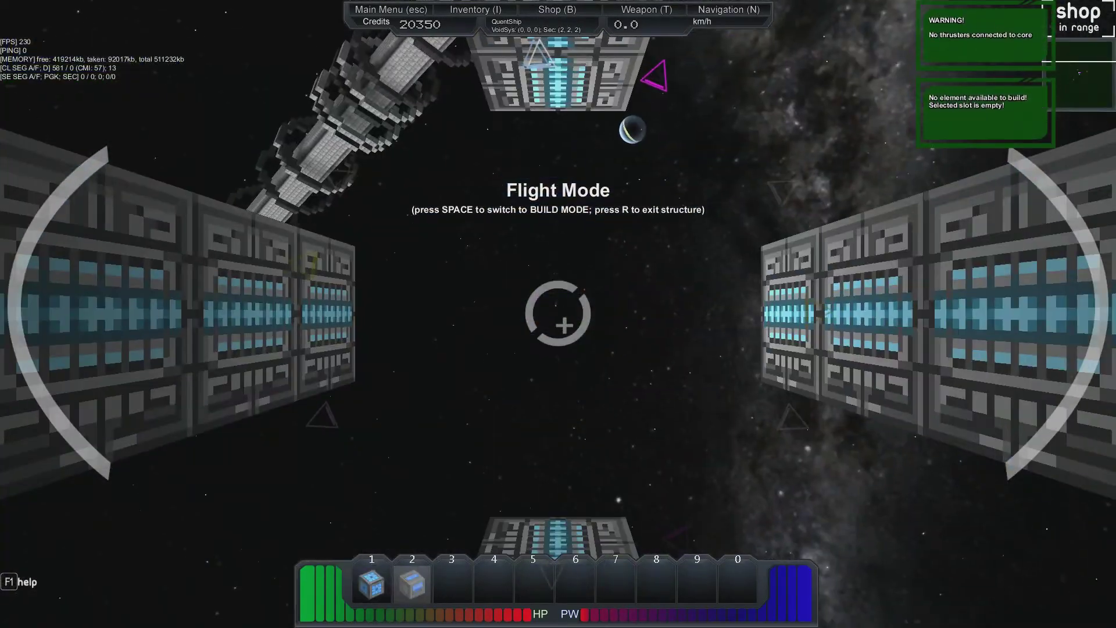
pyautogui.press('space')
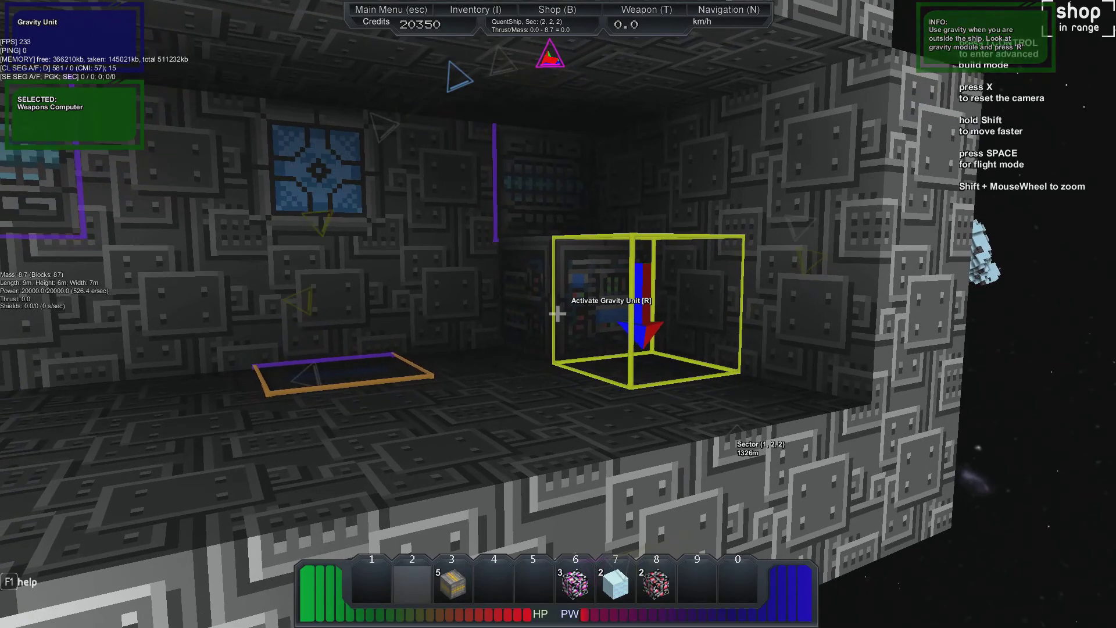
# Step out of the ship's core on foot, then re-enter it
pyautogui.press('r')
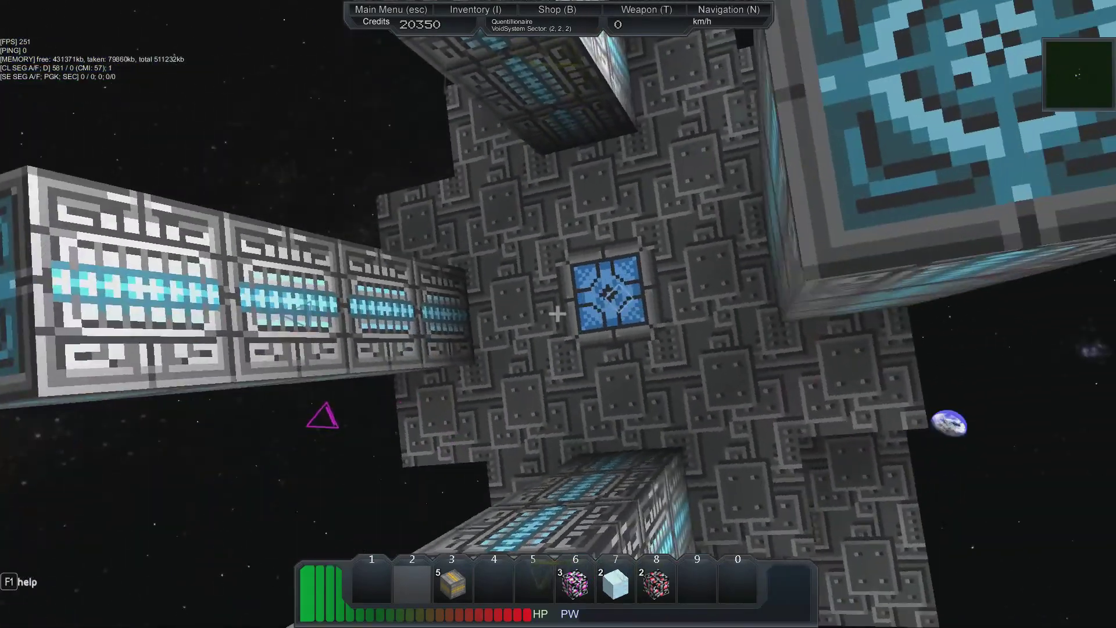
pyautogui.moveTo(558, 314)
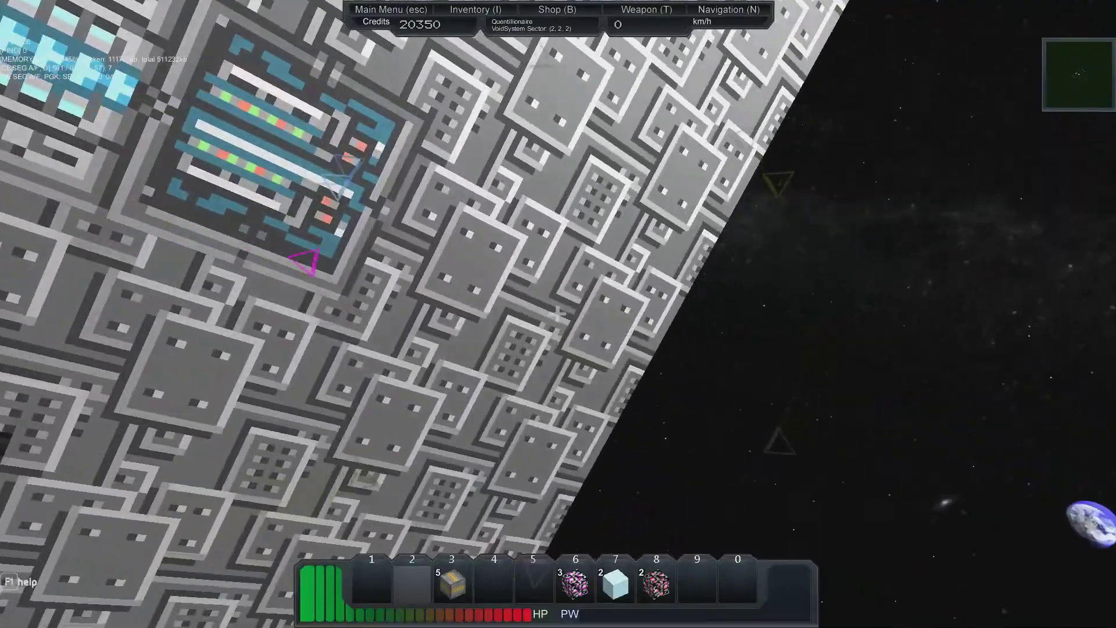
pyautogui.moveTo(557, 314)
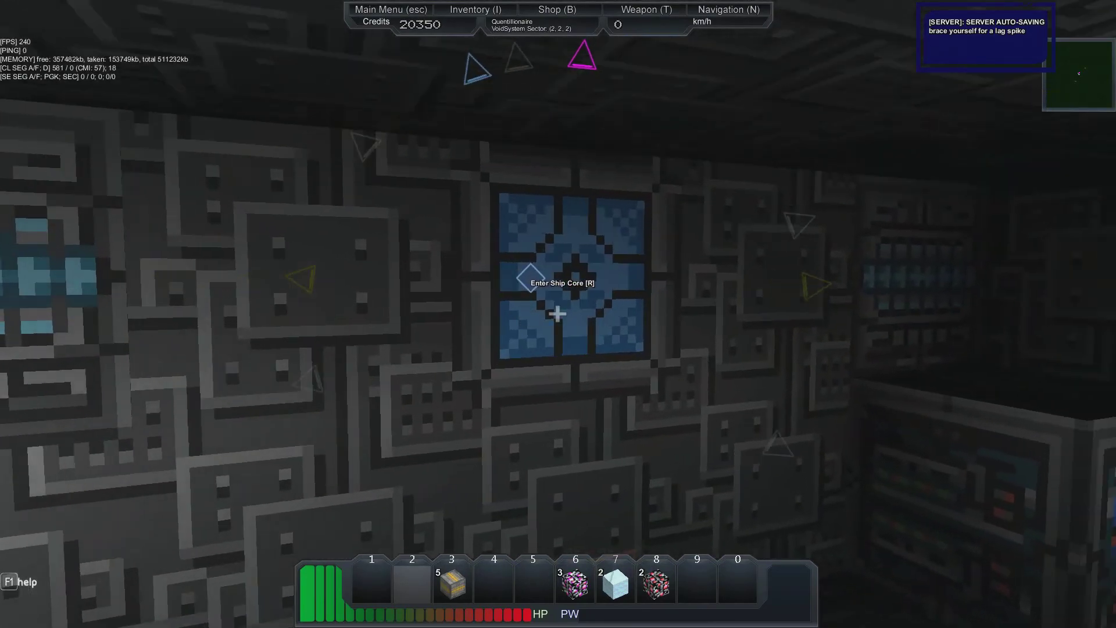
pyautogui.moveTo(558, 314)
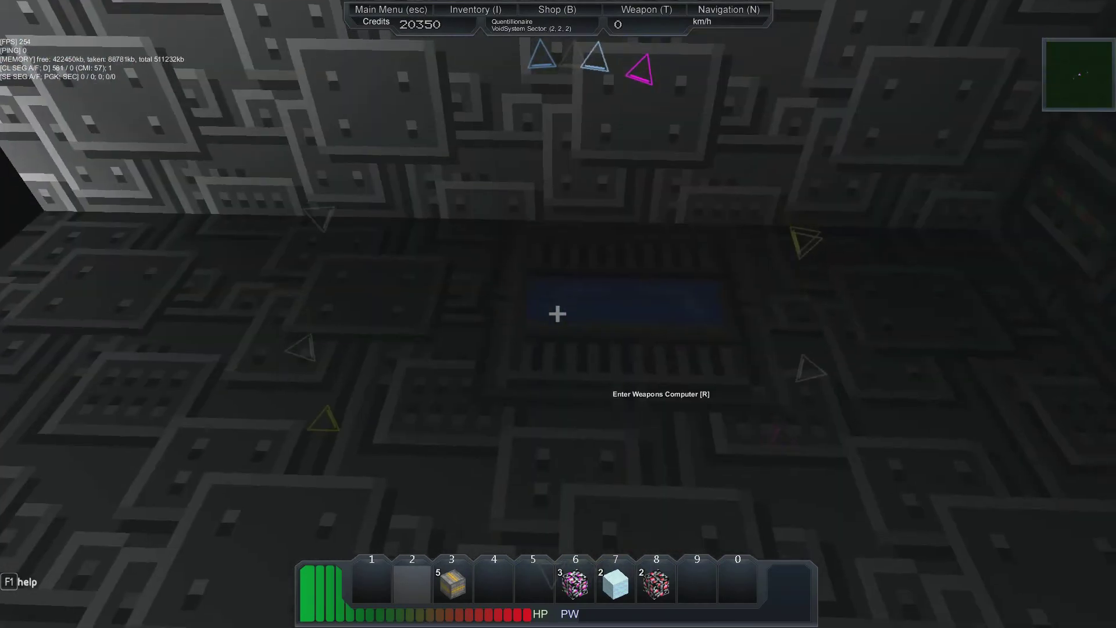
pyautogui.press('r')
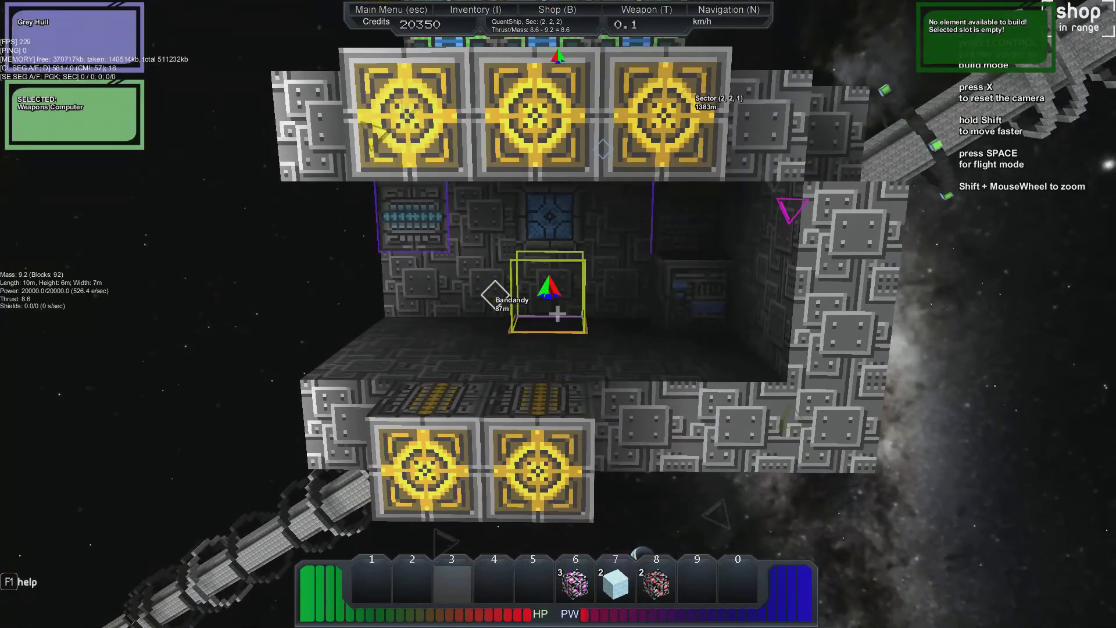
# Enter flight mode to test the new thrusters, then toggle the mode again
pyautogui.press('space')
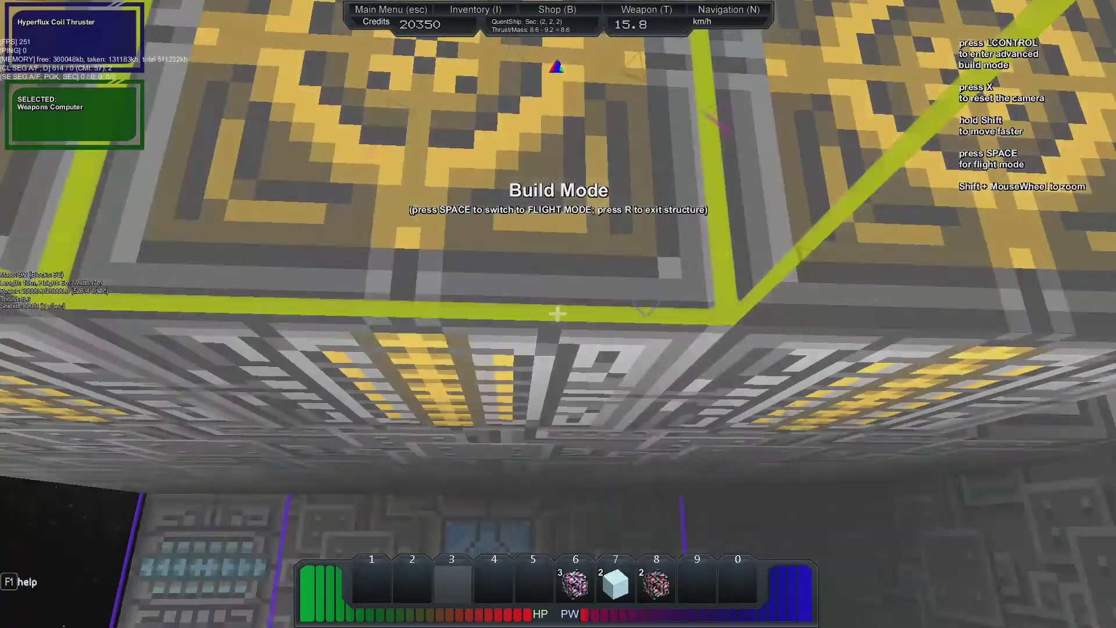
pyautogui.press('space')
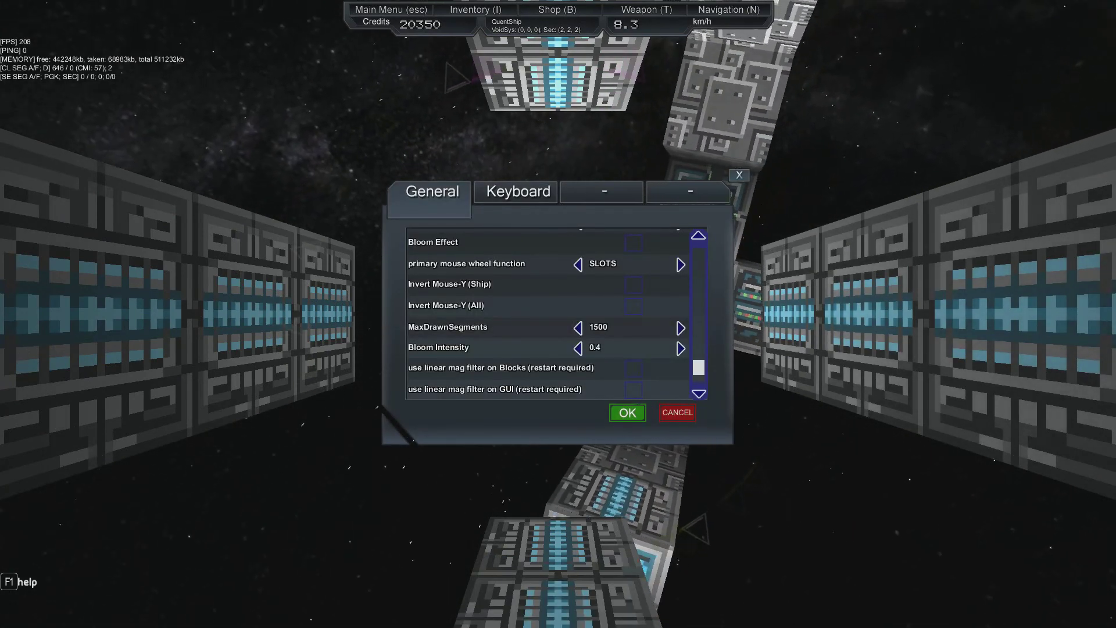
# Open the General game settings from the main menu
pyautogui.click(626, 412)
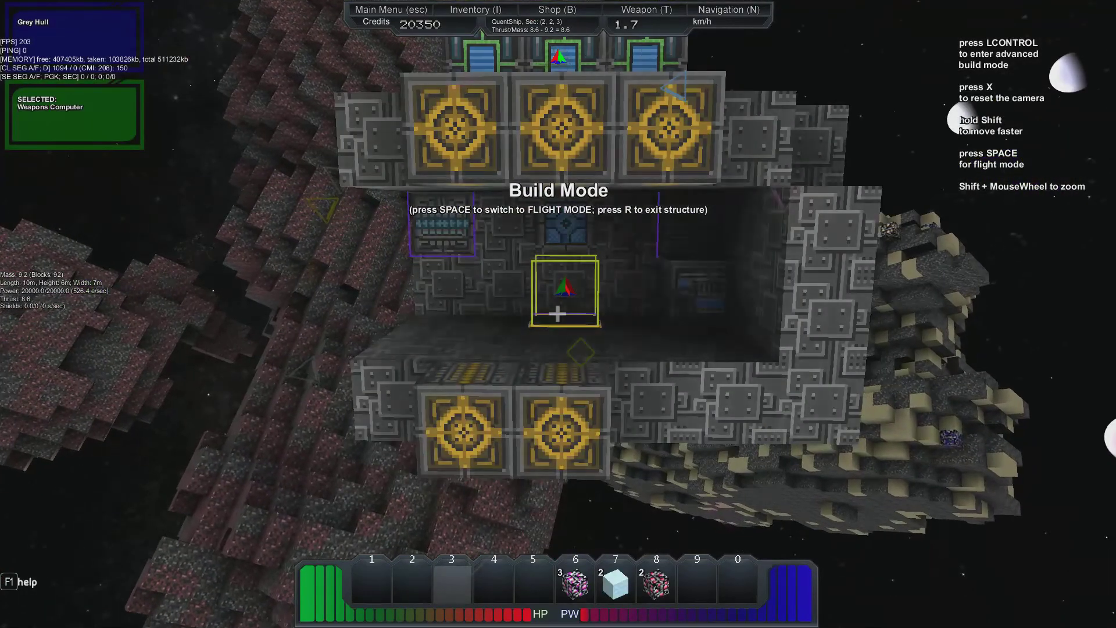
# Switch the ship into flight mode
pyautogui.press('space')
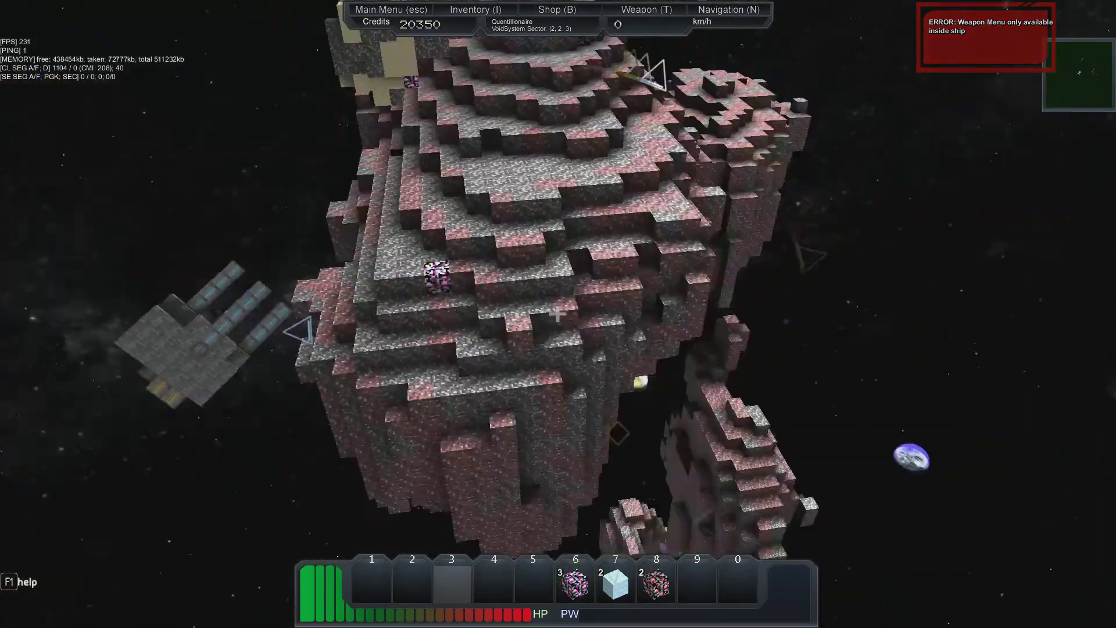
pyautogui.moveTo(558, 313)
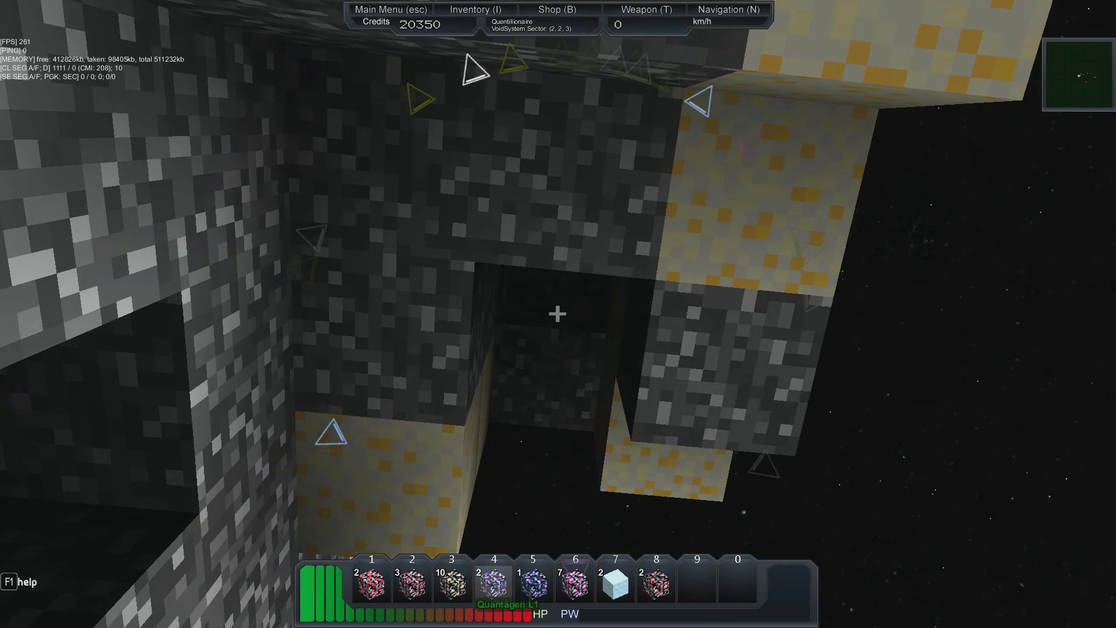
pyautogui.moveTo(558, 314)
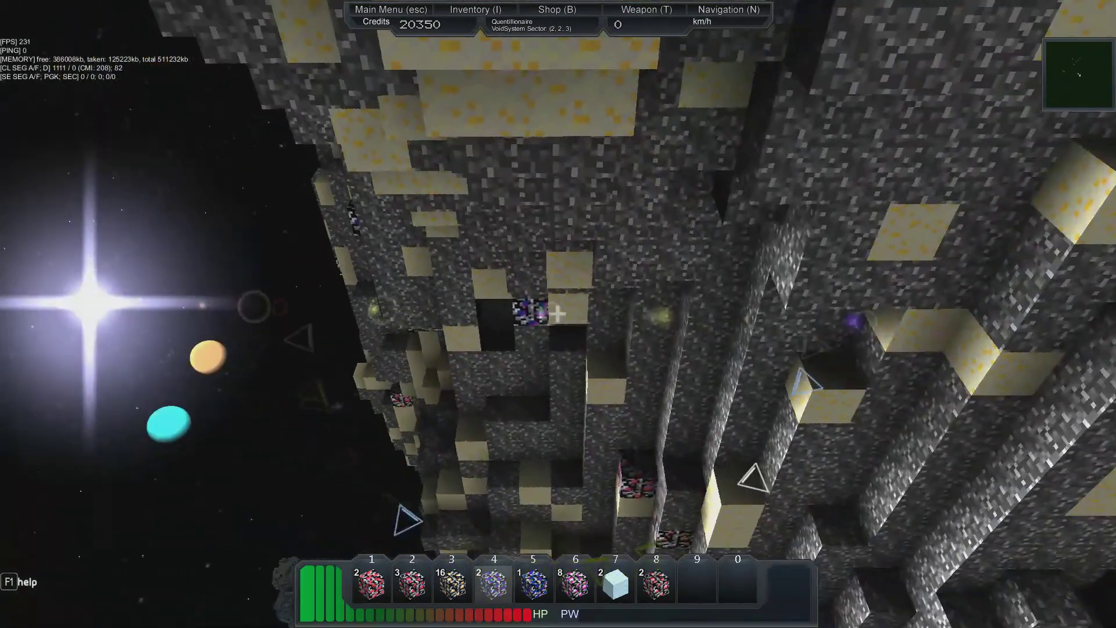
pyautogui.moveTo(558, 314)
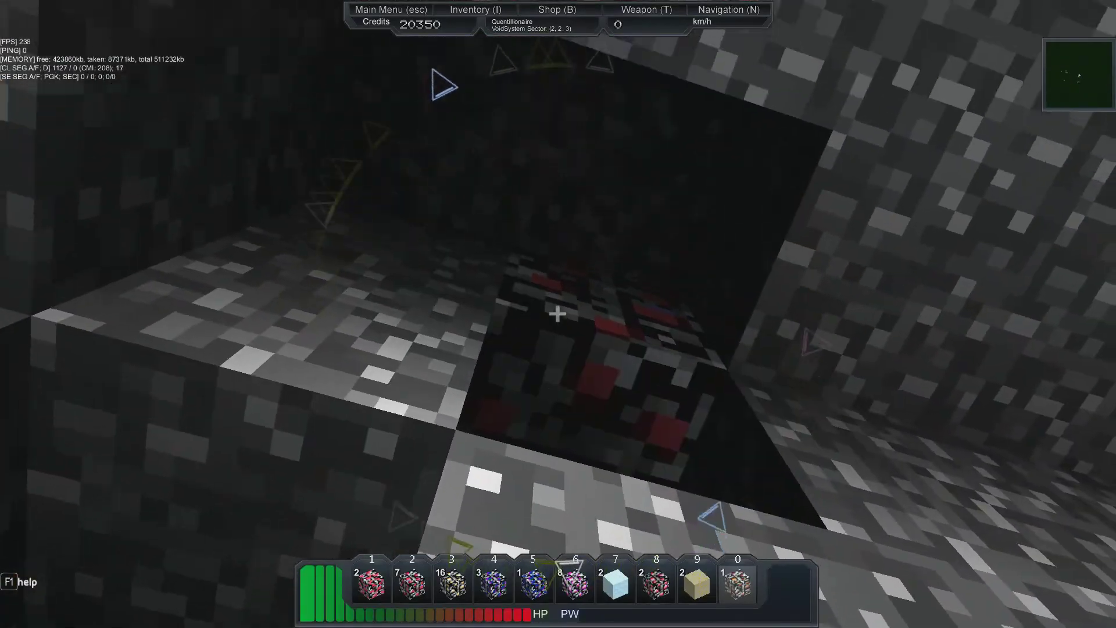
pyautogui.moveTo(559, 313)
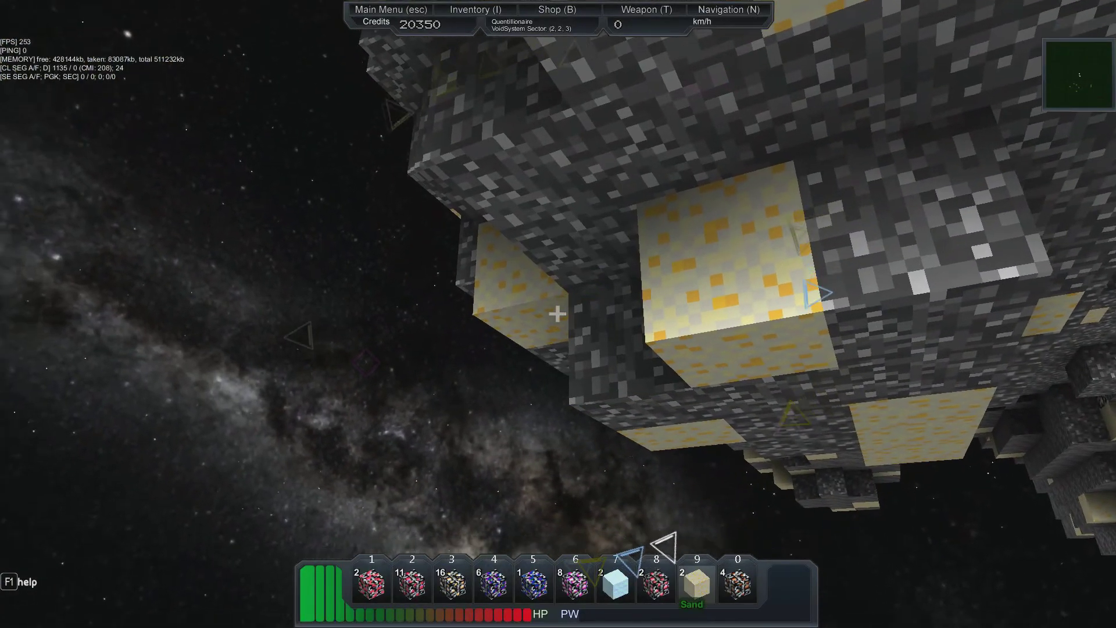
# Open the inventory to review the mined sand and ore stacks
pyautogui.press('i')
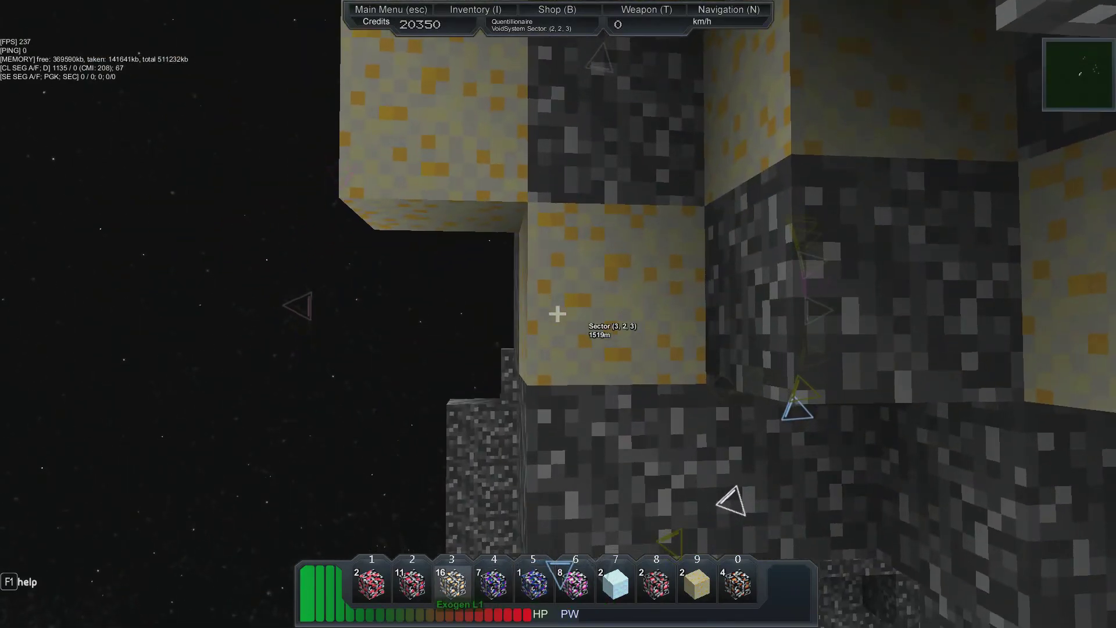
pyautogui.moveTo(558, 314)
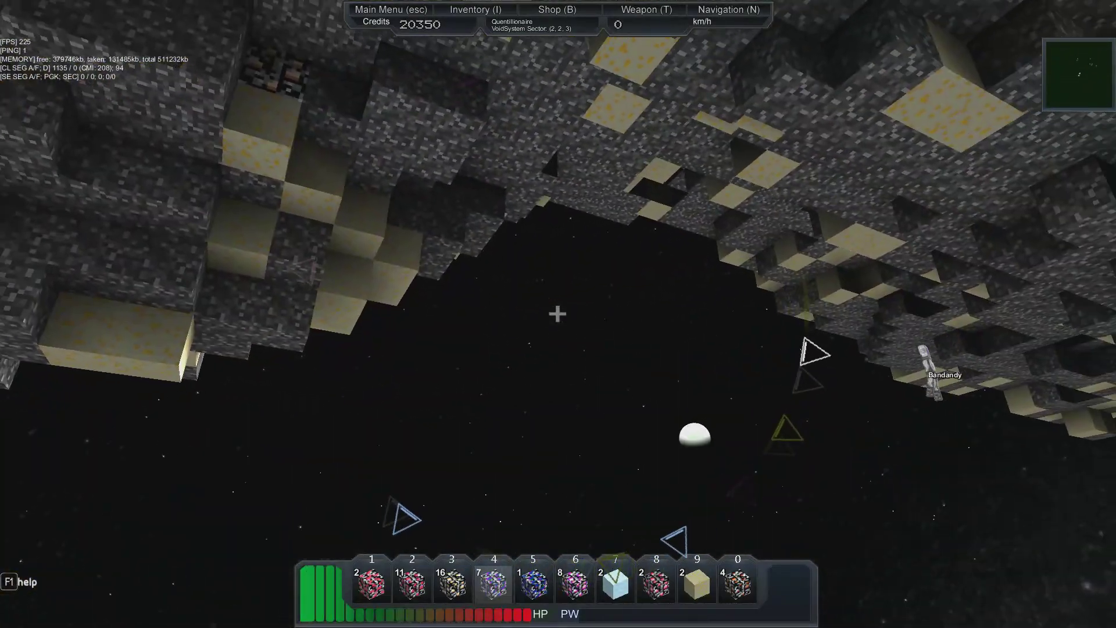
pyautogui.moveTo(558, 314)
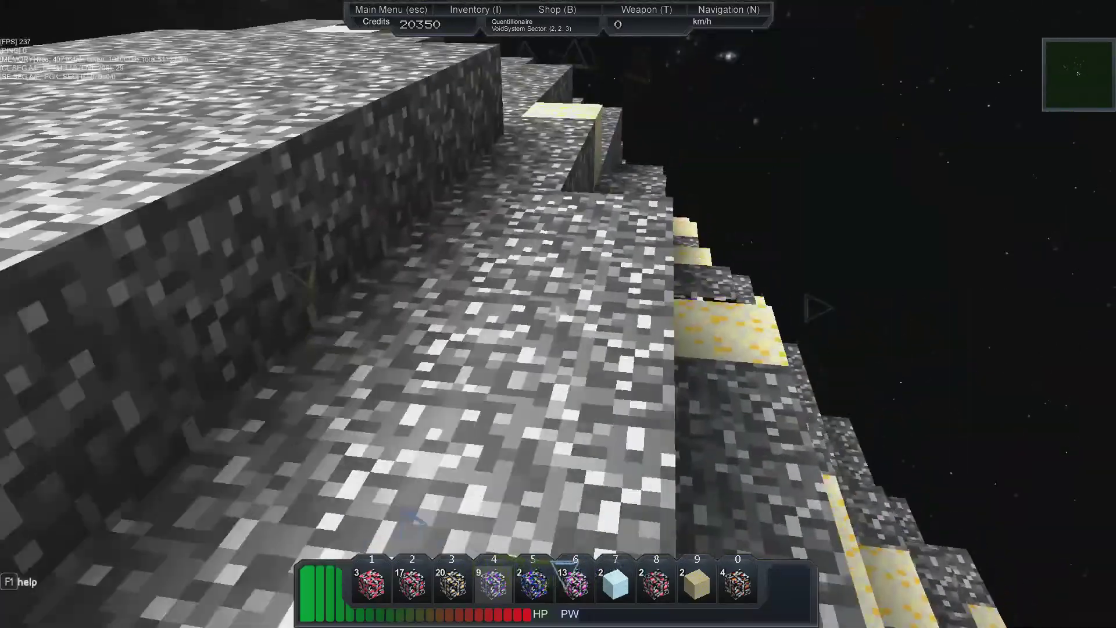
pyautogui.moveTo(558, 314)
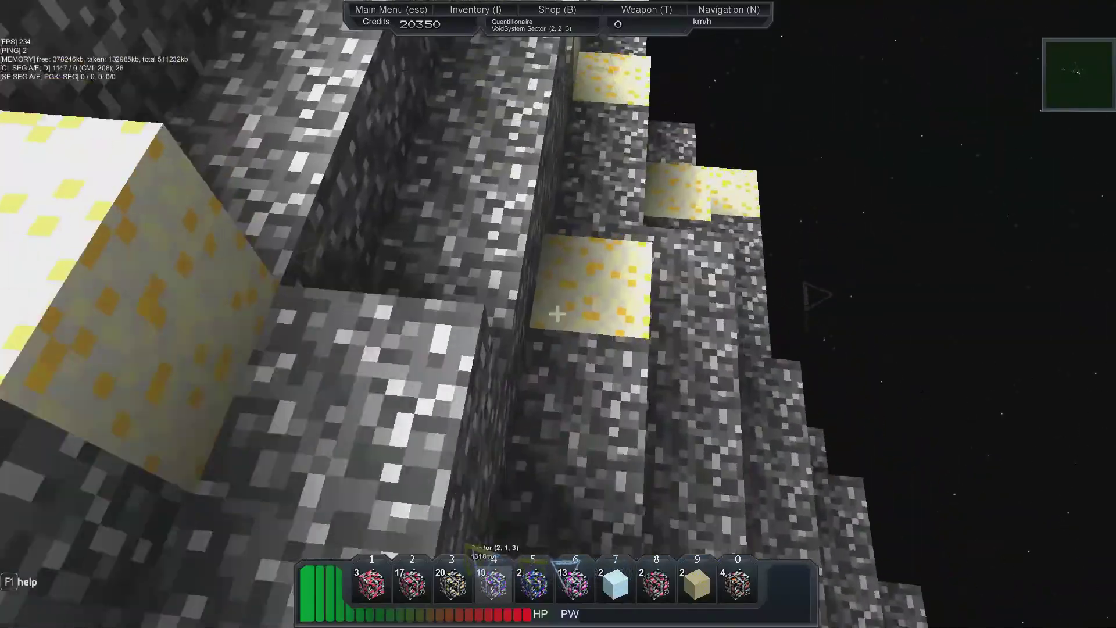
pyautogui.moveTo(558, 314)
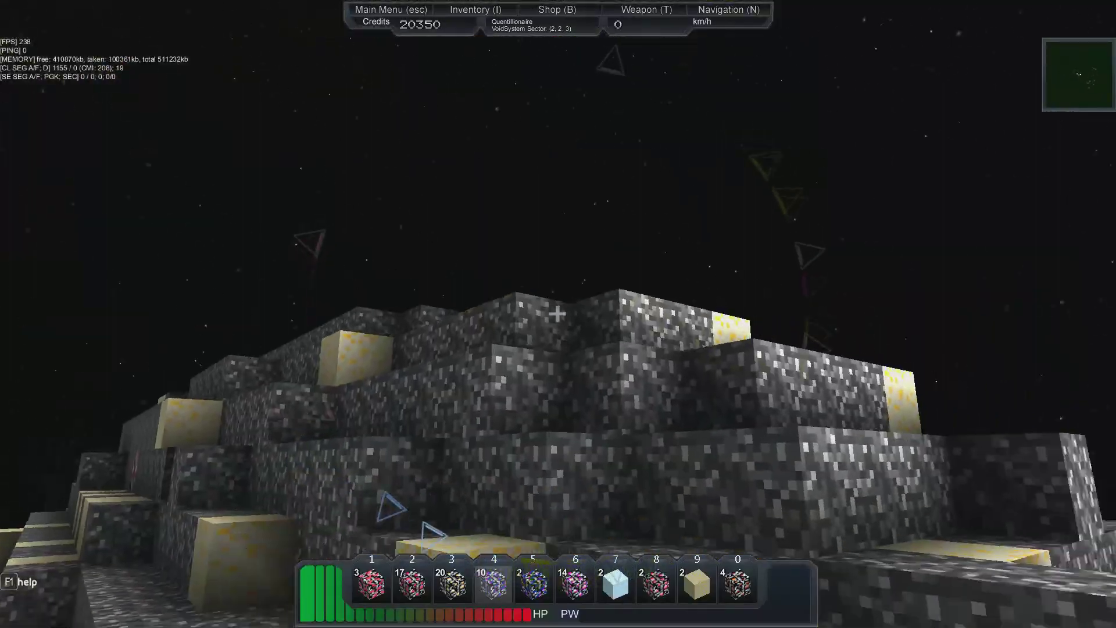
pyautogui.moveTo(558, 314)
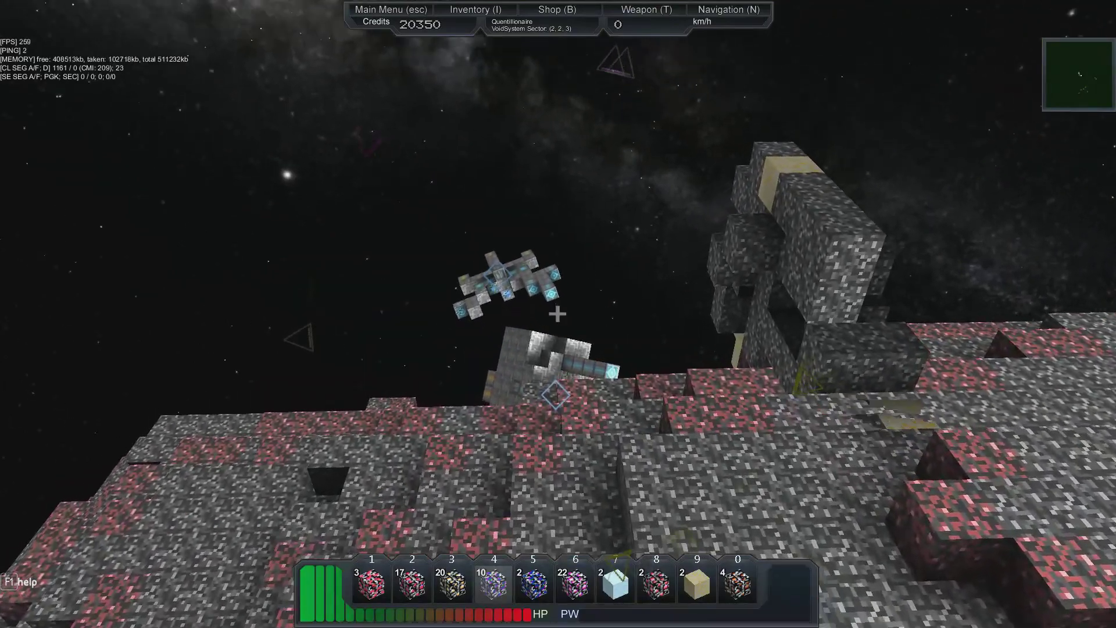
pyautogui.moveTo(558, 314)
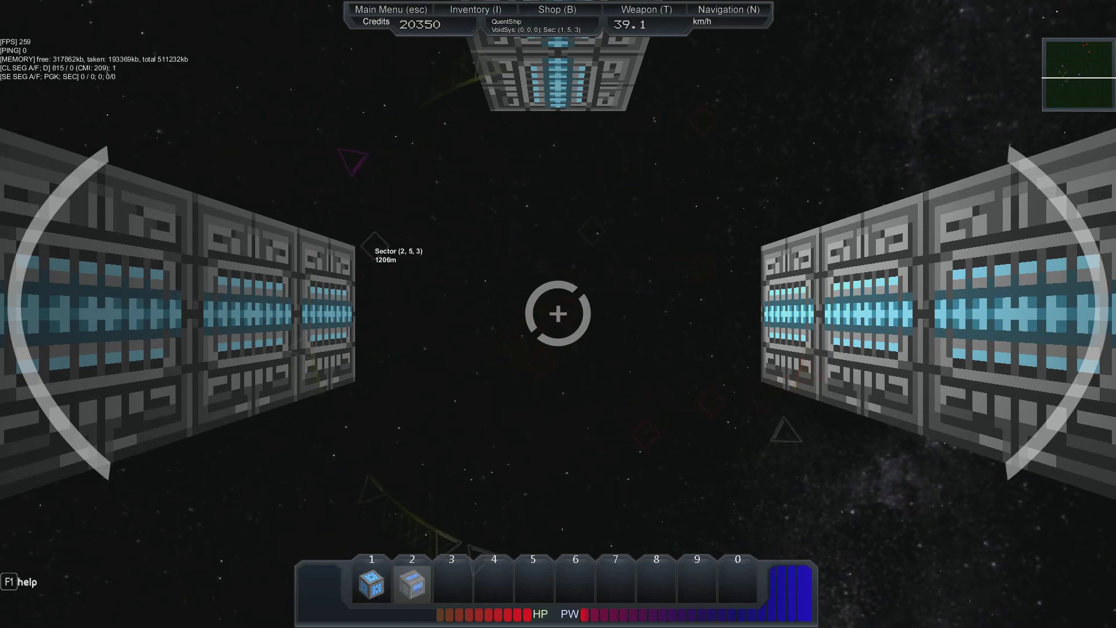
pyautogui.press('space')
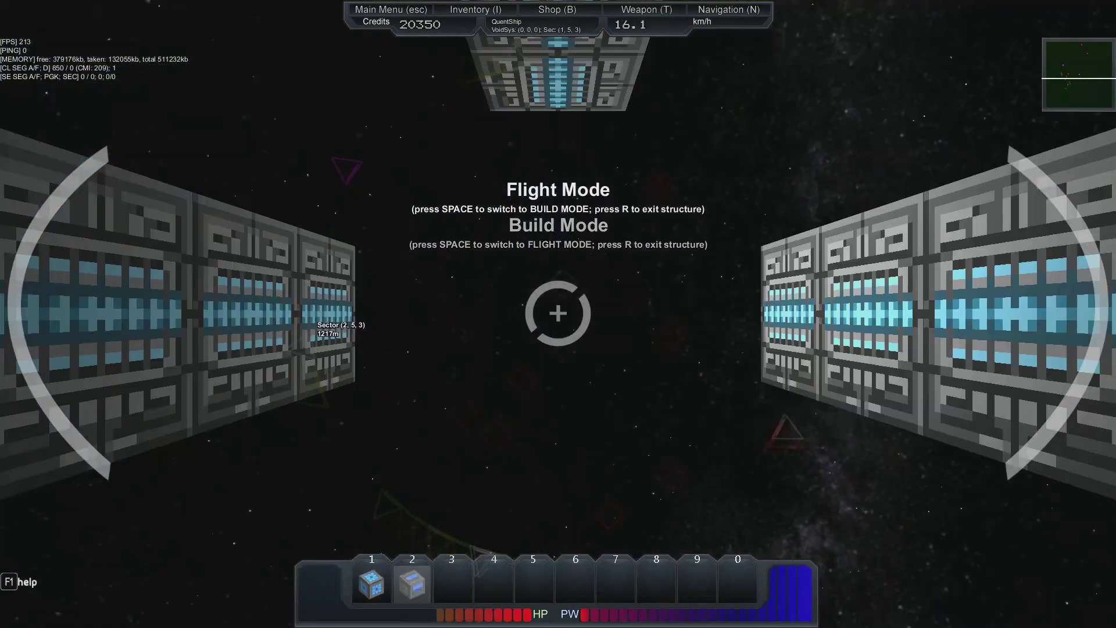
pyautogui.press('space')
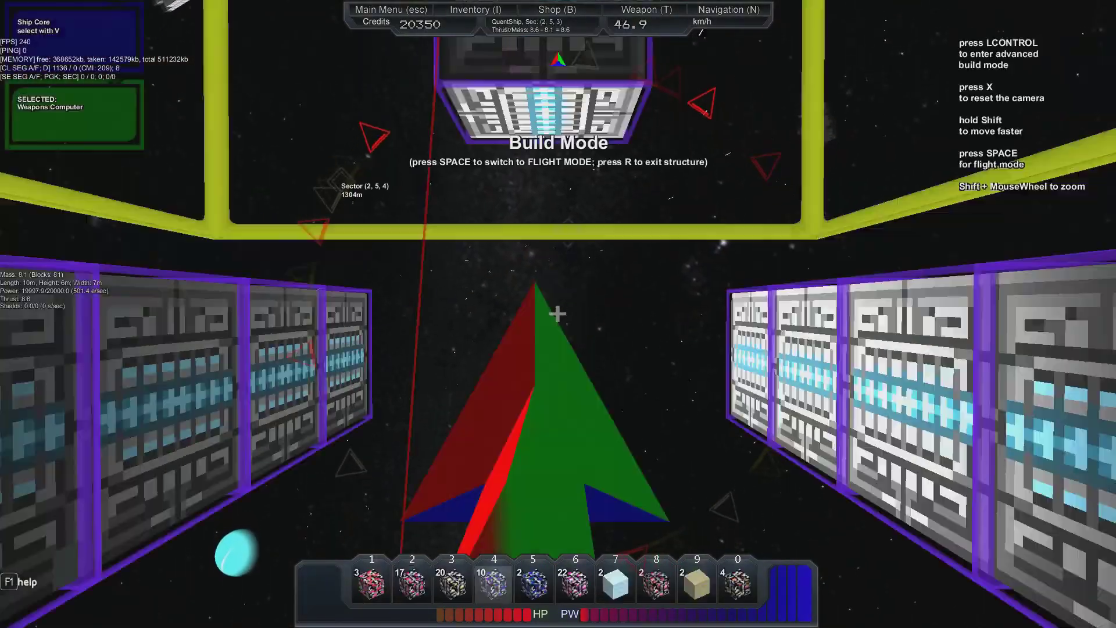
pyautogui.press('space')
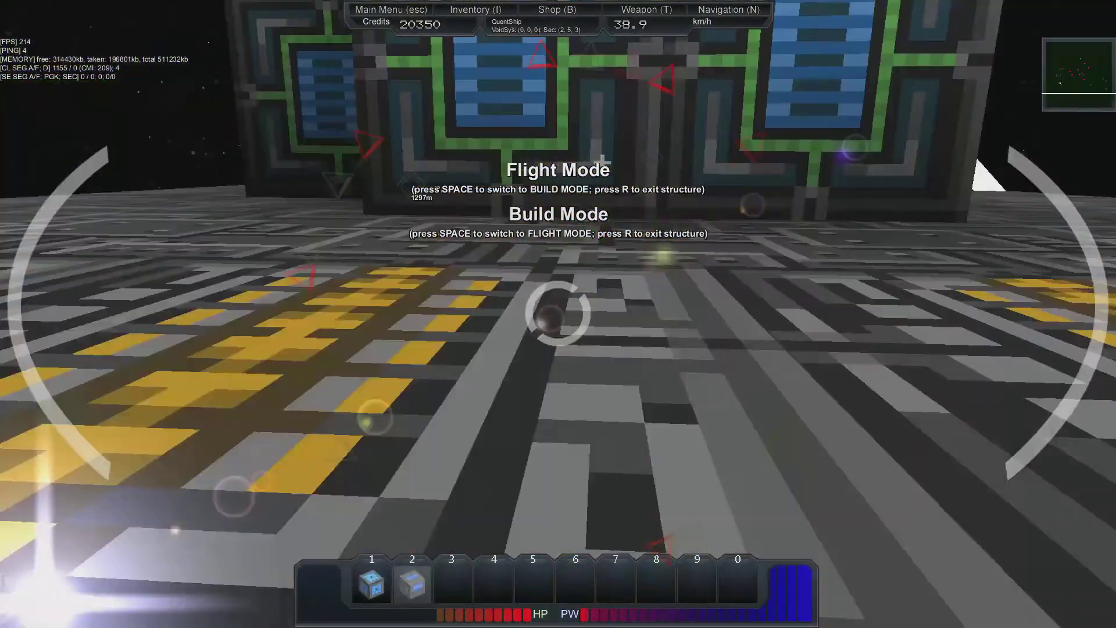
pyautogui.press('space')
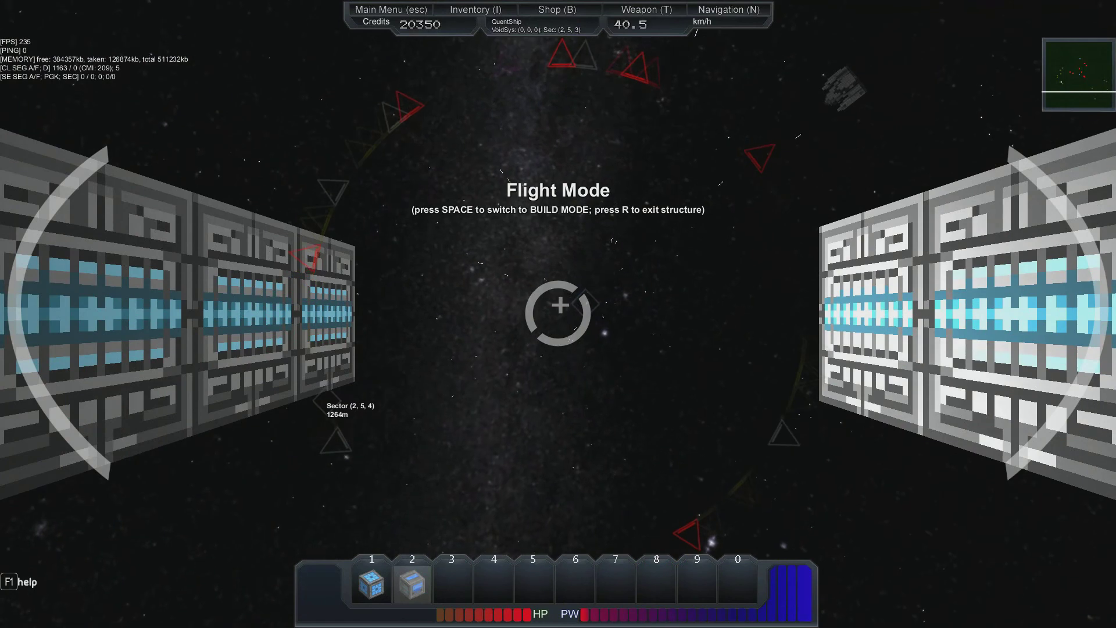
# Thrust QuentShip forward toward the tilted grey structure in sector (2, 5, 3)
pyautogui.press('w')
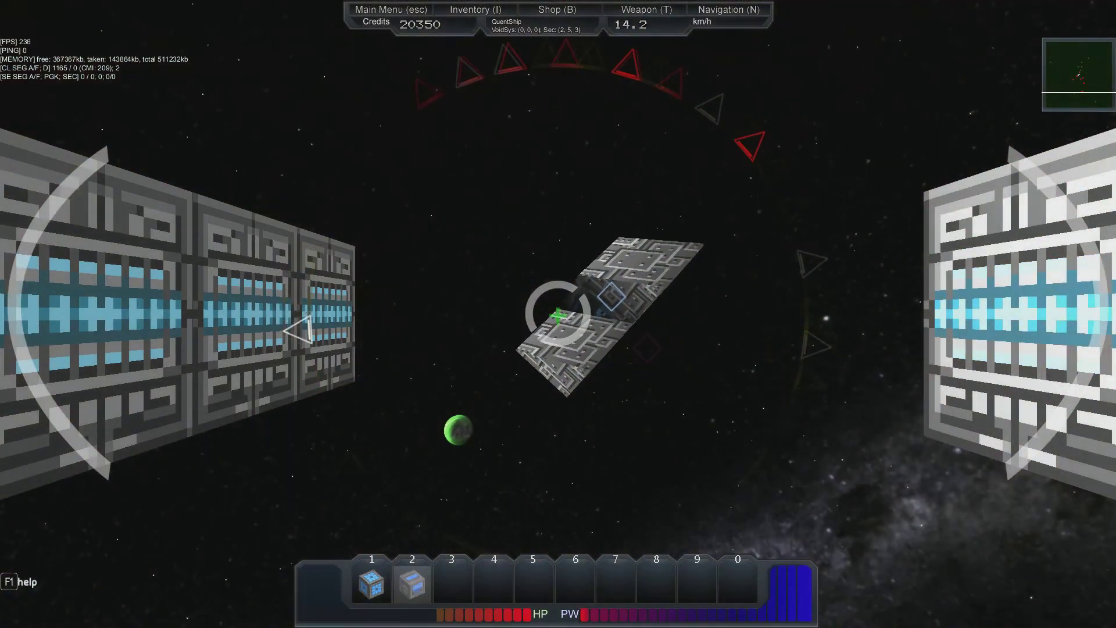
pyautogui.moveTo(558, 314)
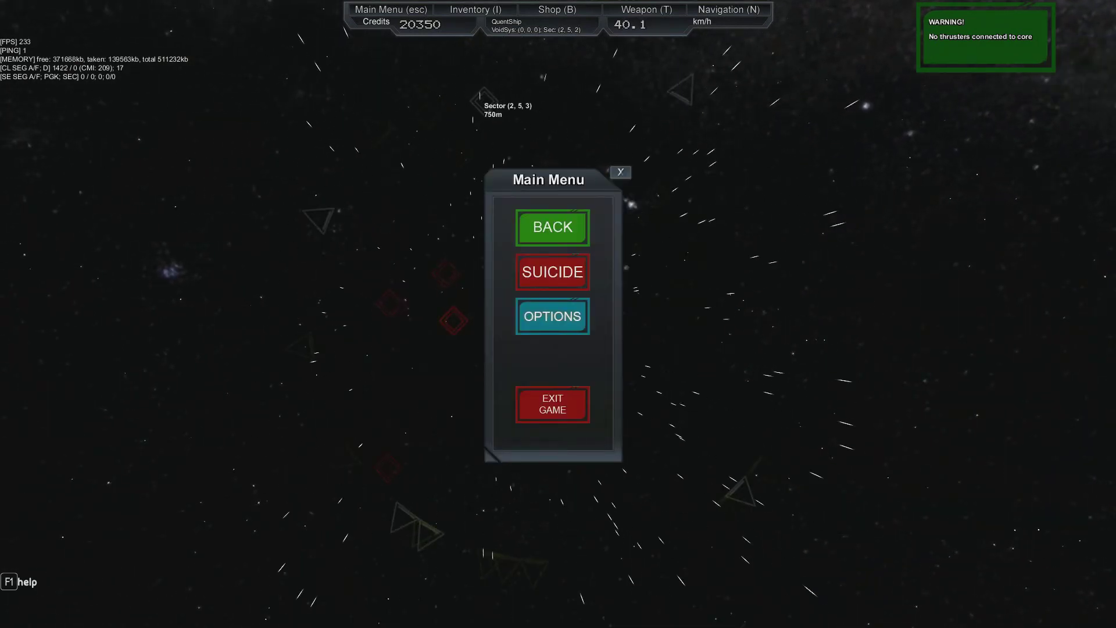
# Leave the Main Menu with Back and resume flying QuentShip
pyautogui.click(552, 227)
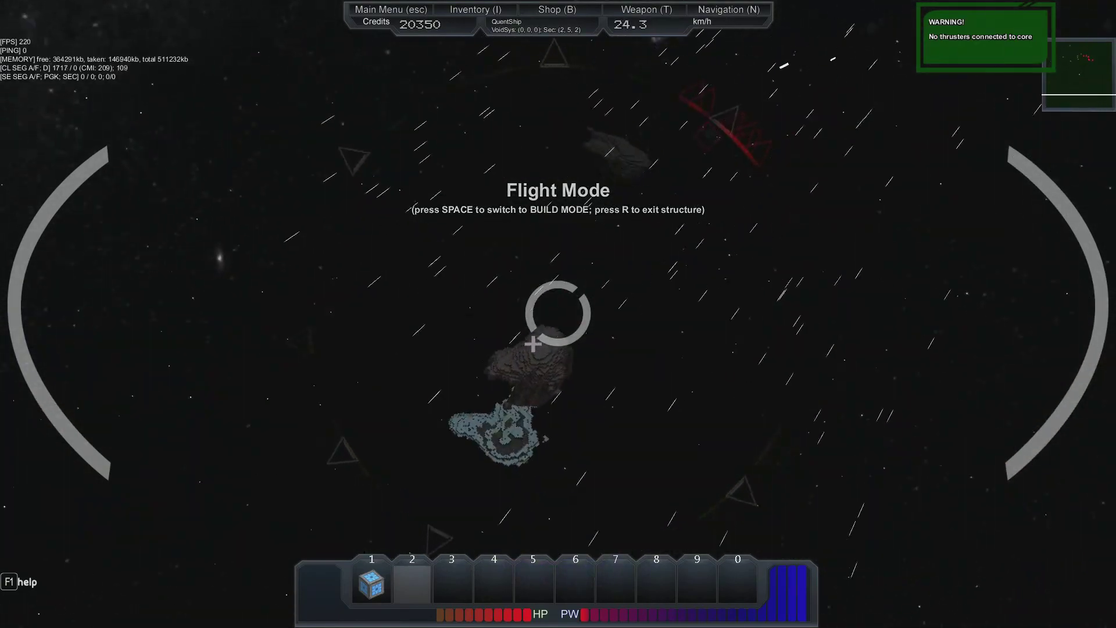
# Toggle the ship from flight into Build Mode
pyautogui.press('space')
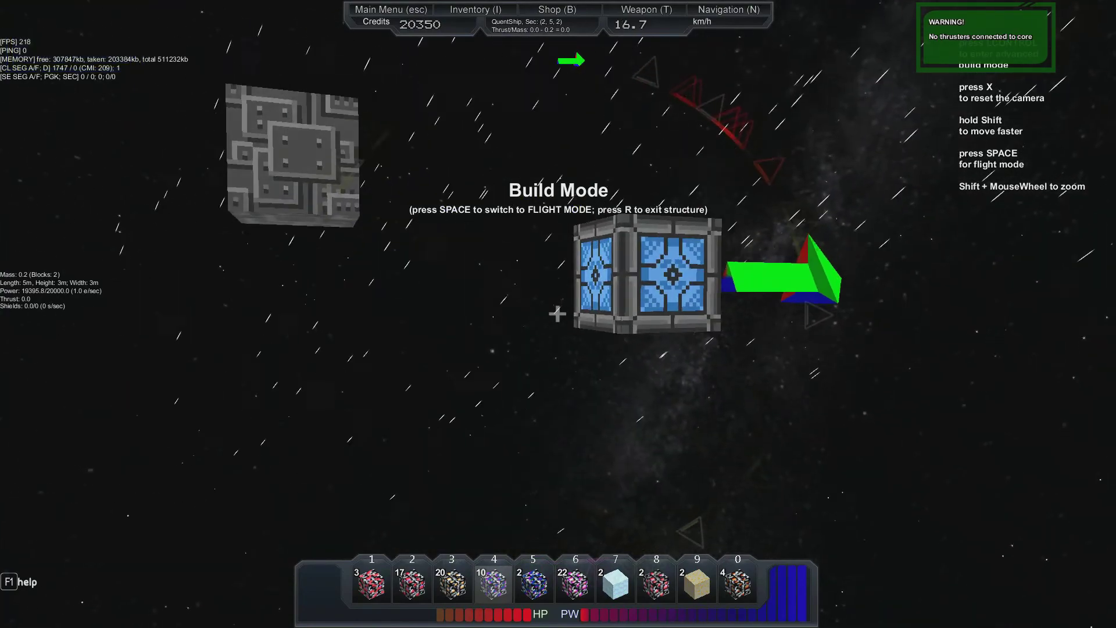
pyautogui.press('space')
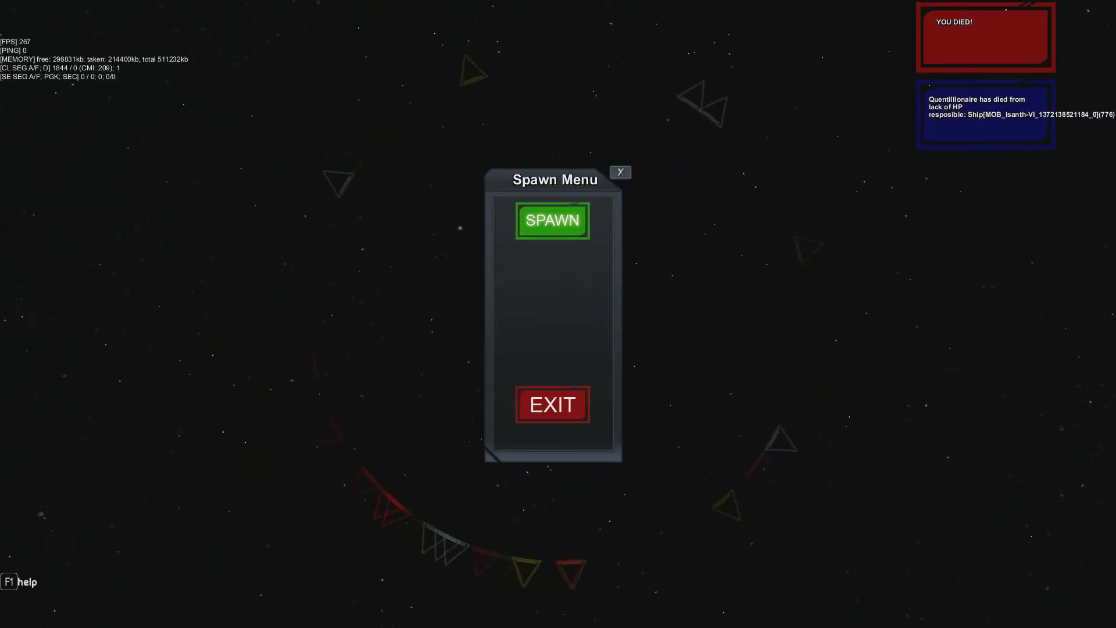
# Respawn the character at the shop station
pyautogui.click(552, 220)
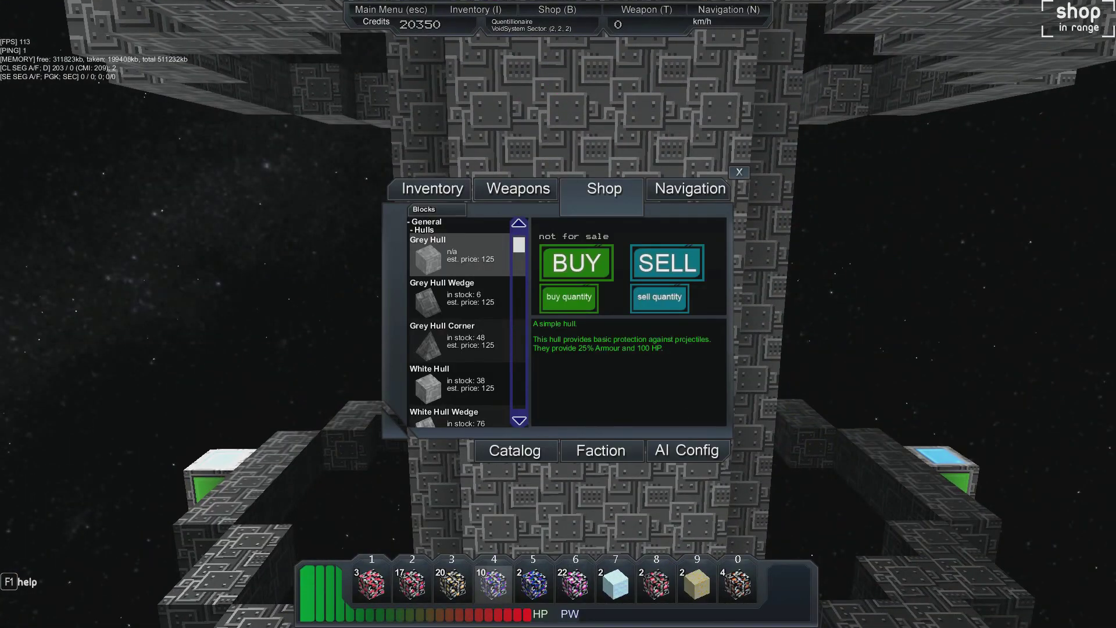
# Switch the shop window to the Inventory tab showing two ore stacks
pyautogui.click(429, 188)
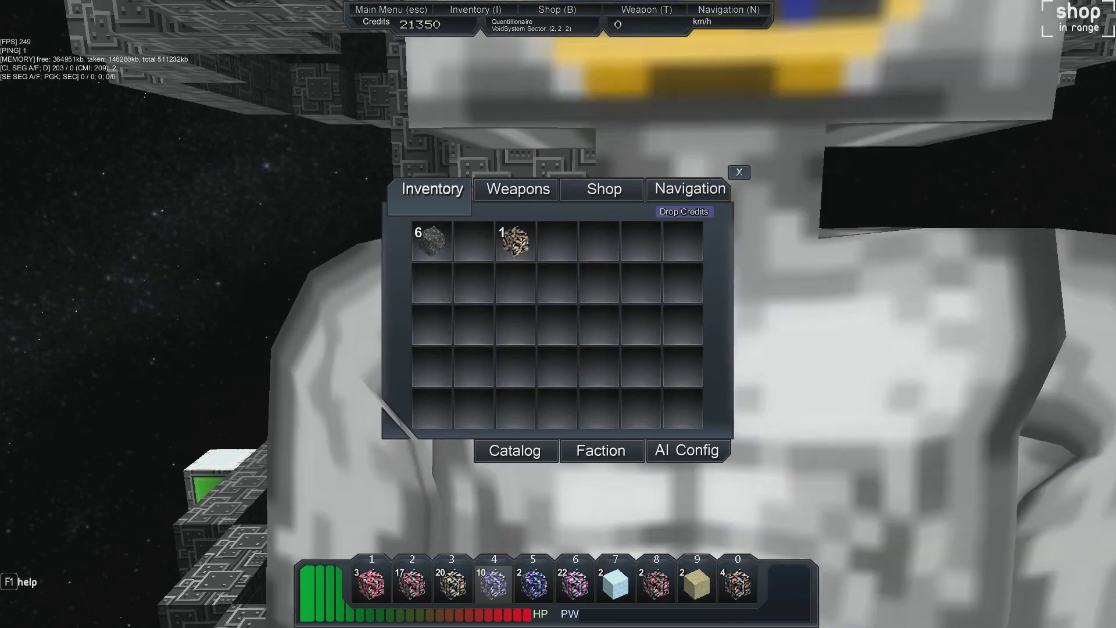
# Sell one Exogen L2 and 22 Extranium L1 ore to the shop
pyautogui.click(513, 238)
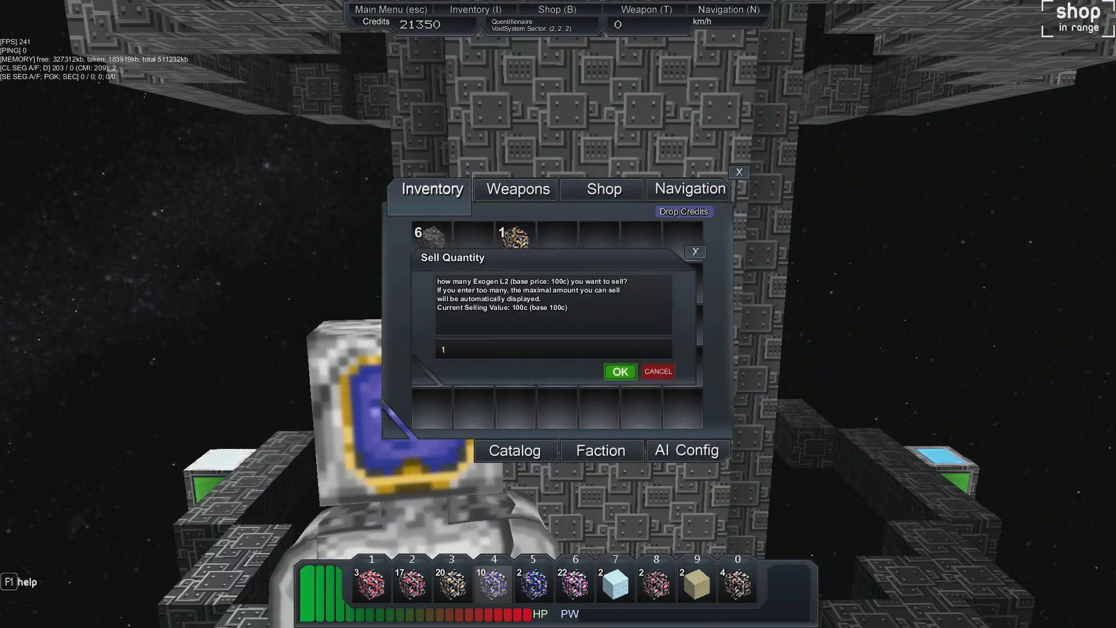
pyautogui.click(619, 371)
pyautogui.write('22')
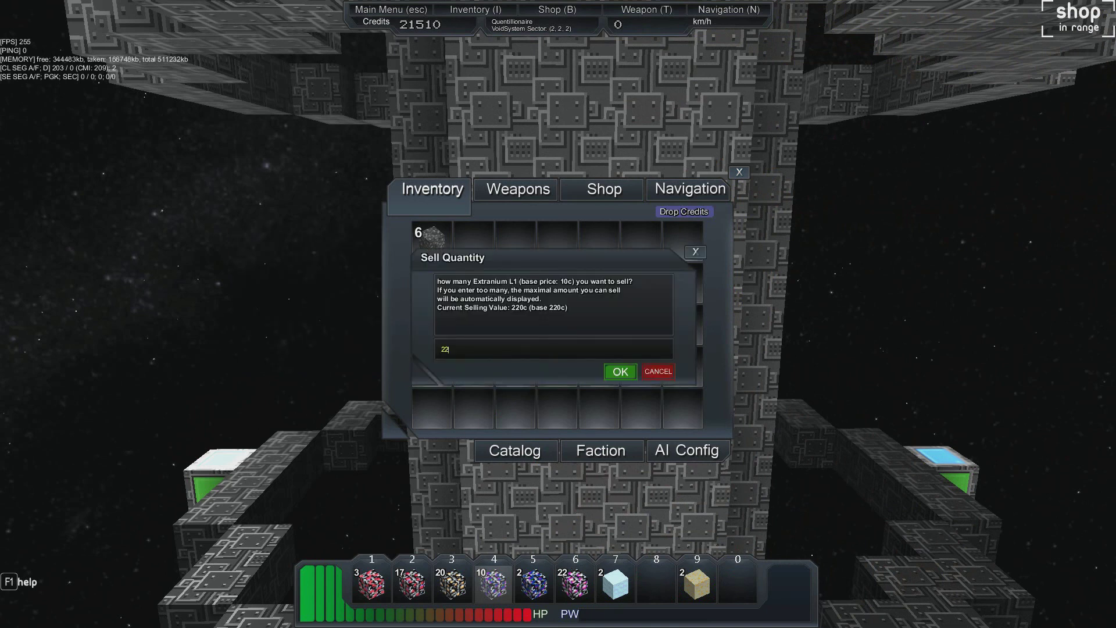
pyautogui.click(618, 371)
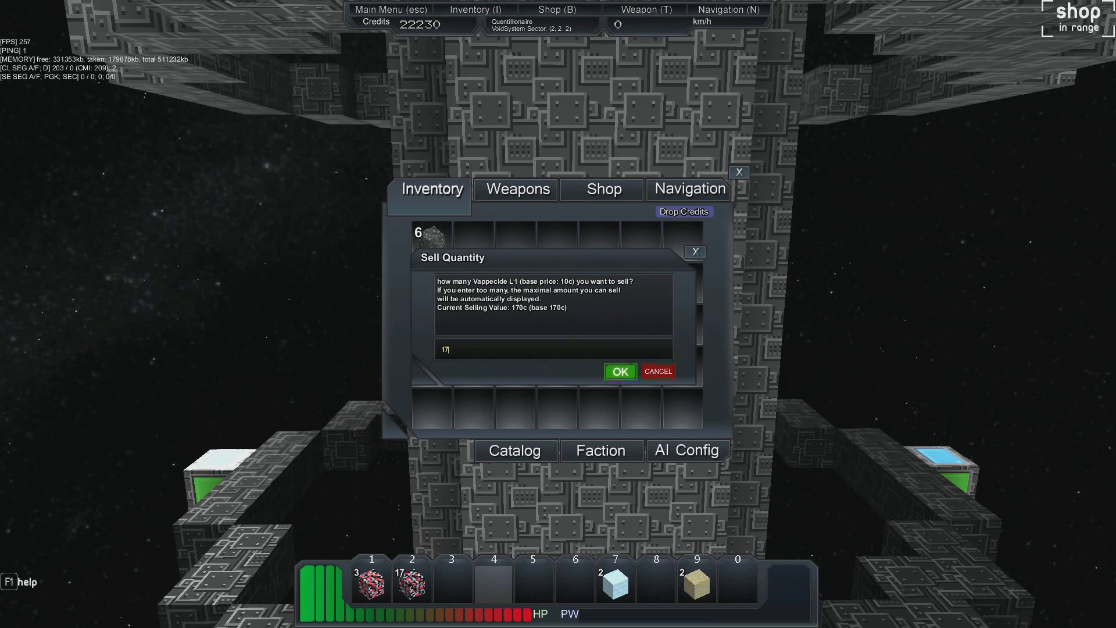
# Sell the Vappecide L1, Vappecide L2 and sand, then view the shop's block list
pyautogui.click(618, 371)
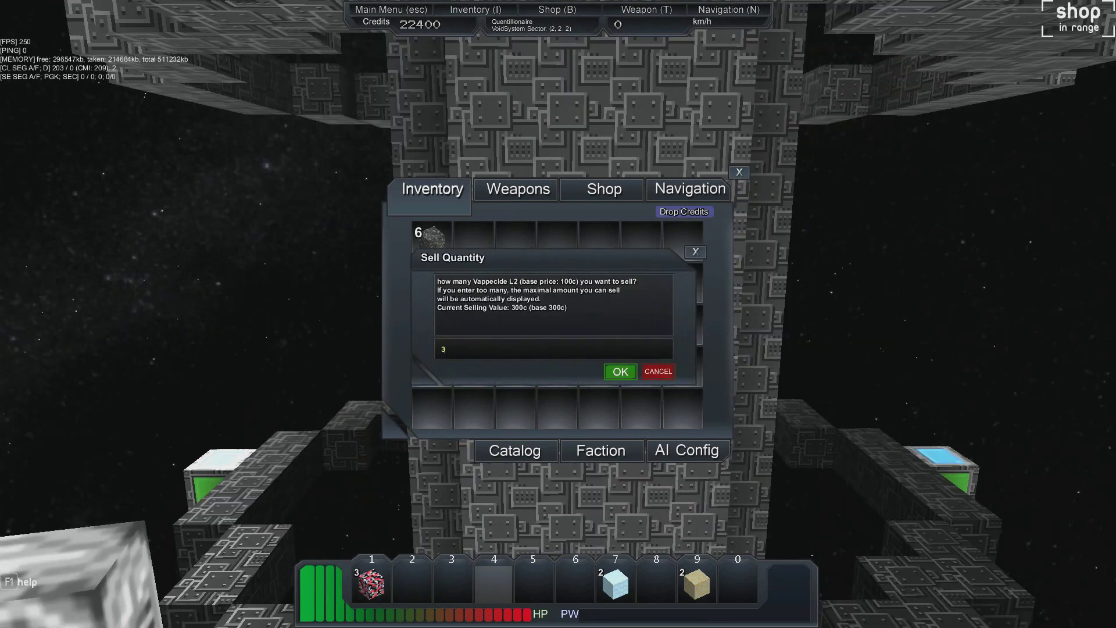
pyautogui.click(618, 370)
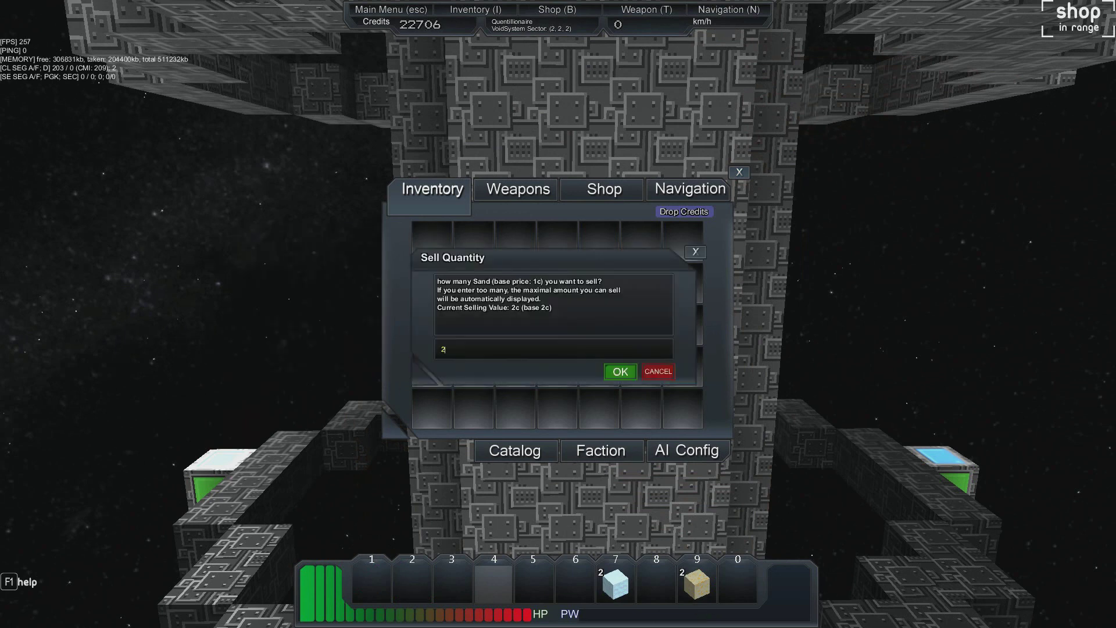
pyautogui.click(618, 370)
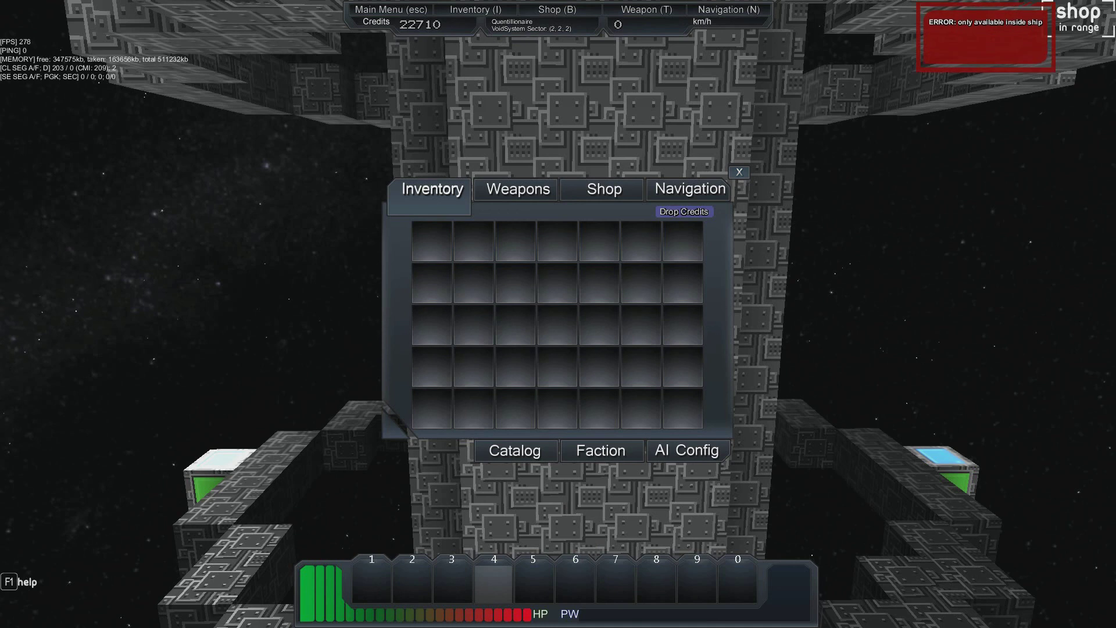
pyautogui.click(602, 189)
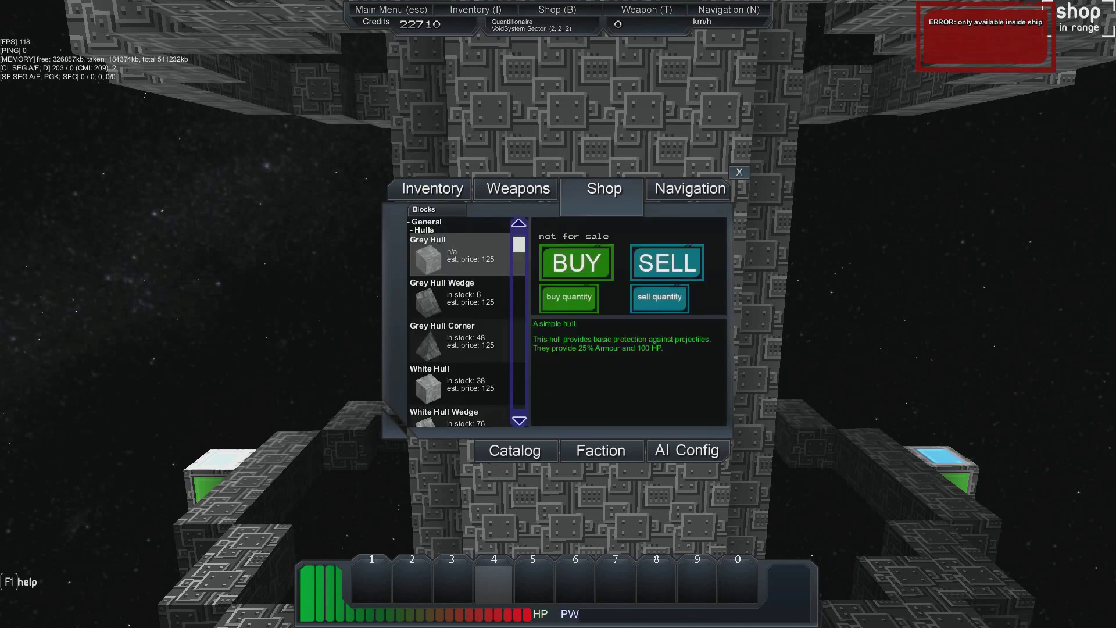
# Buy a ship core and two weapons computers from the shop
pyautogui.scroll(-3)
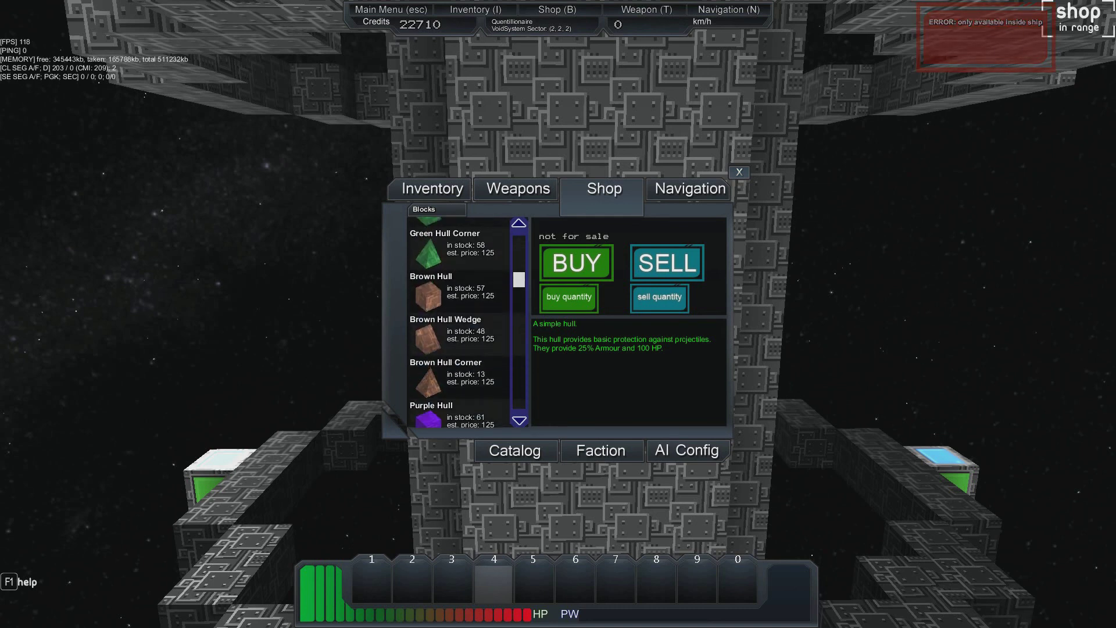
pyautogui.scroll(-3)
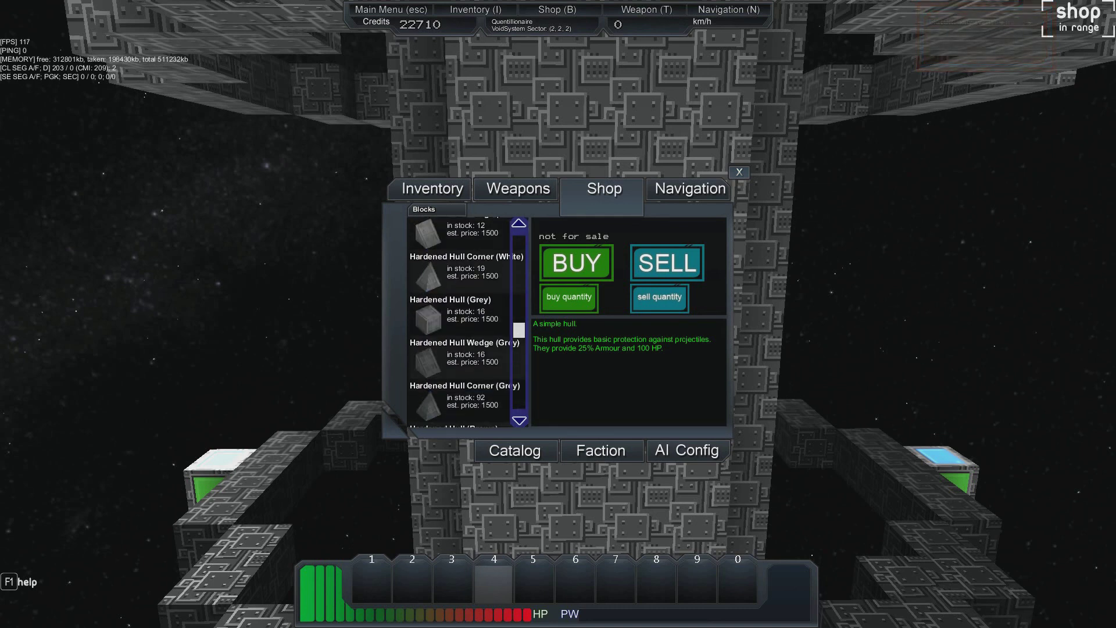
pyautogui.scroll(3)
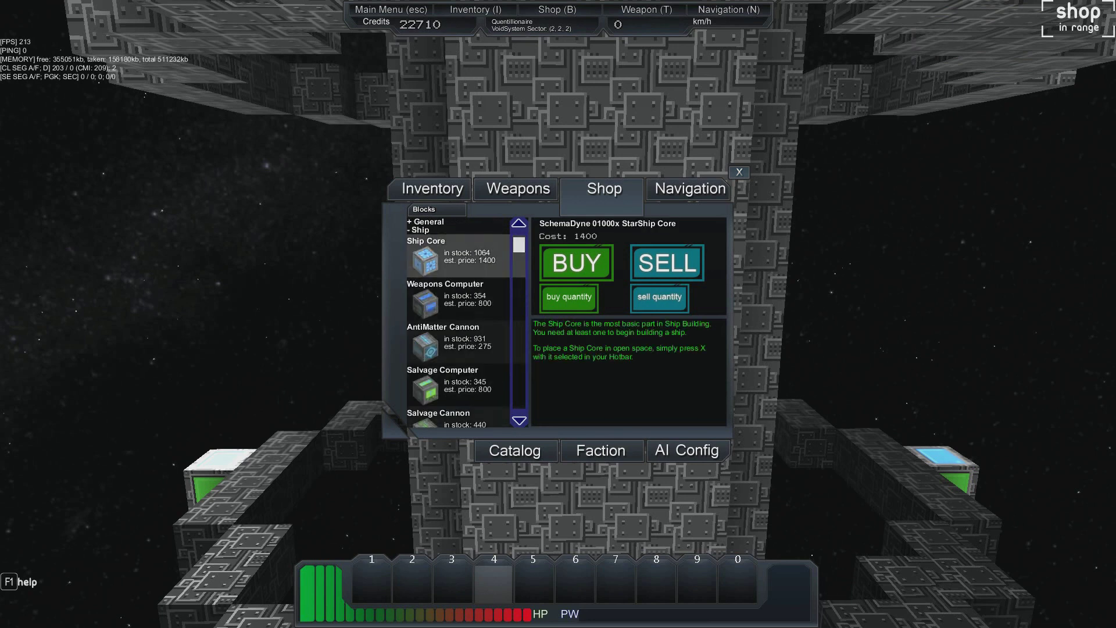
pyautogui.click(576, 263)
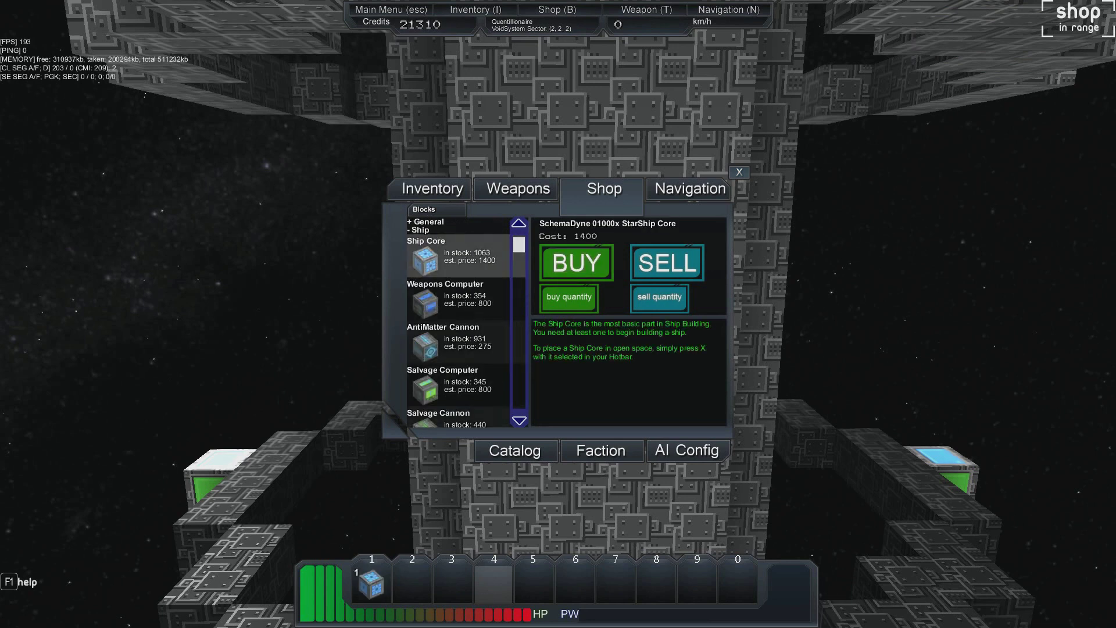
pyautogui.click(445, 293)
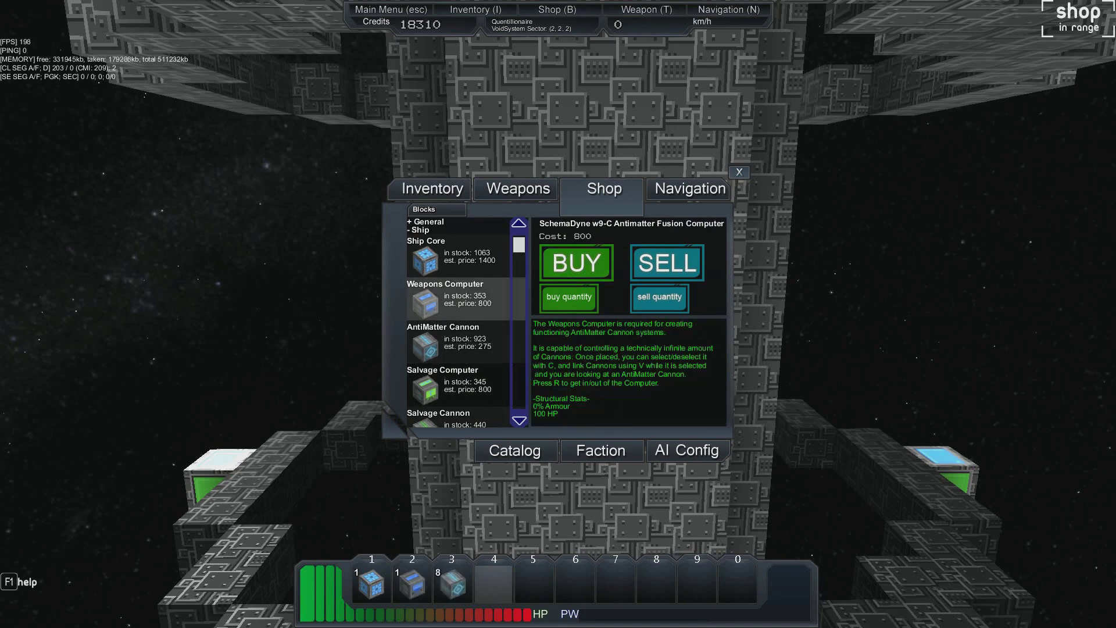
pyautogui.click(575, 262)
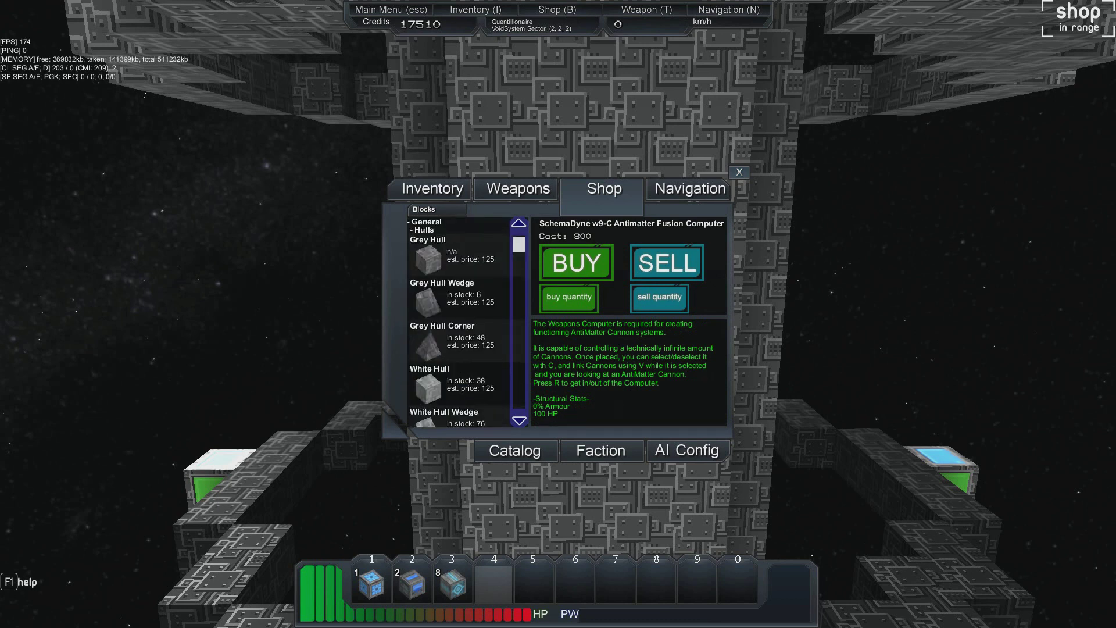
# Buy 40 Red Hull blocks, close the shop, and name the new ship 'Stallion'
pyautogui.scroll(-3)
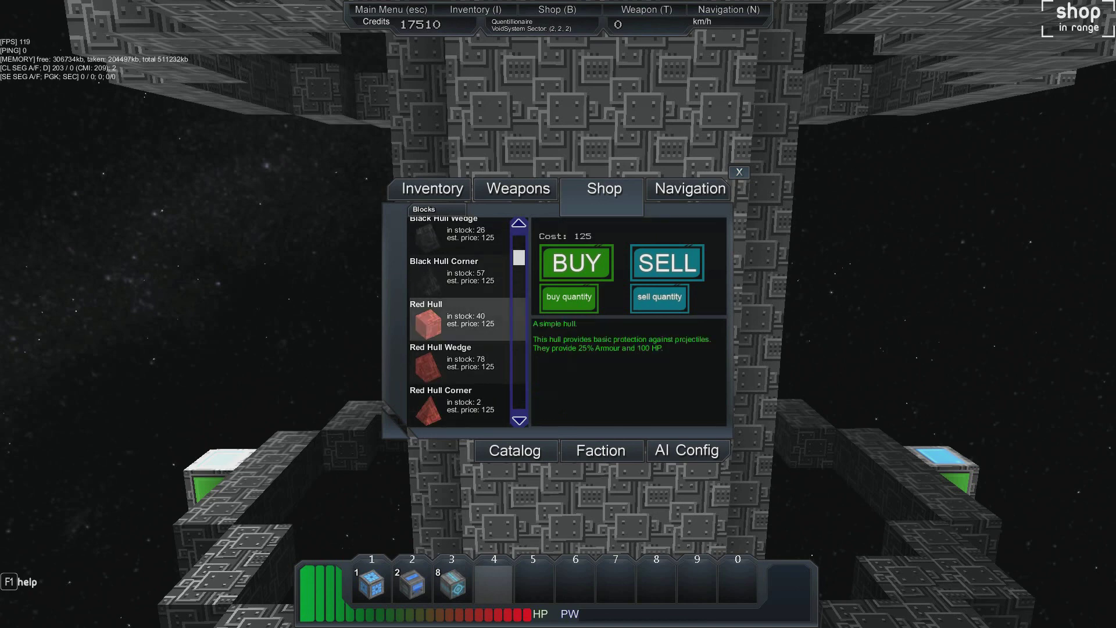
pyautogui.click(567, 297)
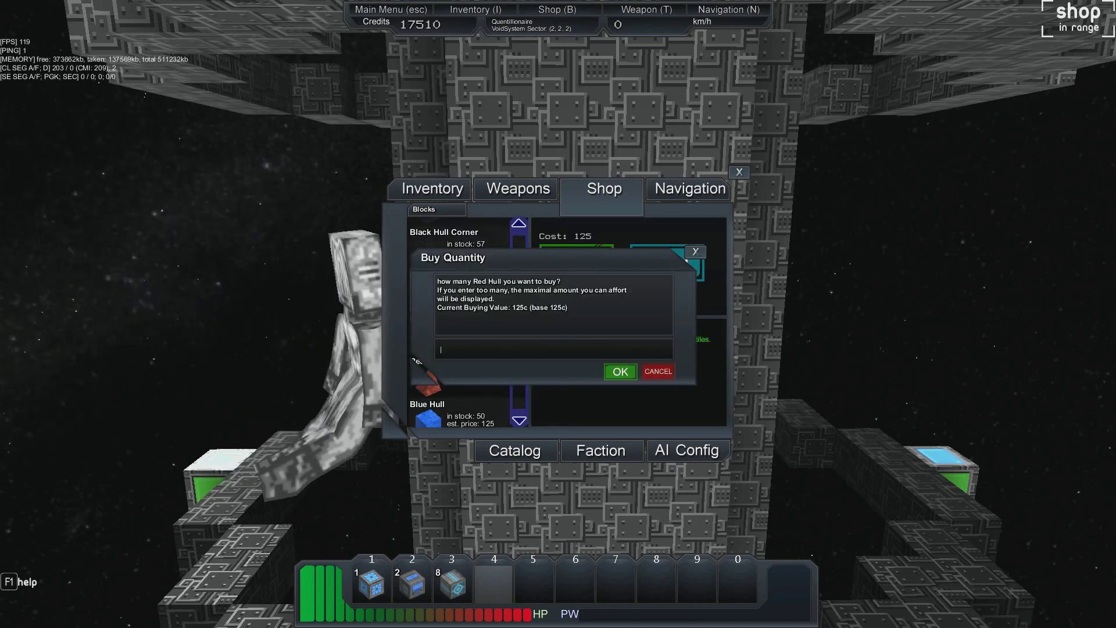
pyautogui.click(618, 371)
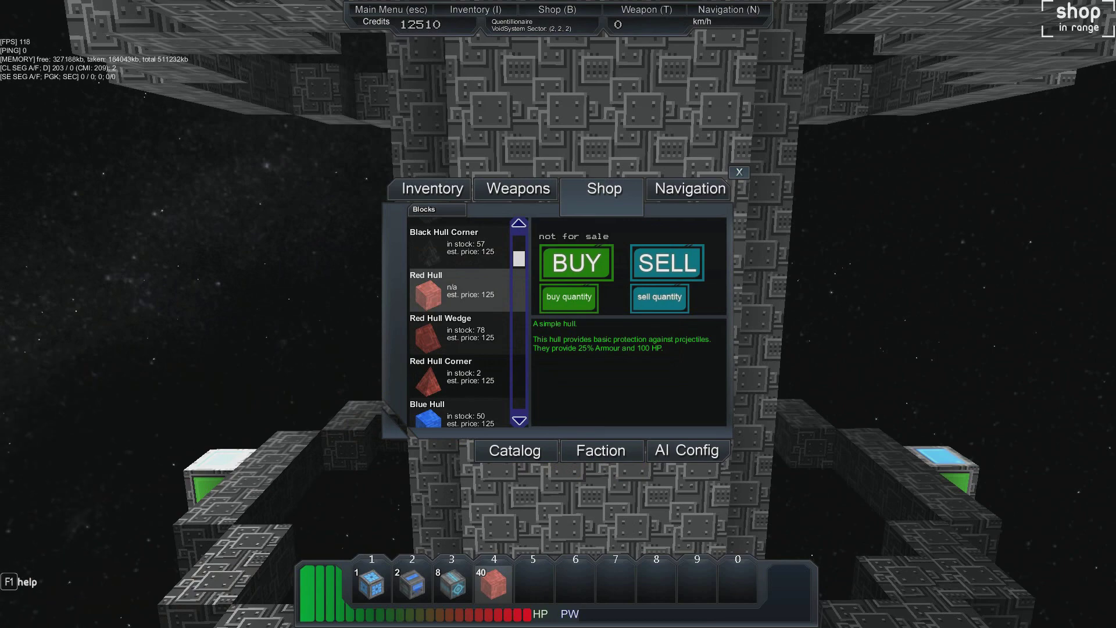
pyautogui.click(738, 172)
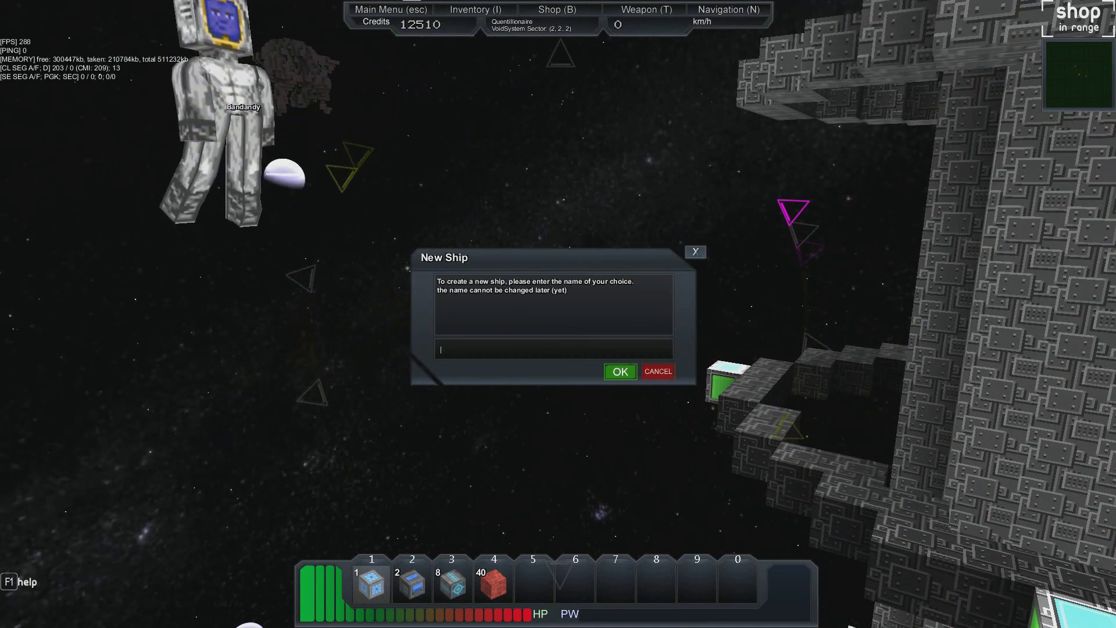
pyautogui.write('Stallion')
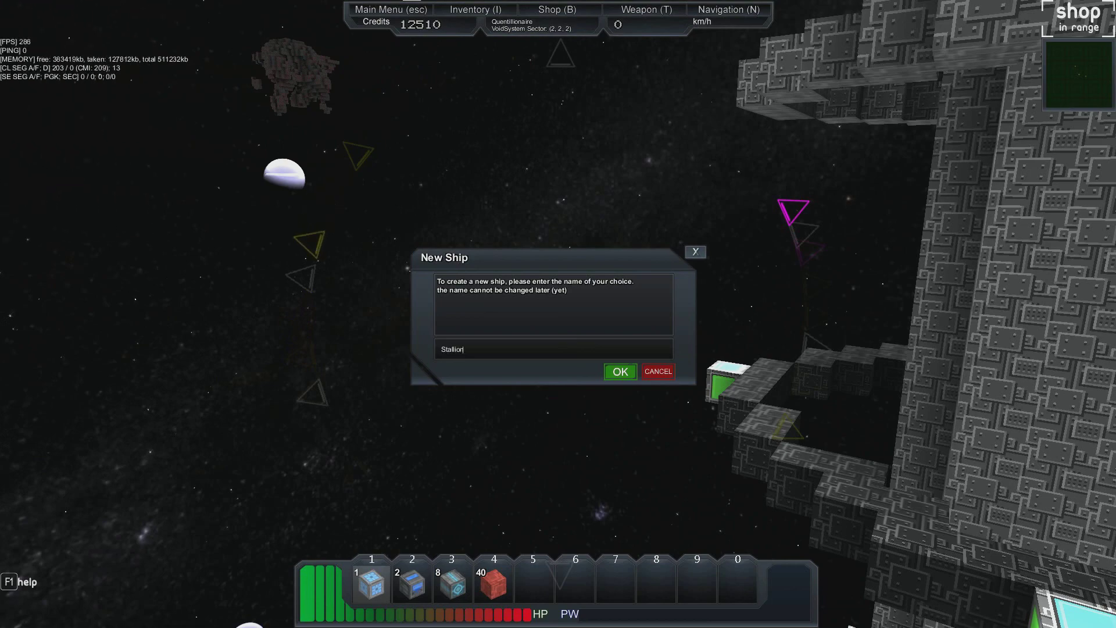
pyautogui.click(617, 371)
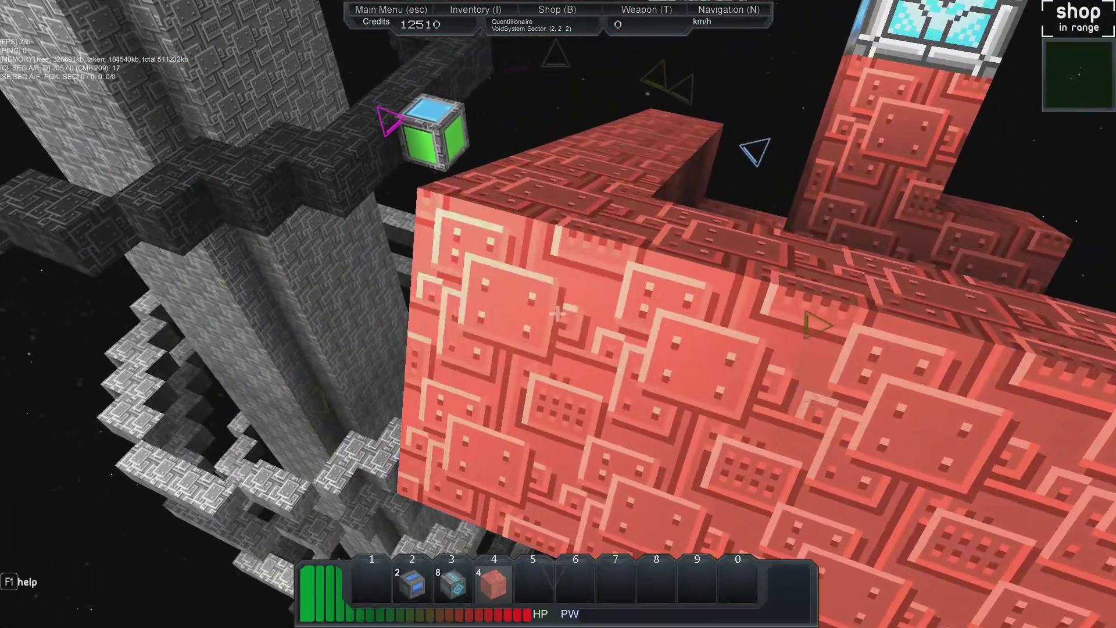
pyautogui.moveTo(558, 314)
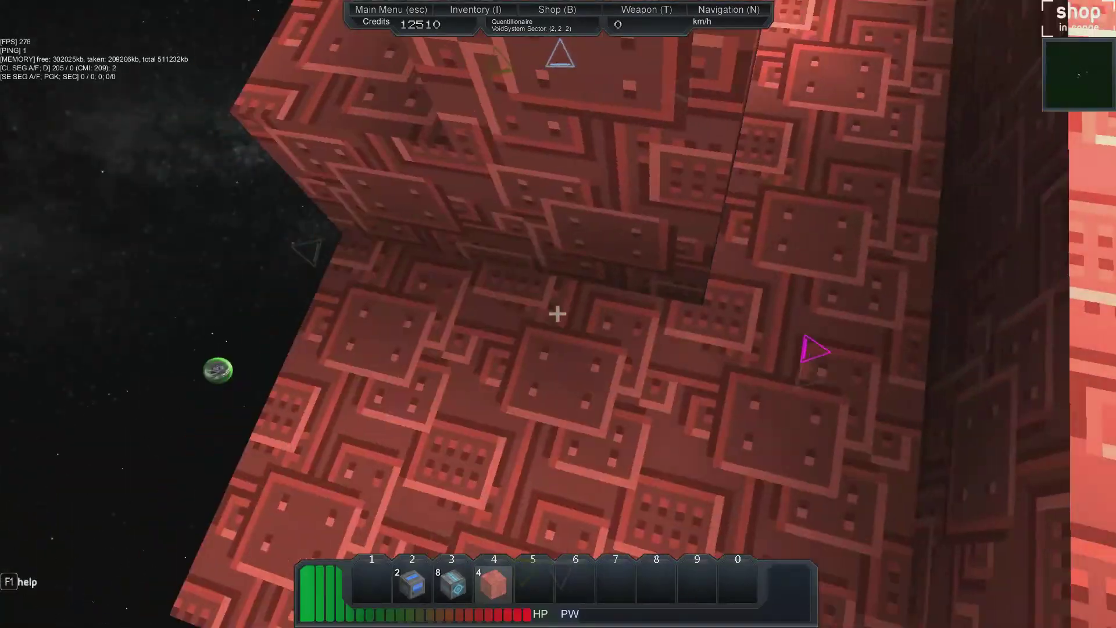
pyautogui.moveTo(557, 314)
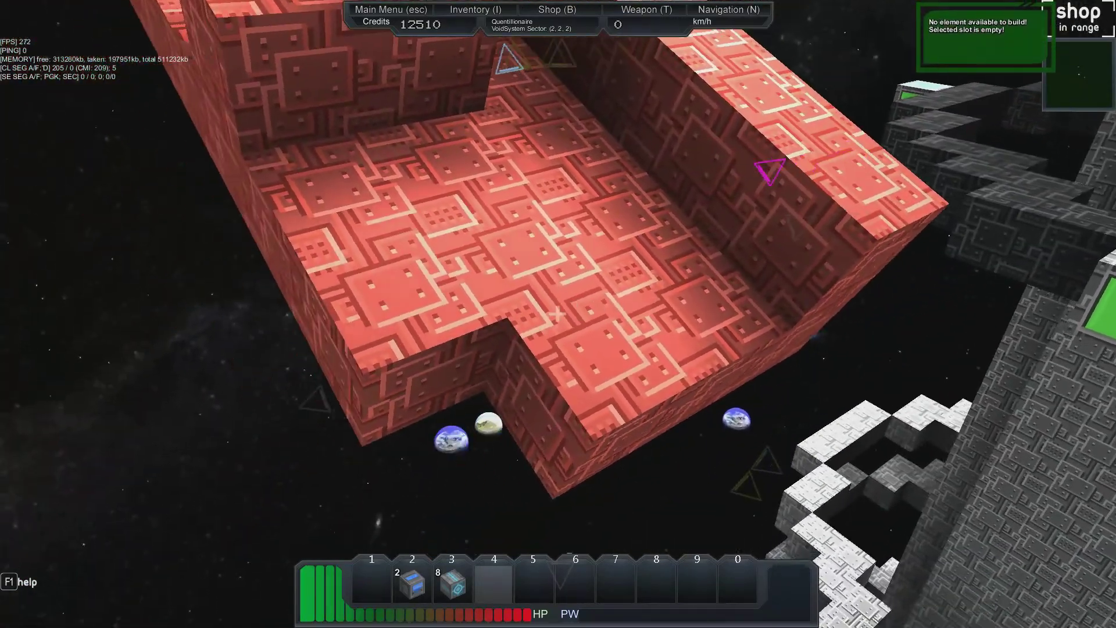
pyautogui.moveTo(557, 314)
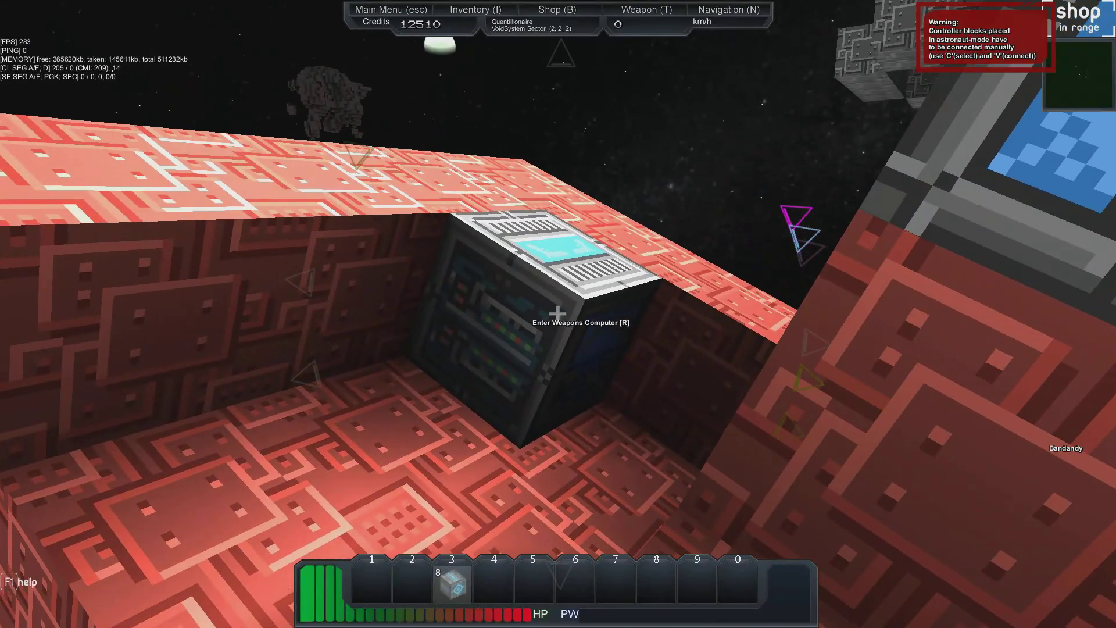
# Enter the red ship's core to build inside its hull
pyautogui.press('r')
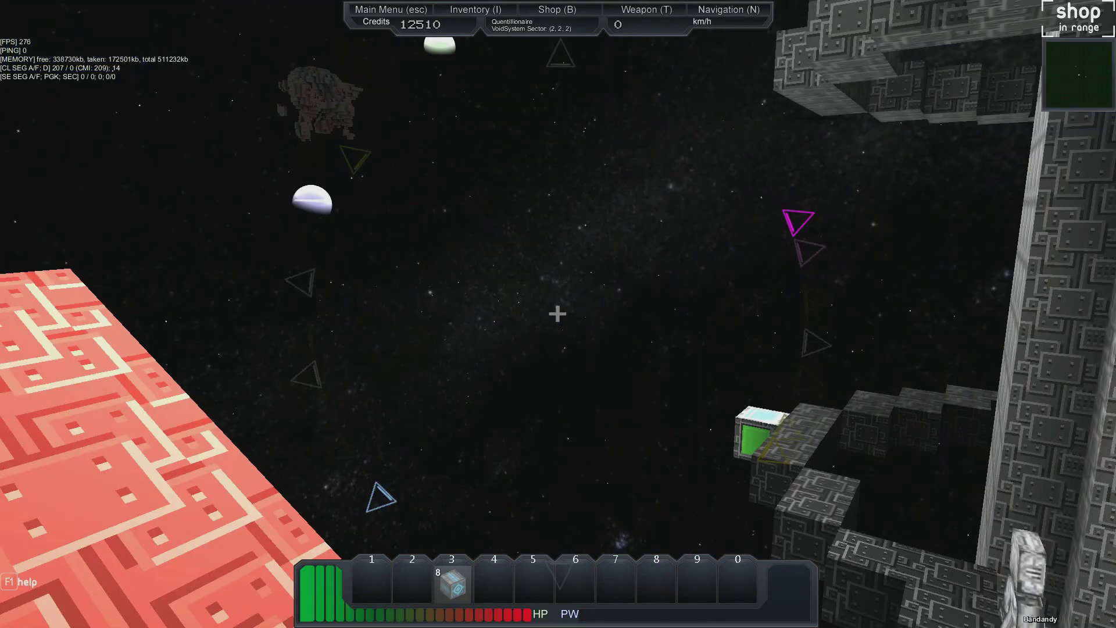
pyautogui.moveTo(558, 314)
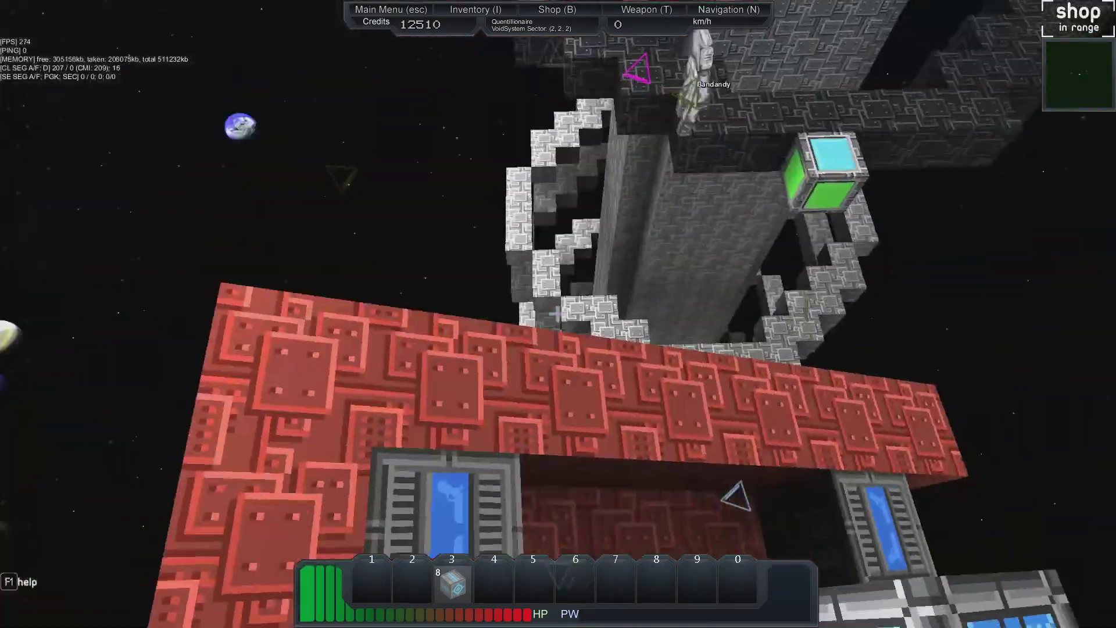
pyautogui.moveTo(558, 314)
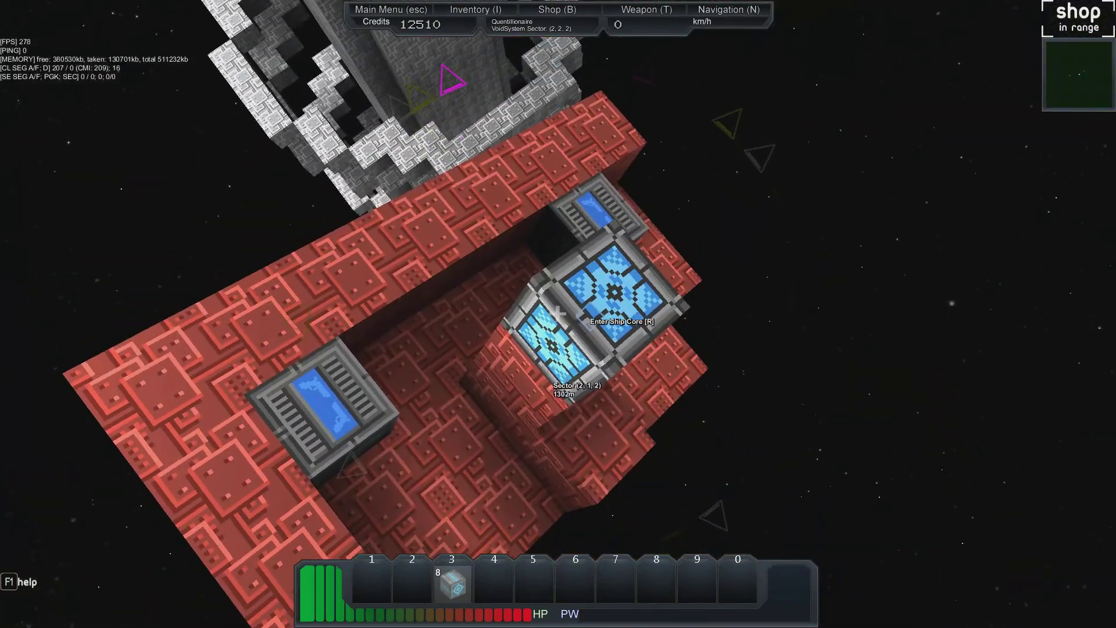
pyautogui.press('r')
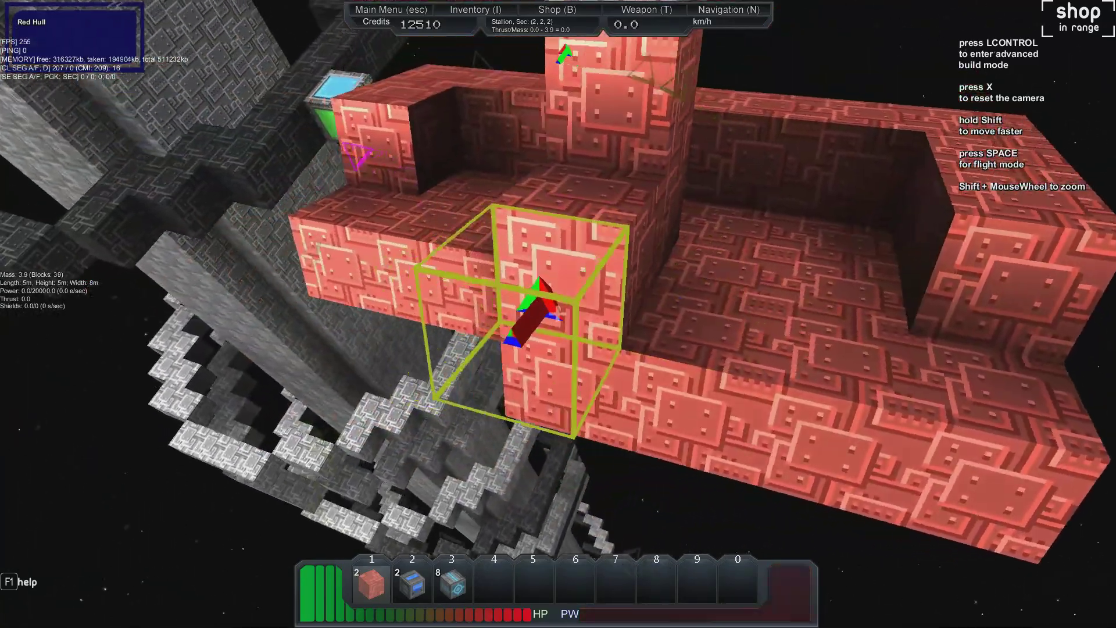
# Switch the red ship from build to flight mode and step out of its structure
pyautogui.press('space')
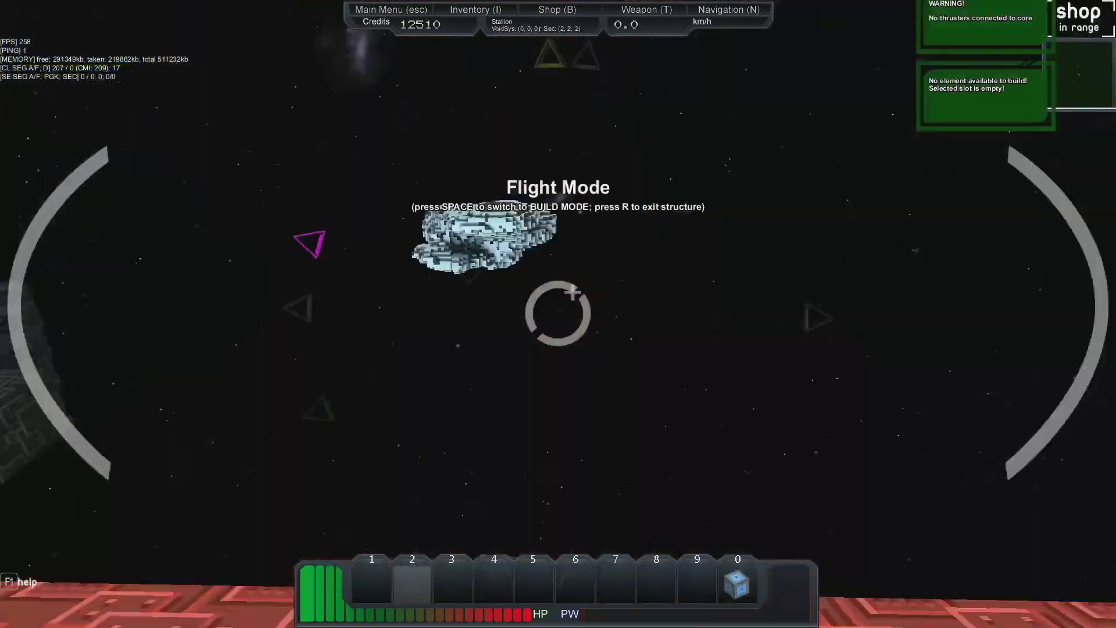
pyautogui.press('space')
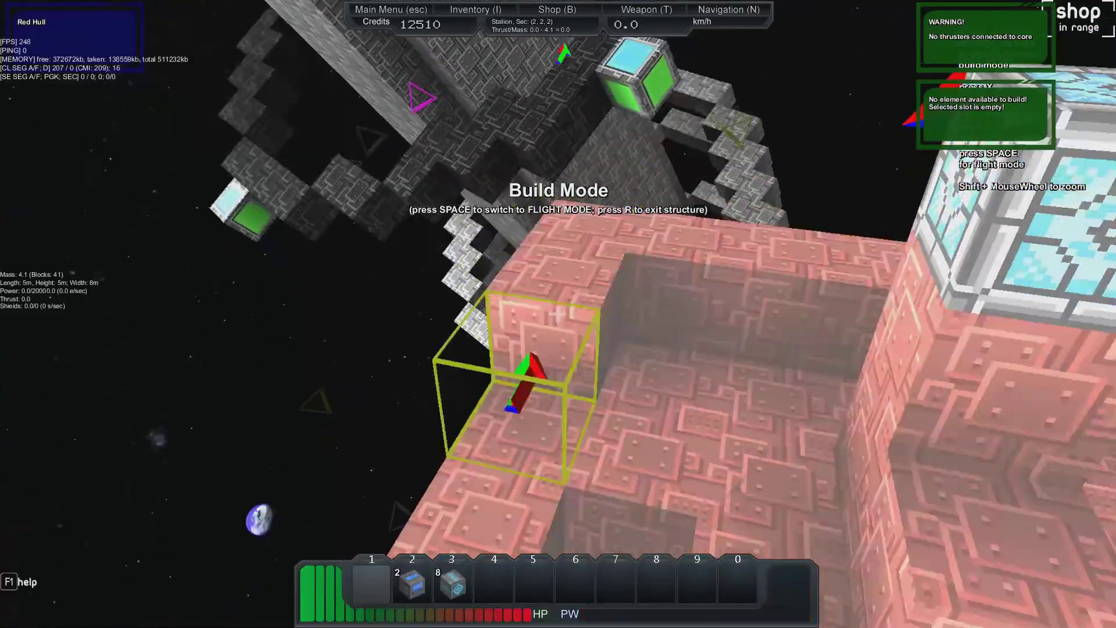
pyautogui.press('space')
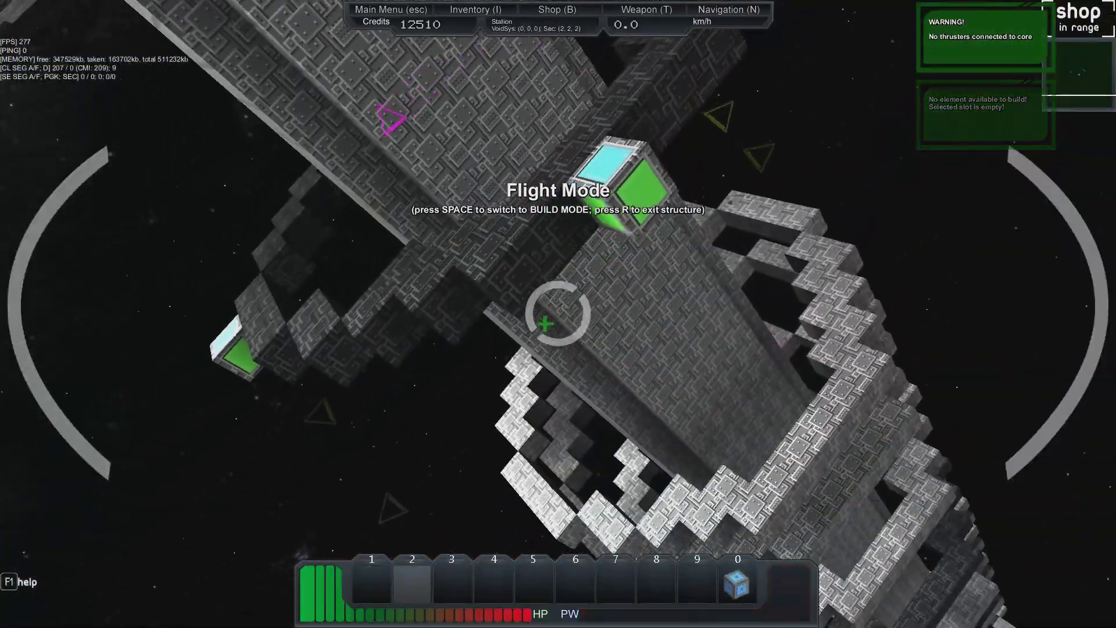
pyautogui.press('space')
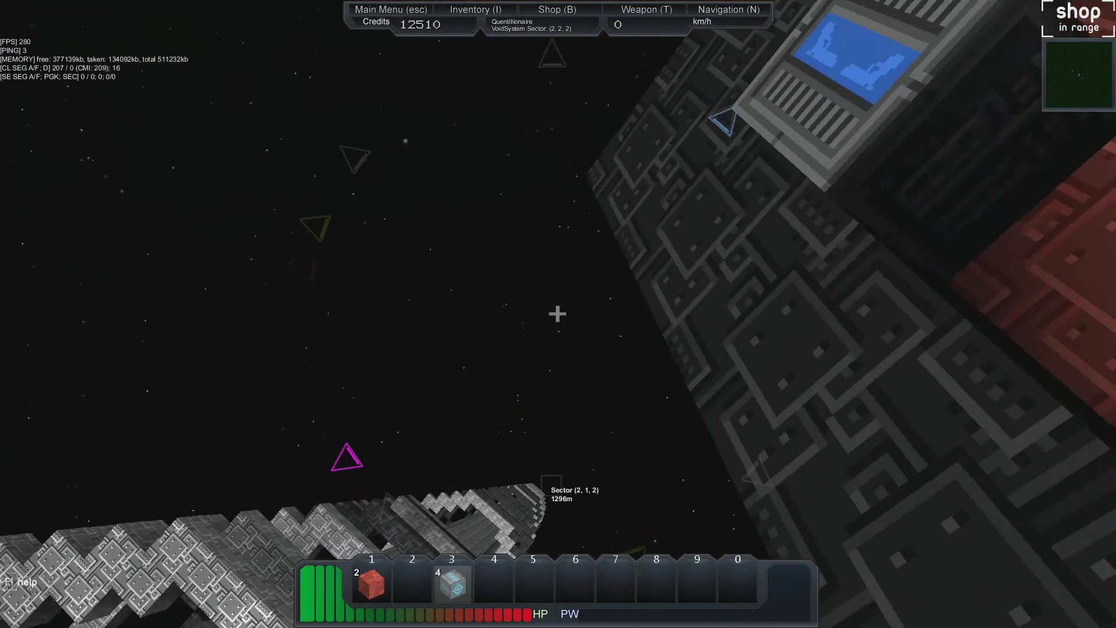
pyautogui.moveTo(557, 313)
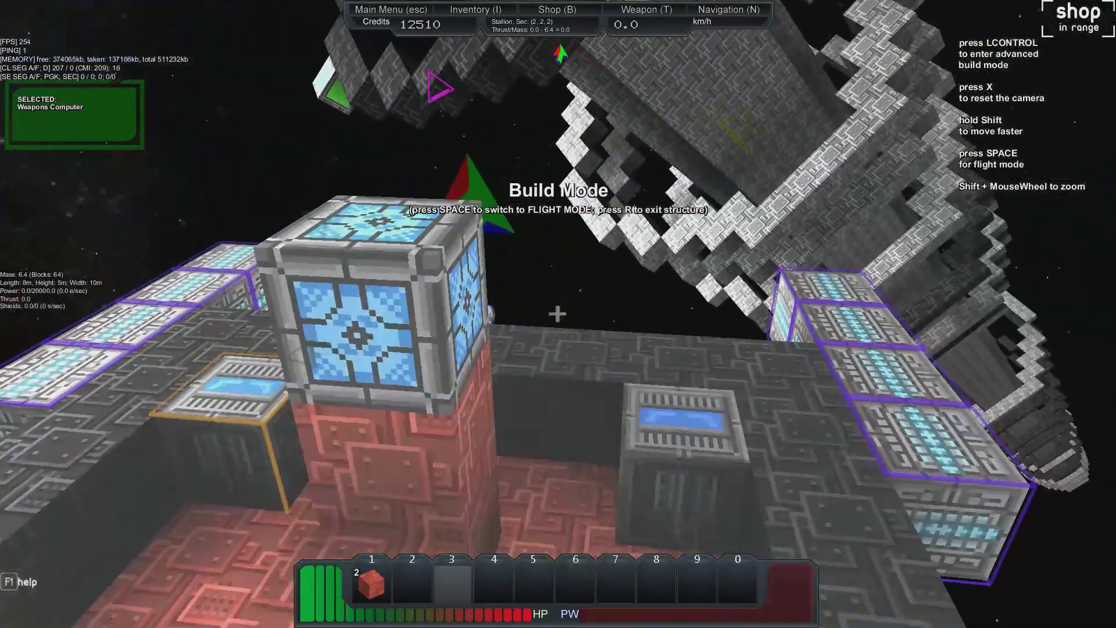
# Switch the ship into flight mode to view the Weapons Computer and Docking Beam
pyautogui.press('space')
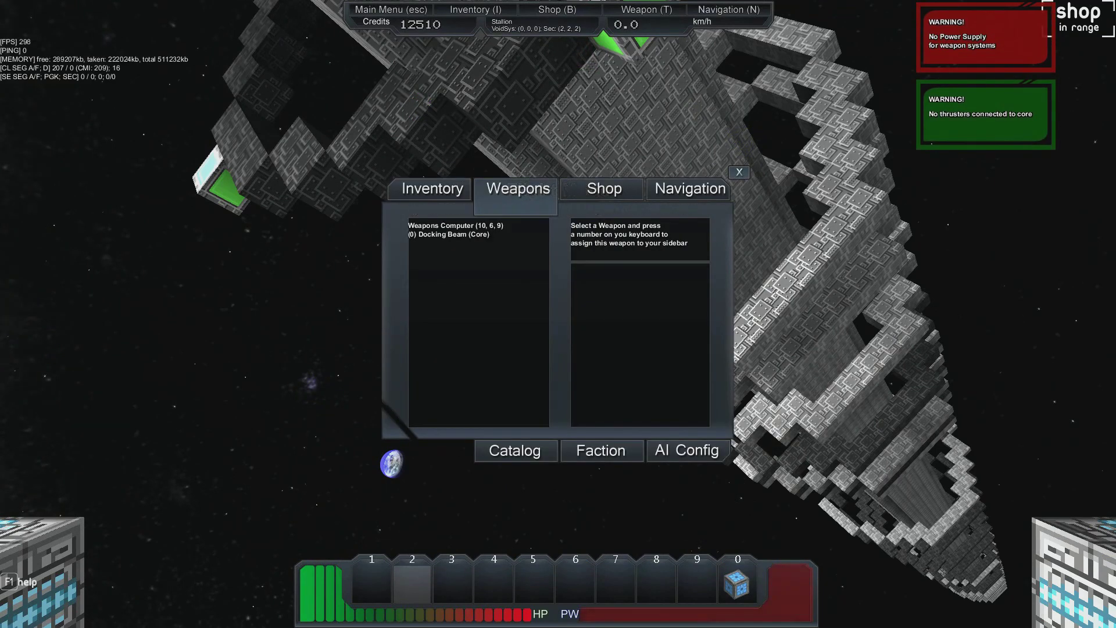
# Browse the station shop's Blocks list
pyautogui.click(456, 226)
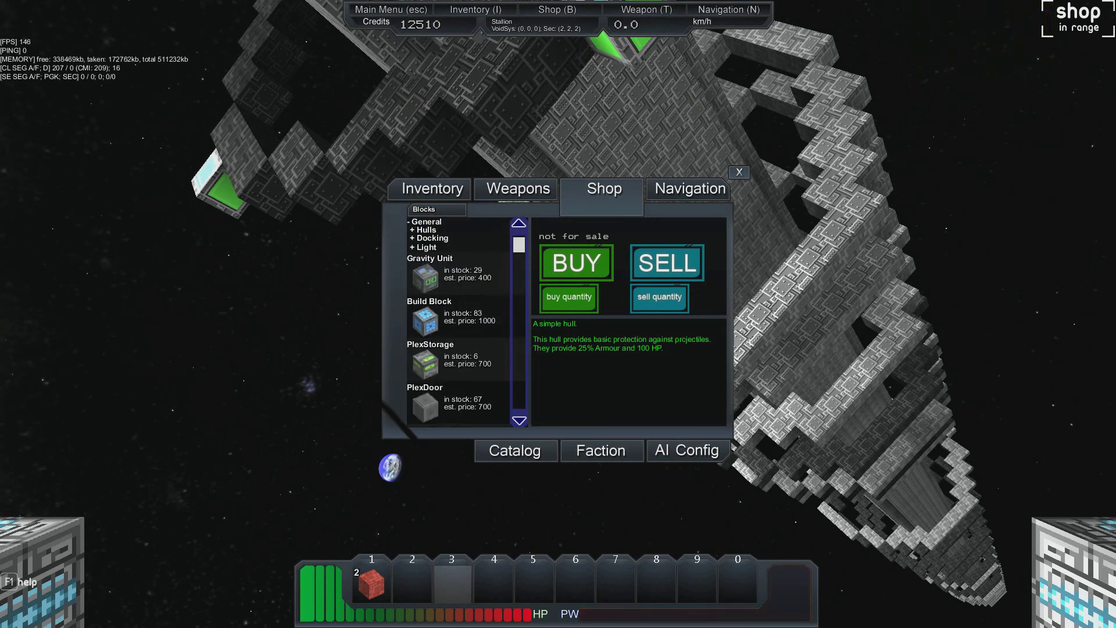
pyautogui.scroll(-3)
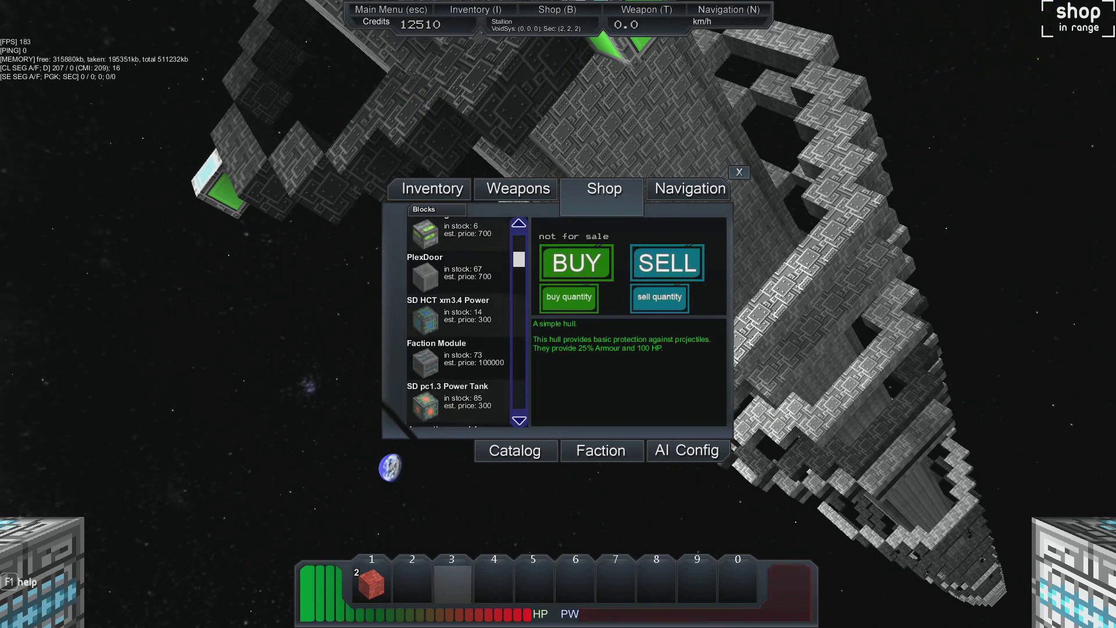
pyautogui.scroll(-3)
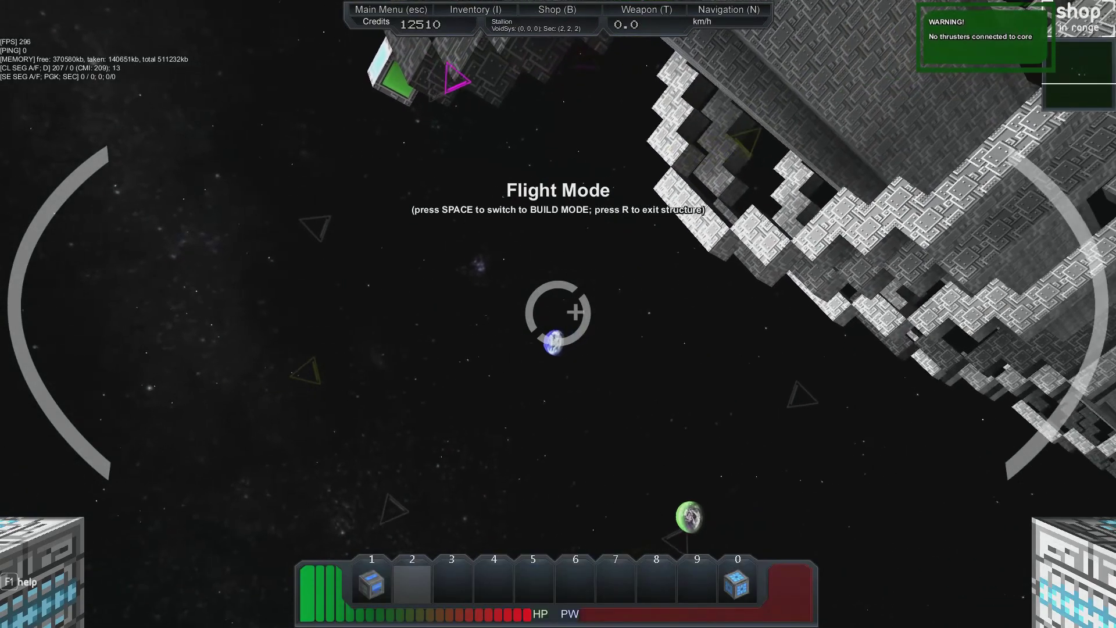
# Place the SD HCT xm3.4 Power block in build mode, then bring up the main menu
pyautogui.press('space')
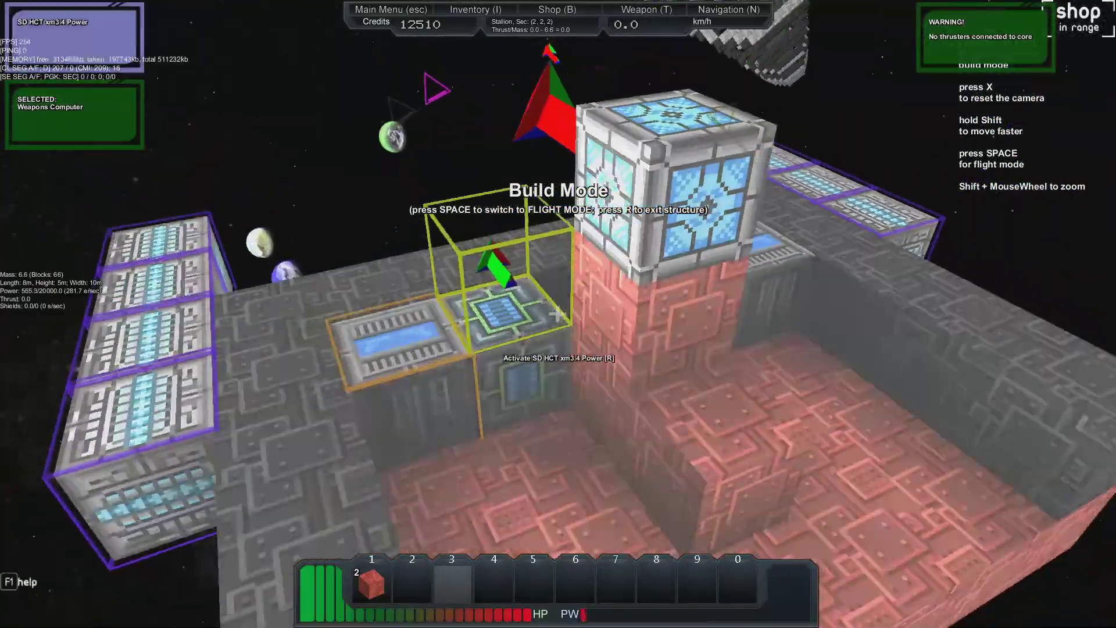
pyautogui.press('space')
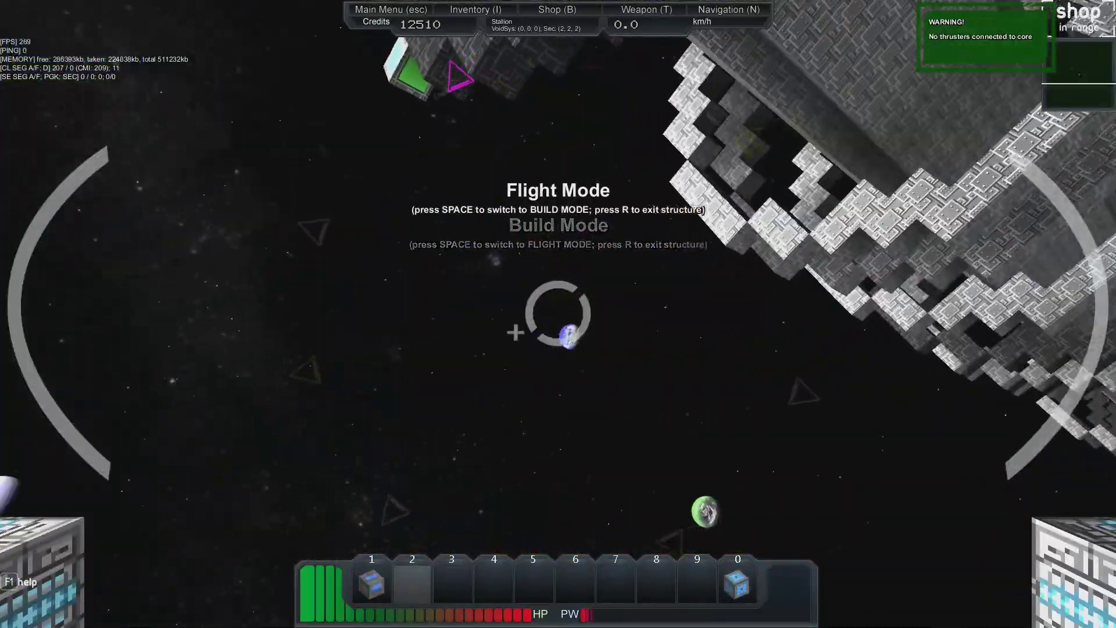
pyautogui.press('space')
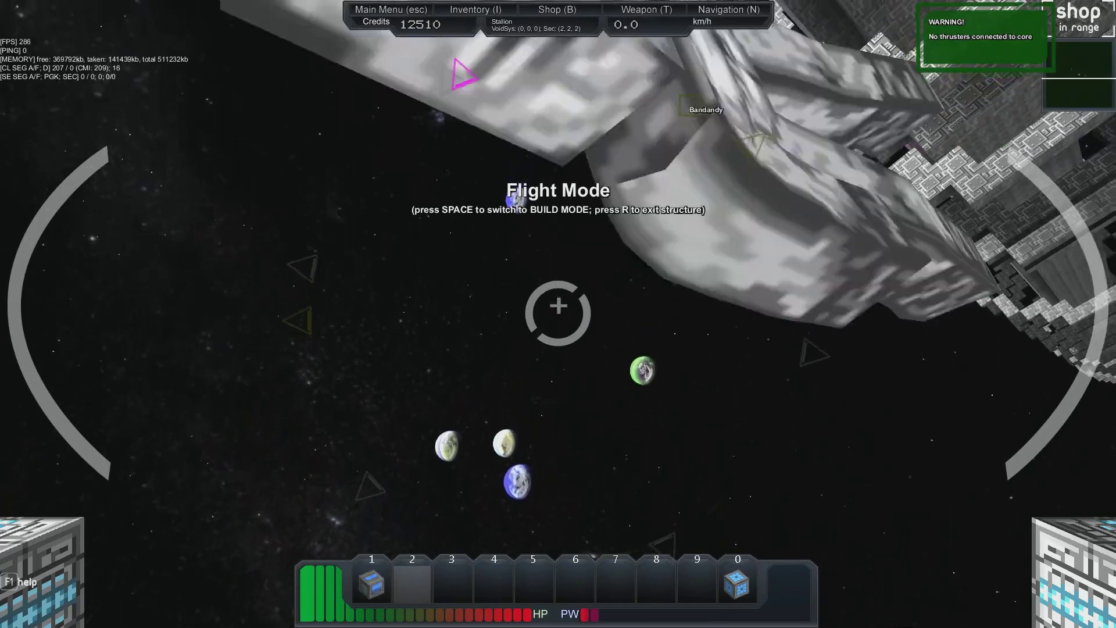
pyautogui.press('space')
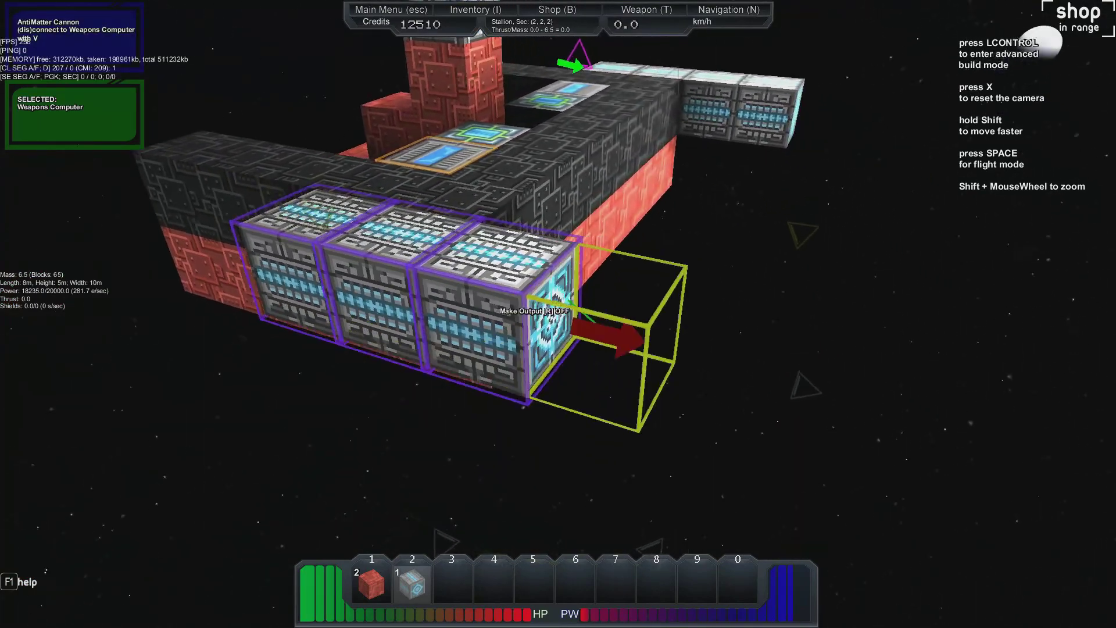
pyautogui.press('space')
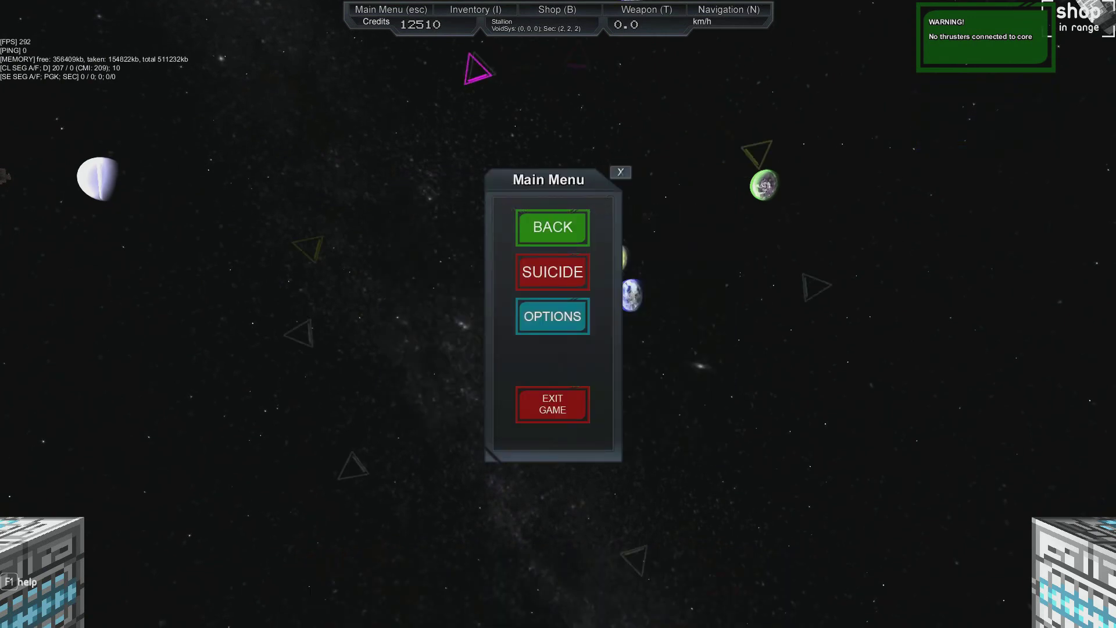
# Leave the main menu via BACK and resume play
pyautogui.click(552, 228)
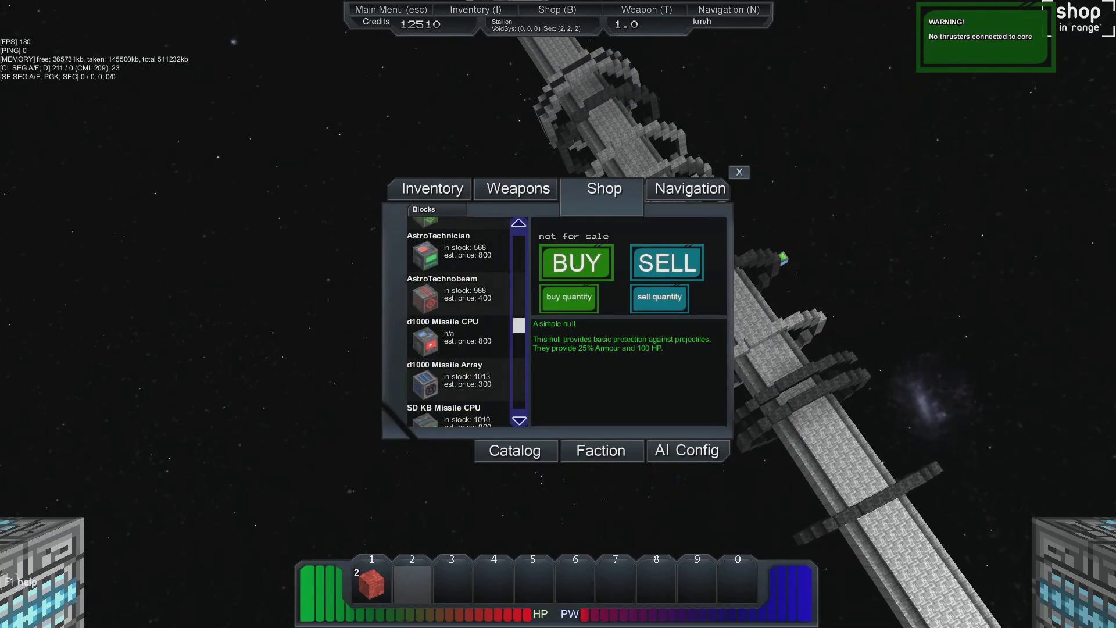
# Buy six Hyperflux Coil Thrusters from the shop for 1,650 credits
pyautogui.scroll(-3)
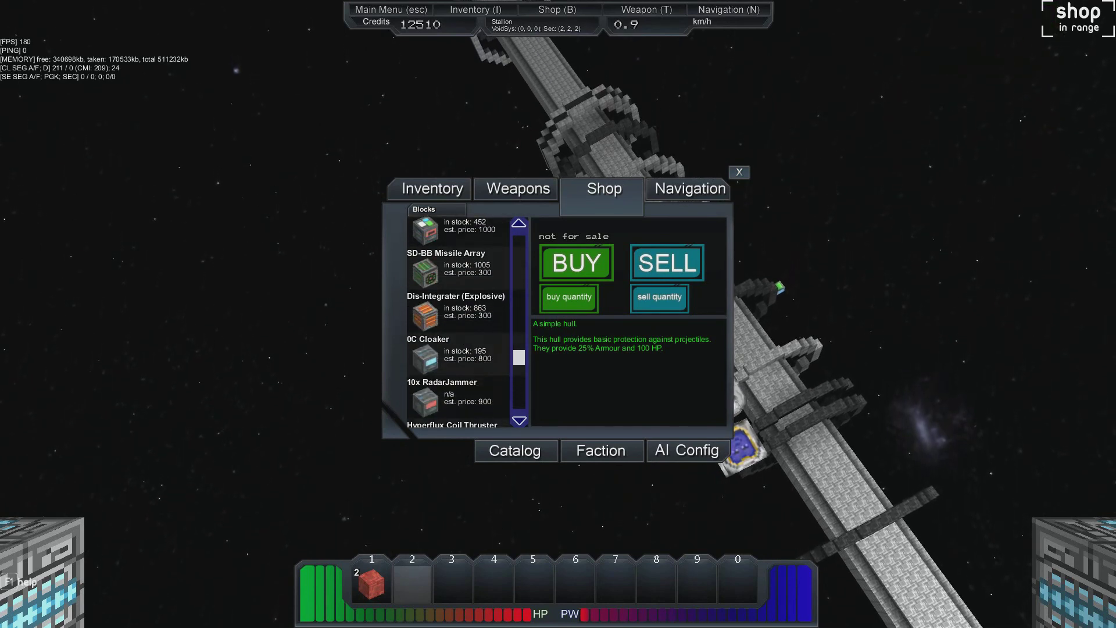
pyautogui.scroll(-3)
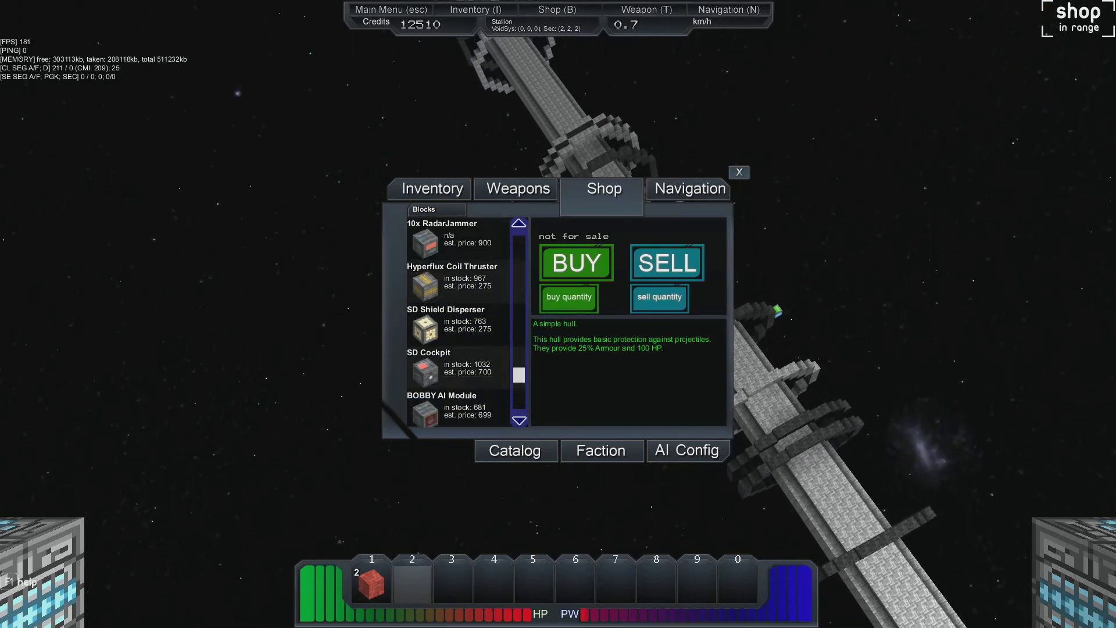
pyautogui.scroll(-3)
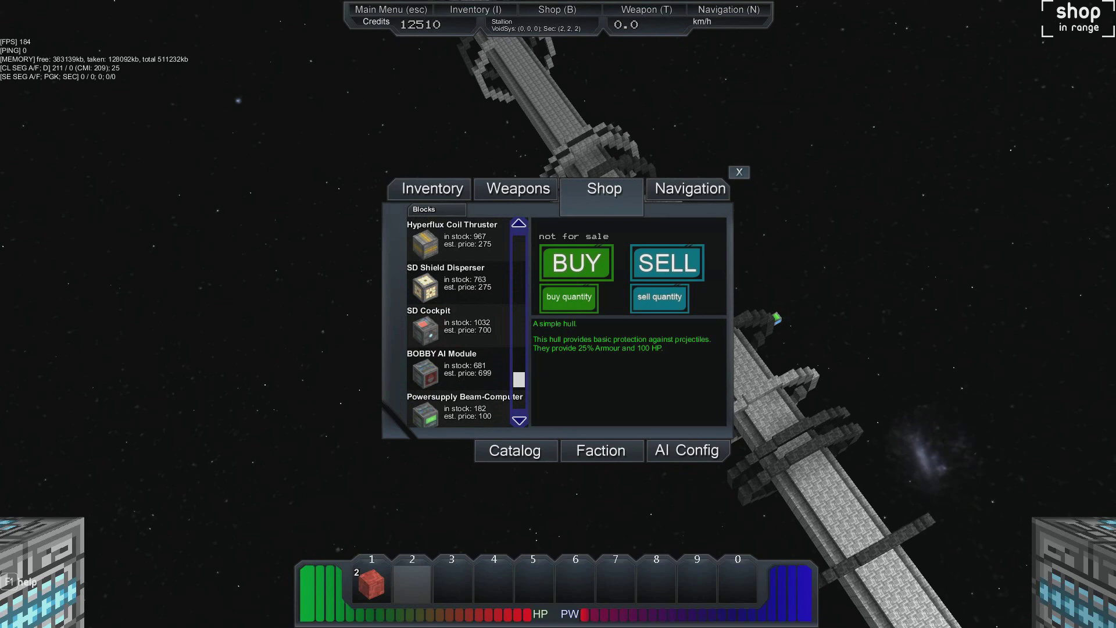
pyautogui.click(568, 297)
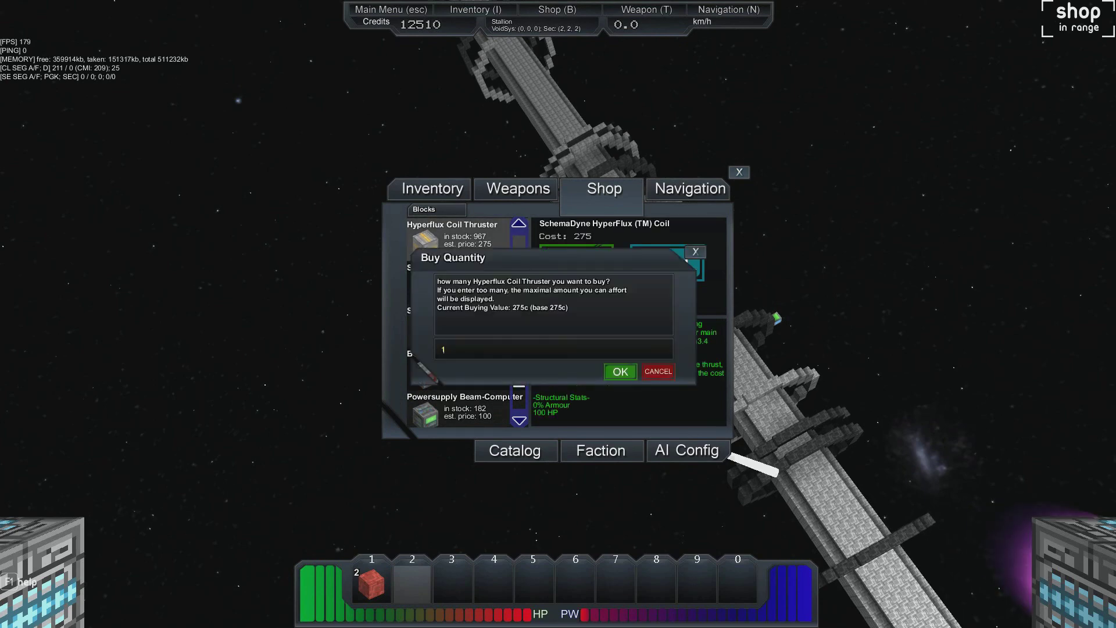
pyautogui.write('6')
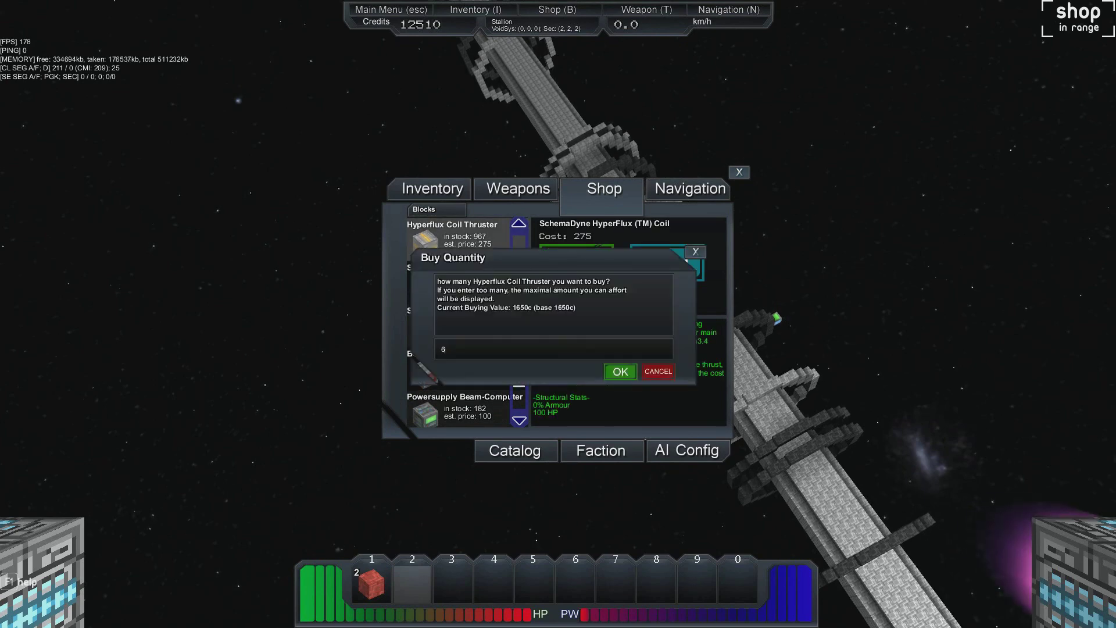
pyautogui.click(618, 371)
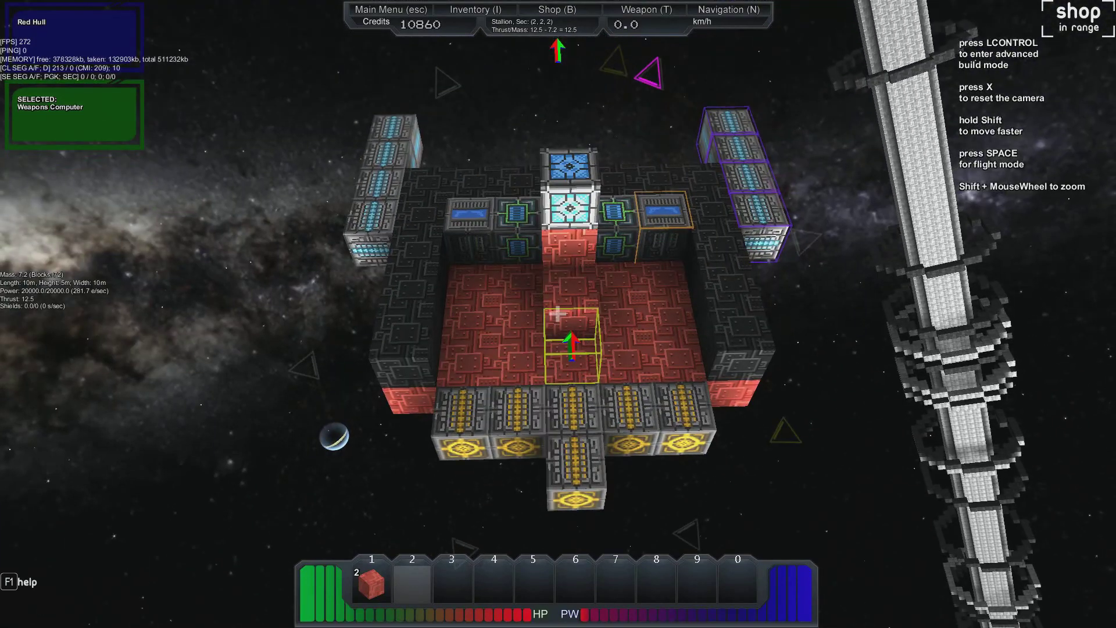
# Enter flight mode and fly the ship away from the station
pyautogui.press('space')
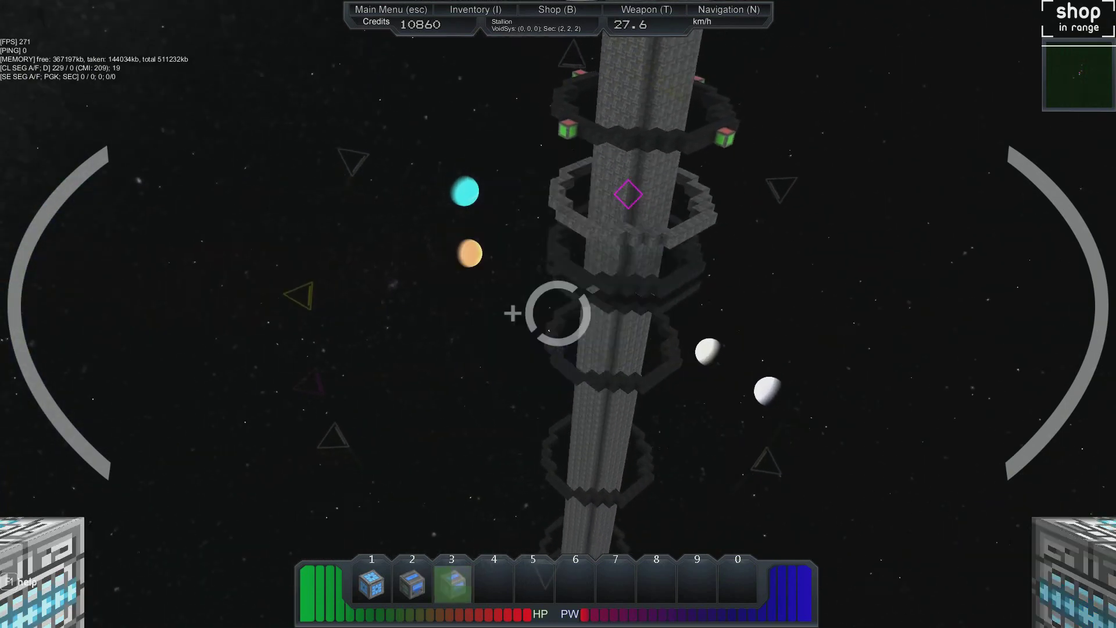
pyautogui.moveTo(558, 314)
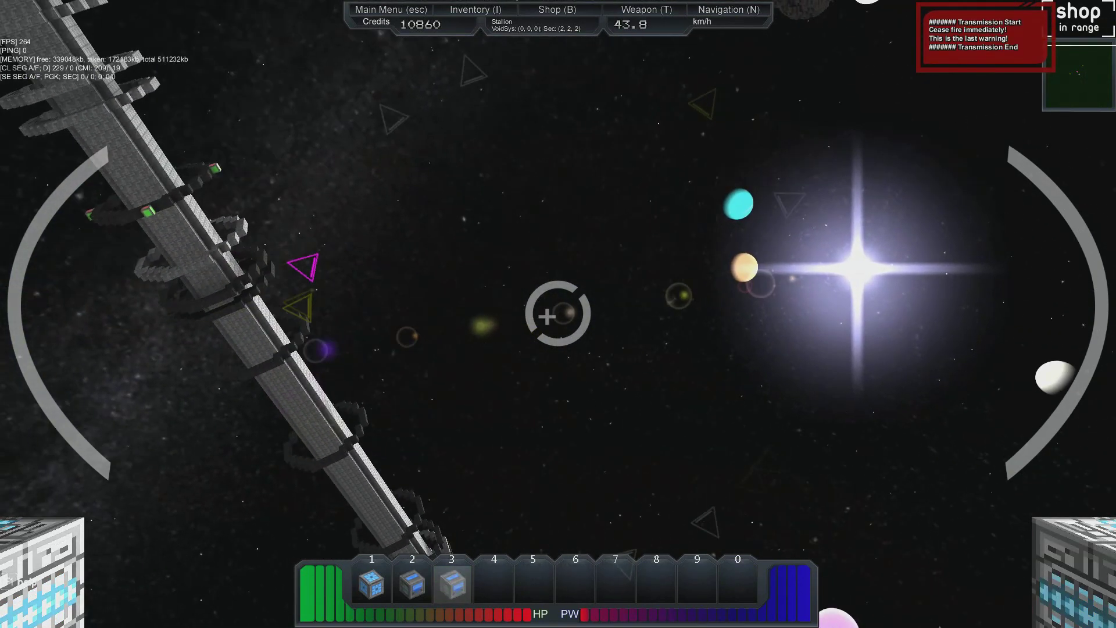